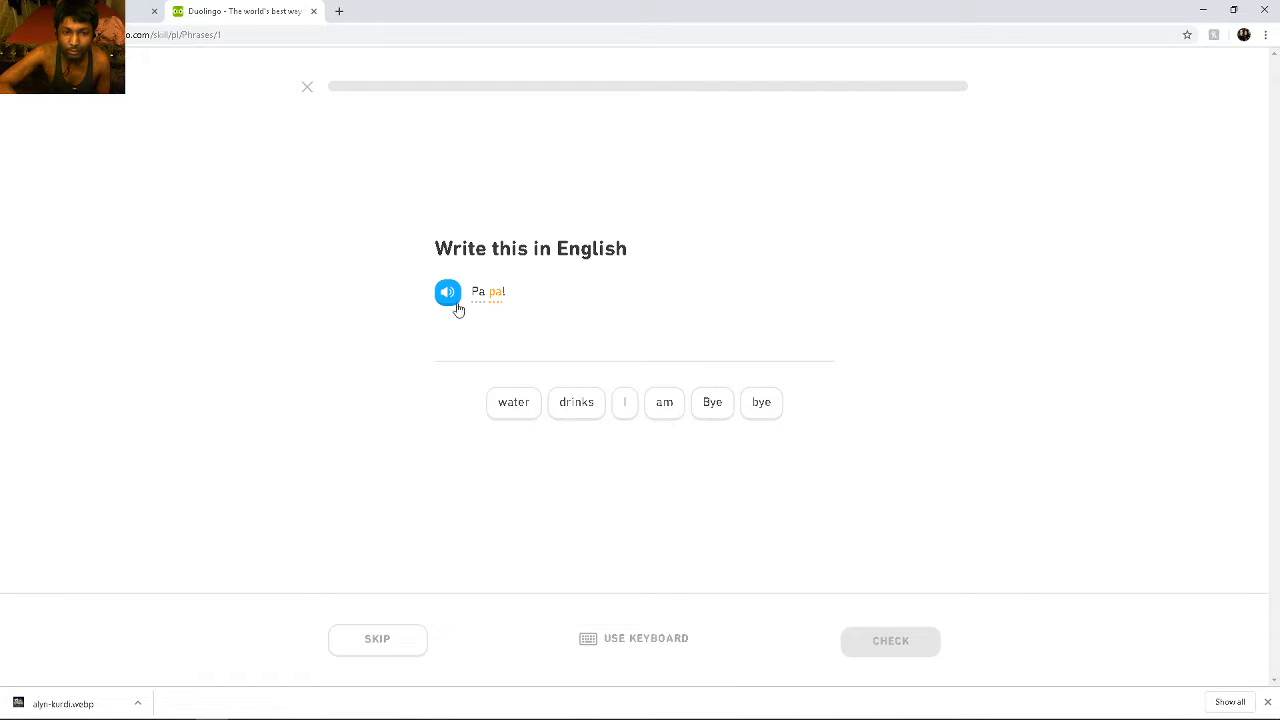
pyautogui.moveTo(504, 327)
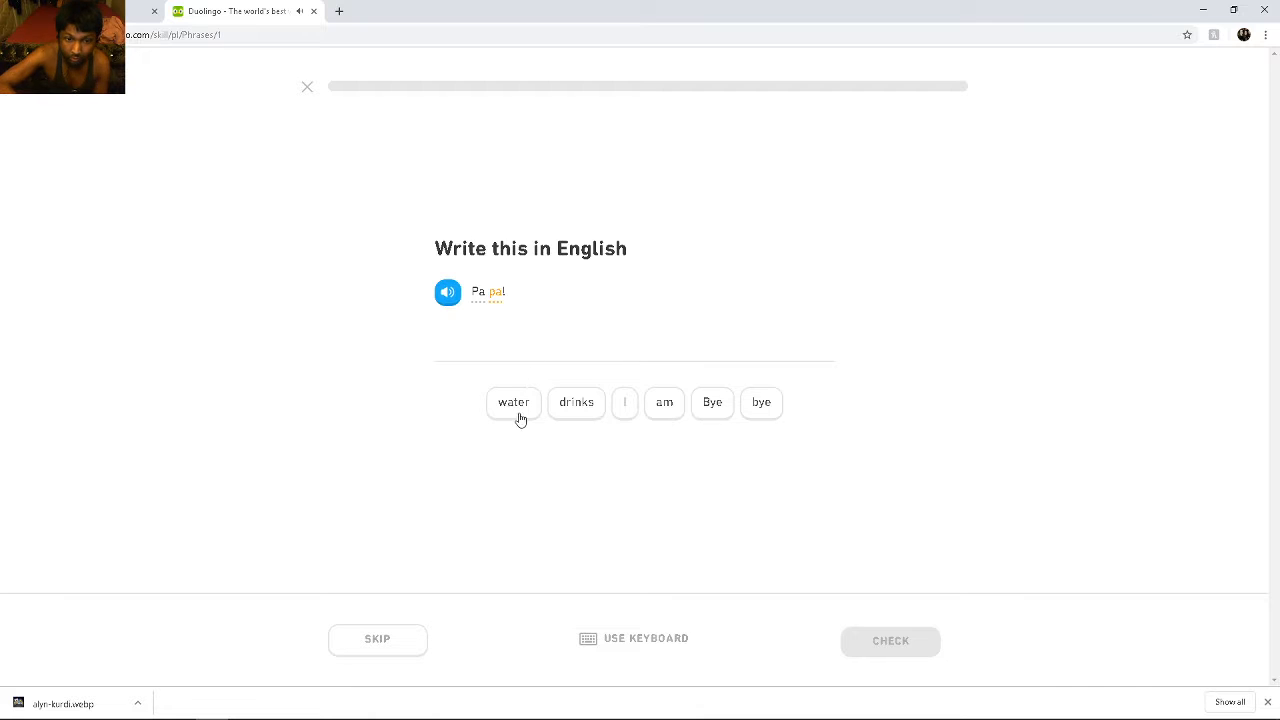
# Translate Pa pa! as Bye bye and submit it
pyautogui.click(712, 402)
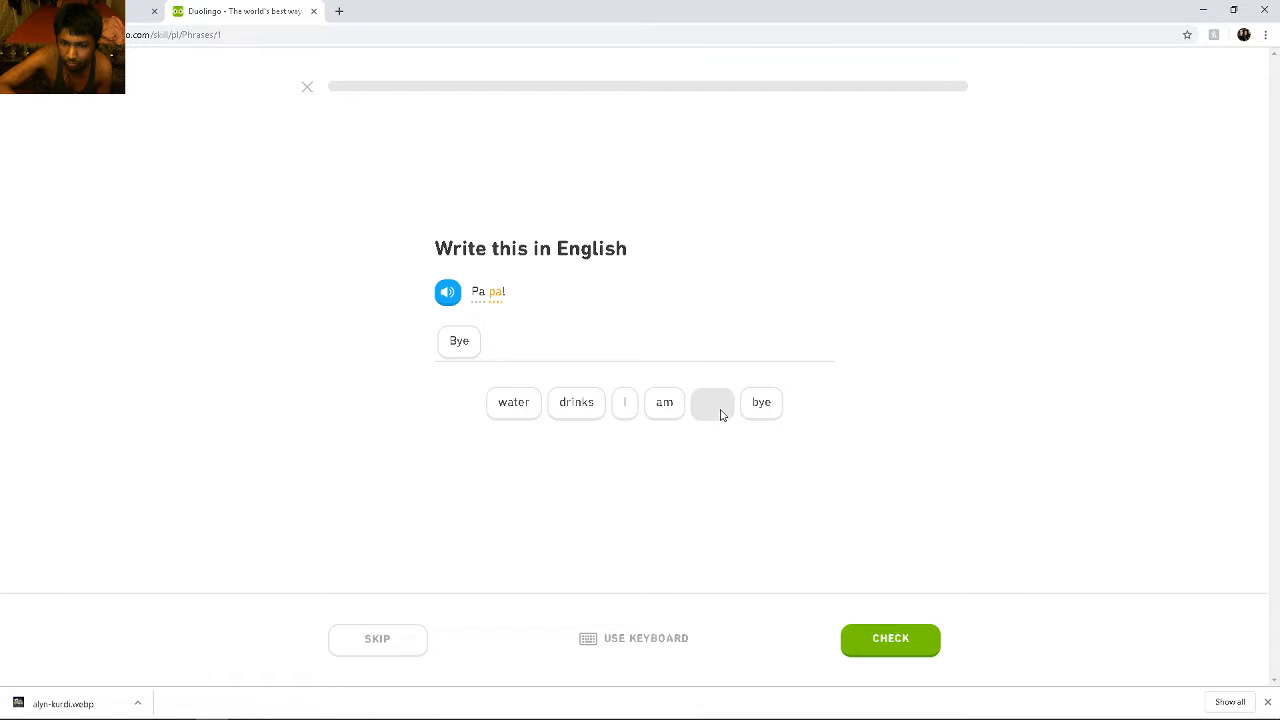
pyautogui.click(761, 402)
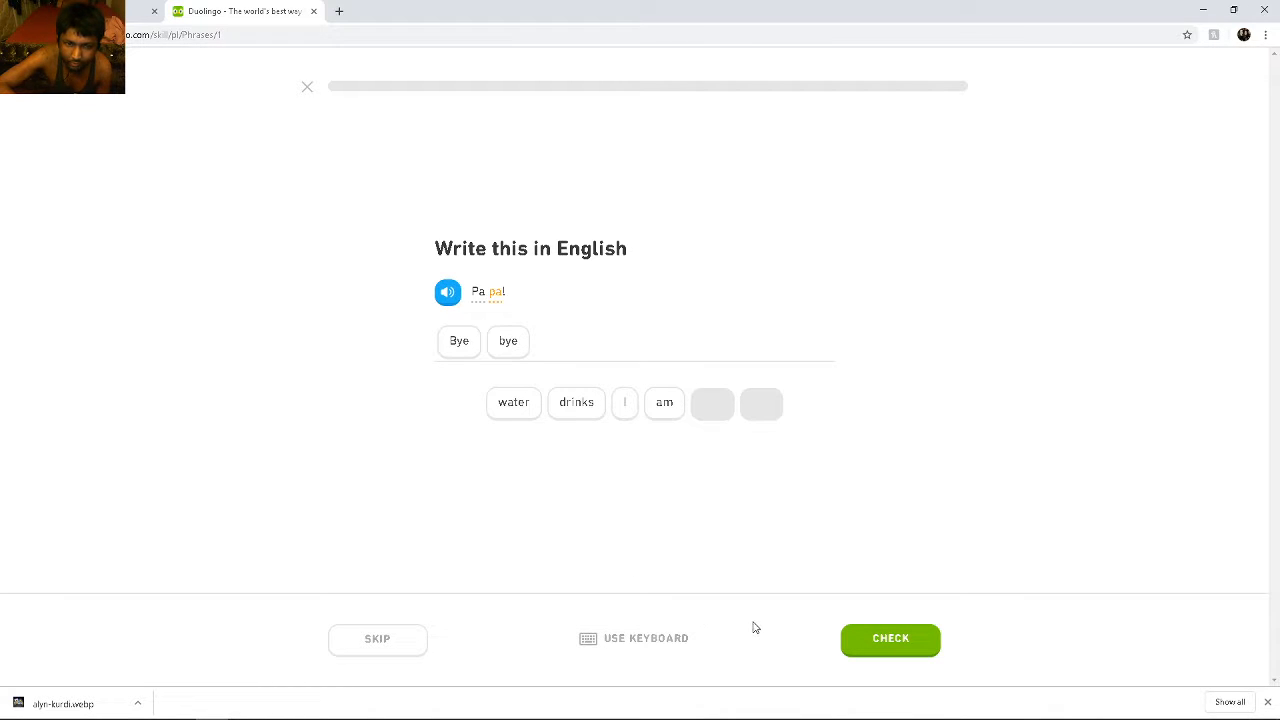
pyautogui.moveTo(890, 640)
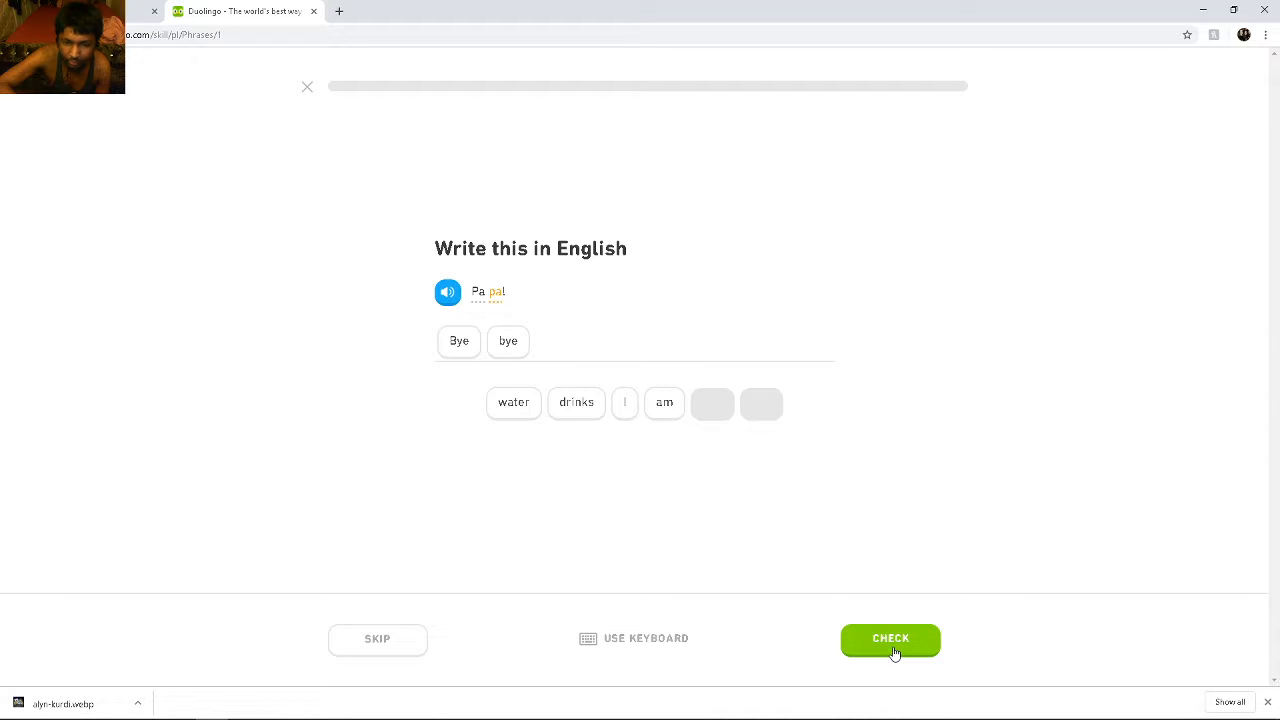
pyautogui.click(889, 639)
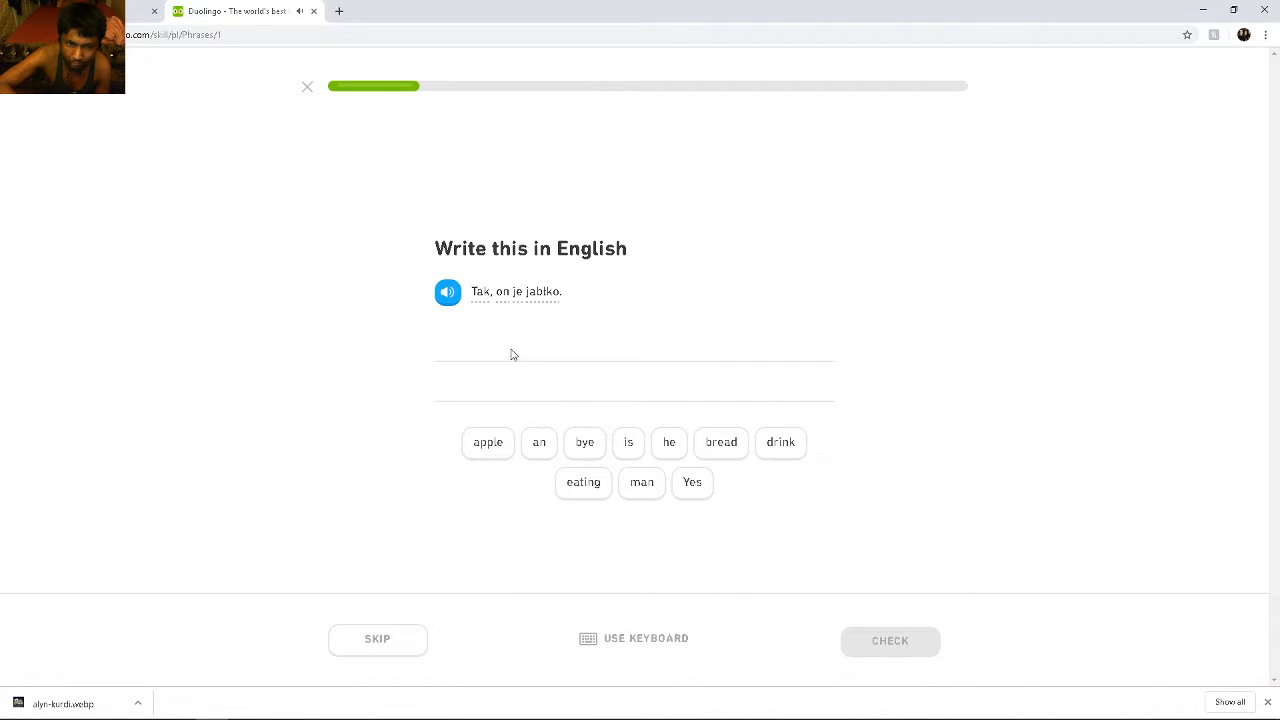
pyautogui.moveTo(476, 407)
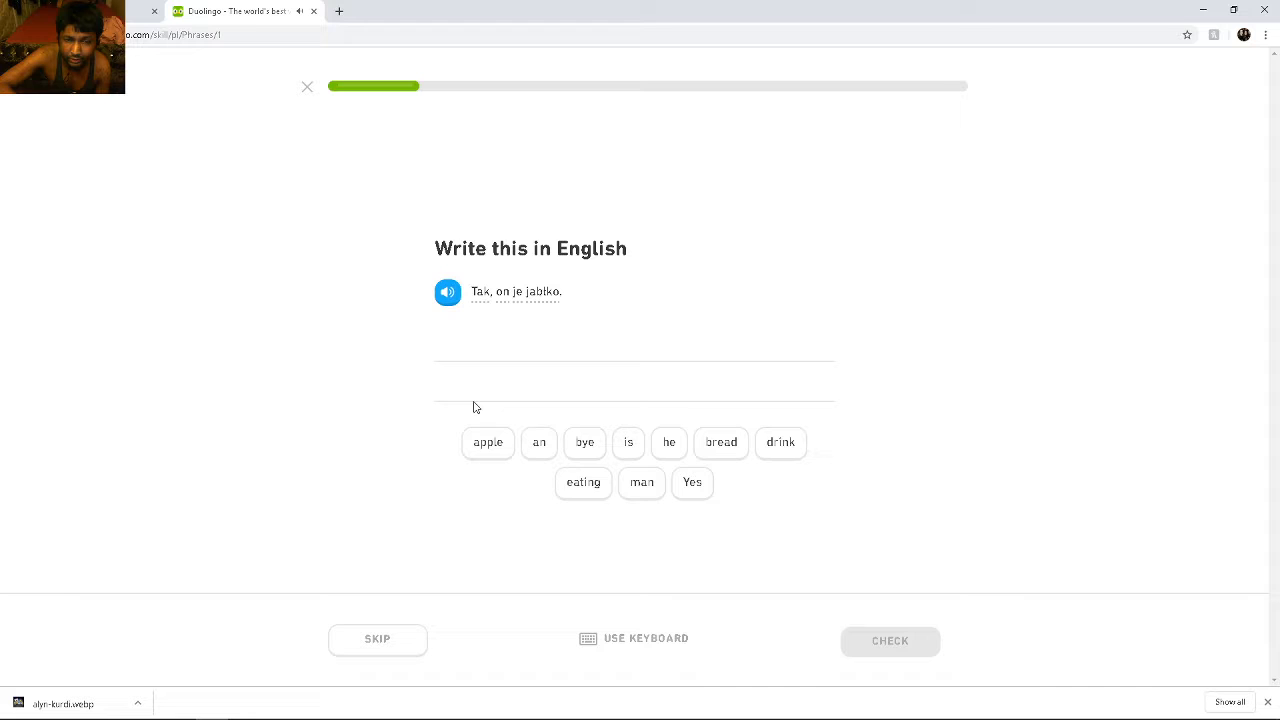
pyautogui.moveTo(753, 471)
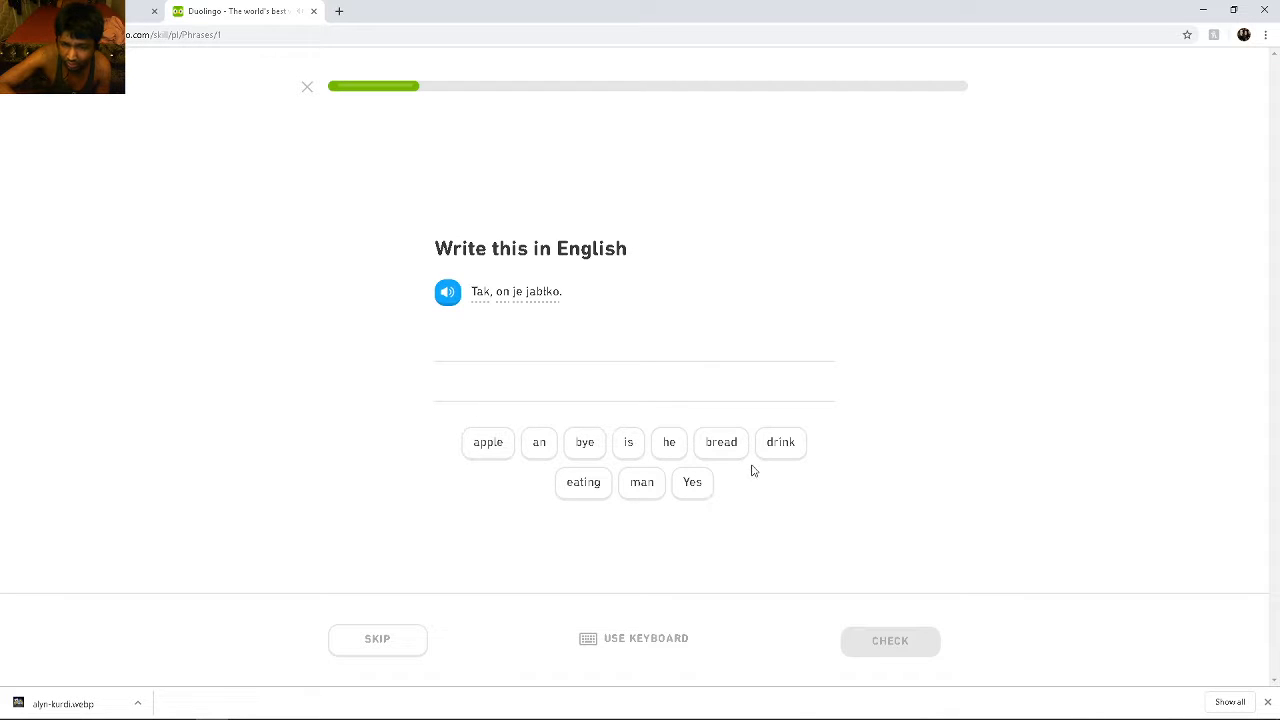
pyautogui.moveTo(573, 481)
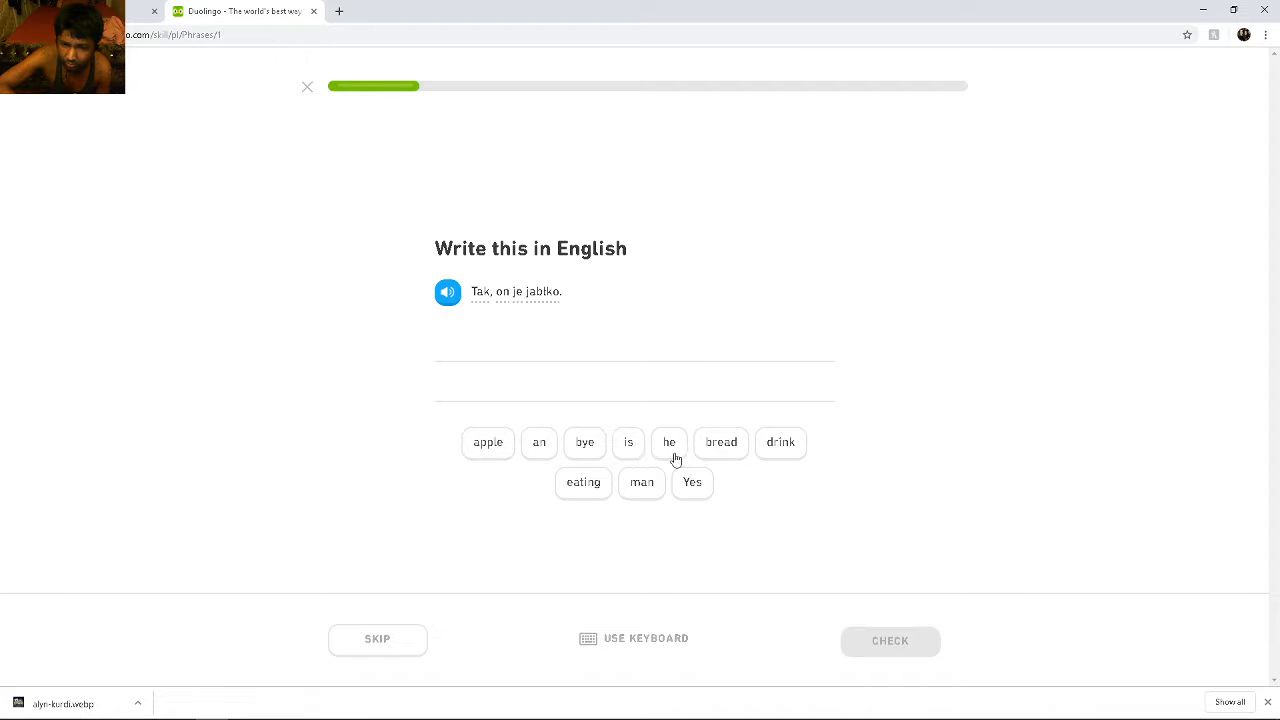
# Translate Tak, on je jabłko. as Yes he is eating an apple
pyautogui.click(692, 482)
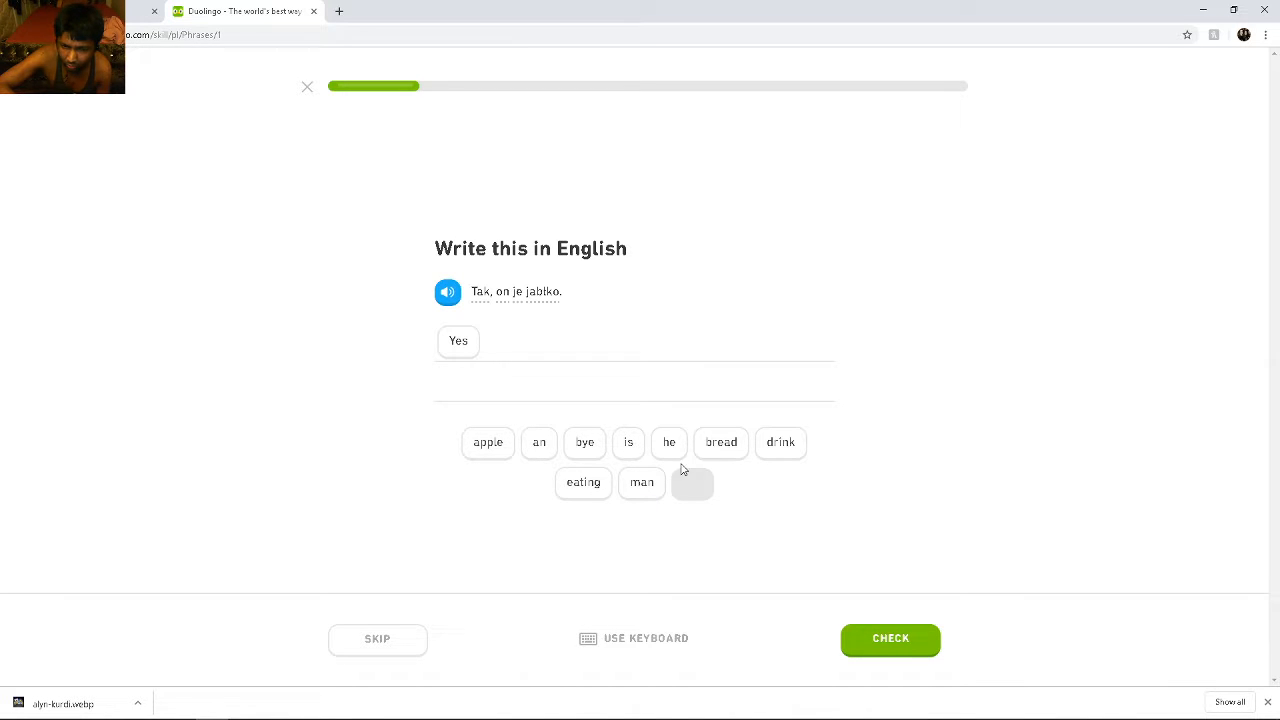
pyautogui.moveTo(490, 463)
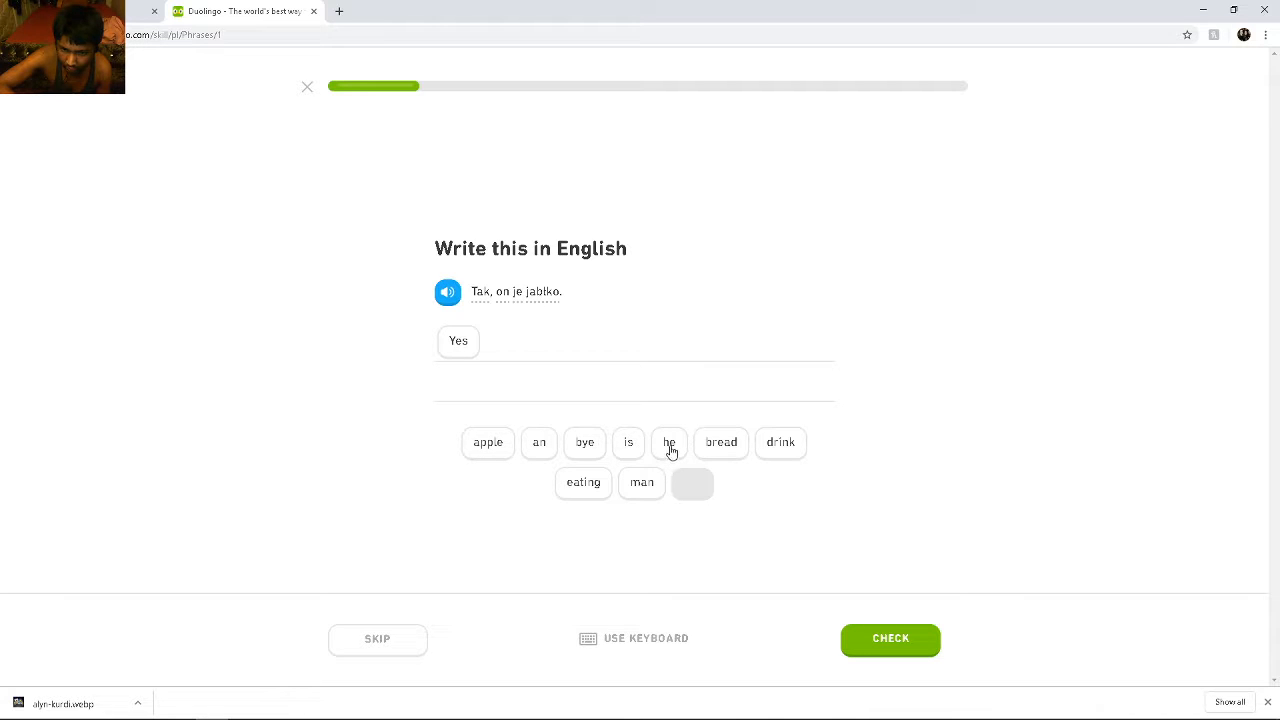
pyautogui.click(669, 442)
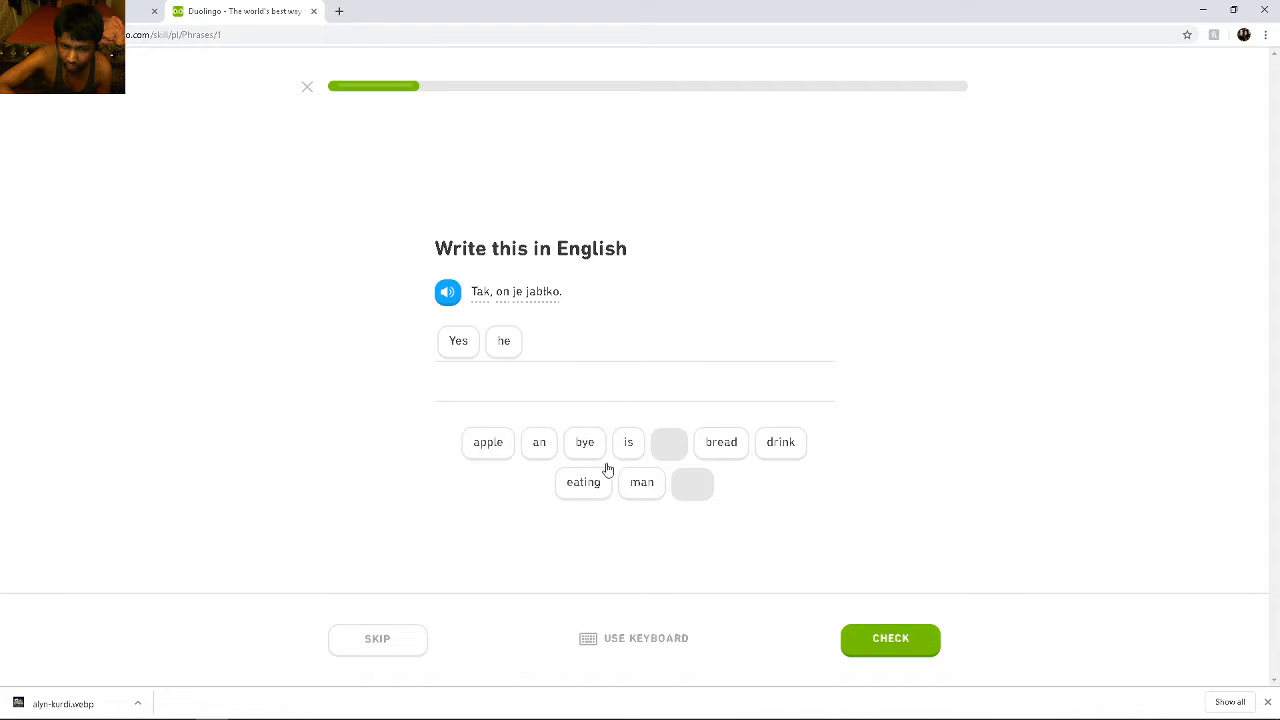
pyautogui.click(583, 482)
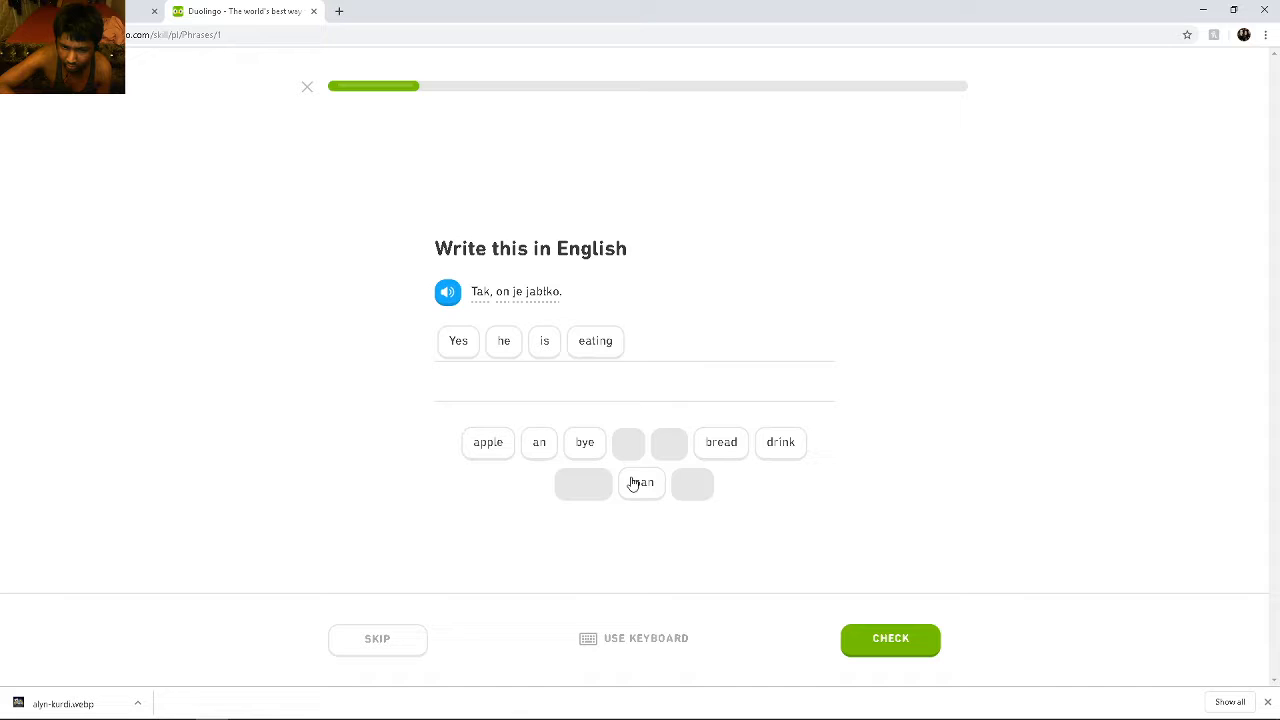
pyautogui.click(539, 442)
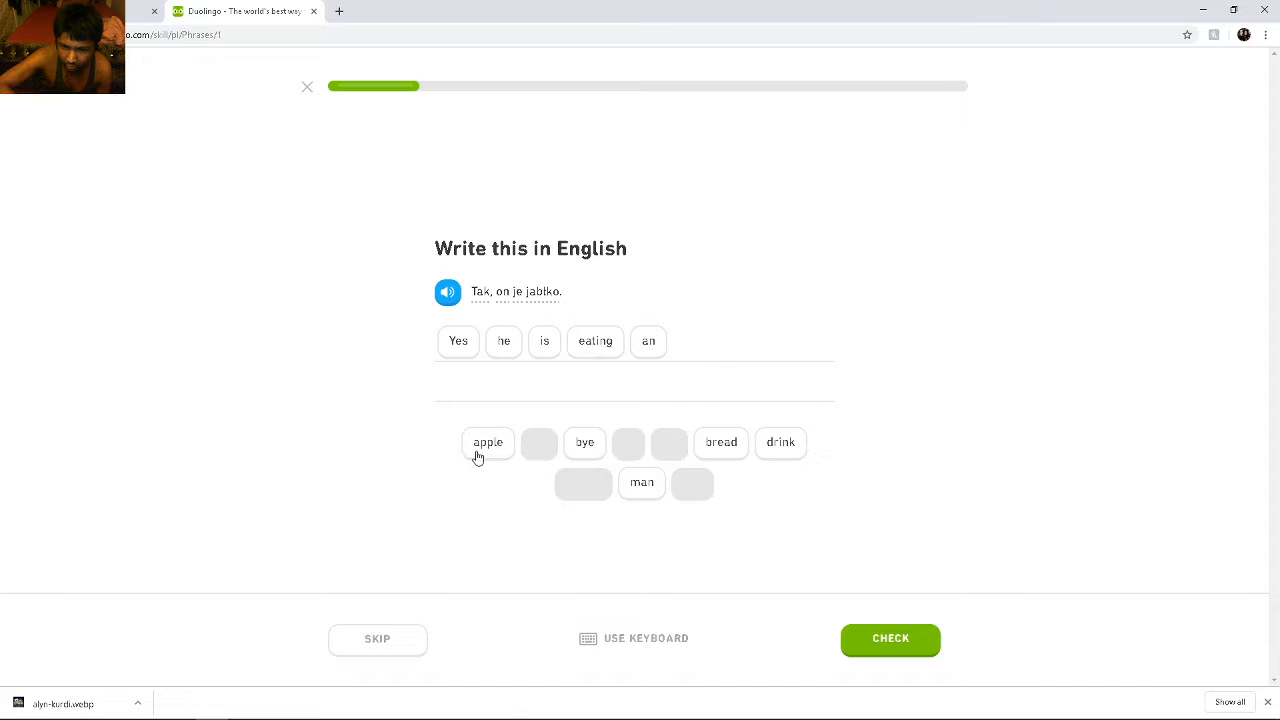
pyautogui.click(889, 638)
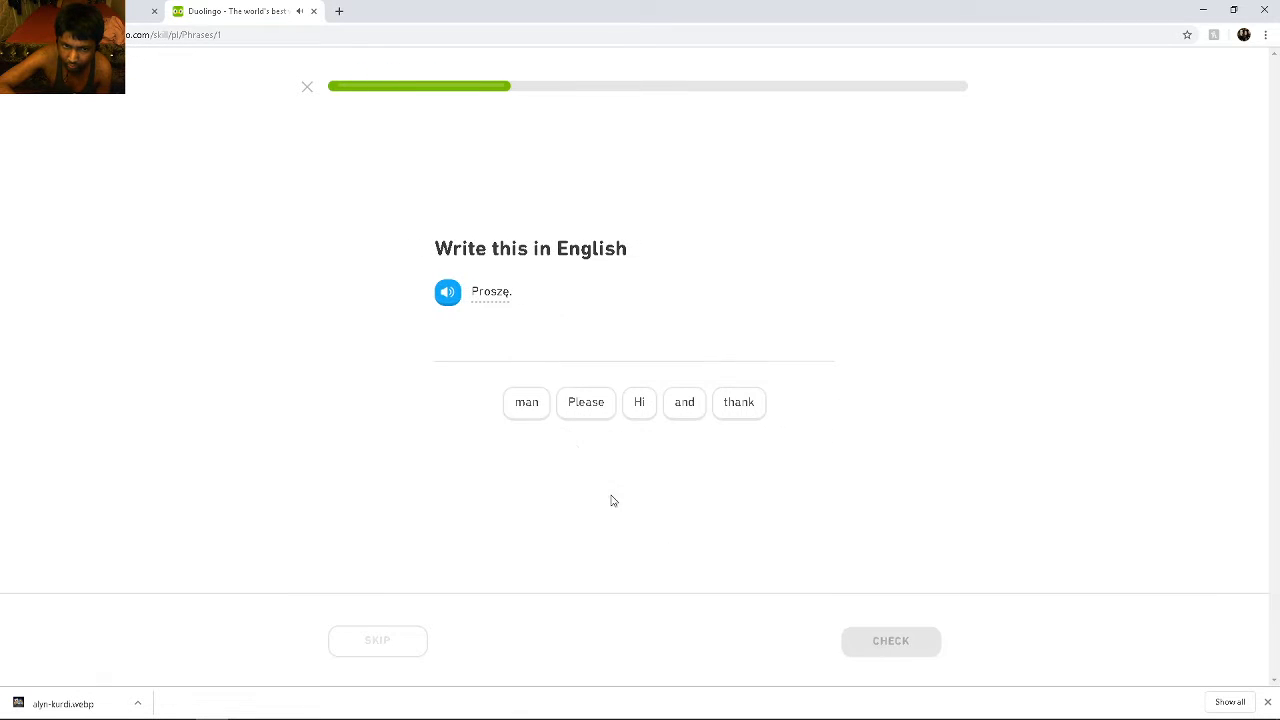
# Build Please, No she drinks milk (removing a stray 'is'), and Thank you
pyautogui.click(586, 402)
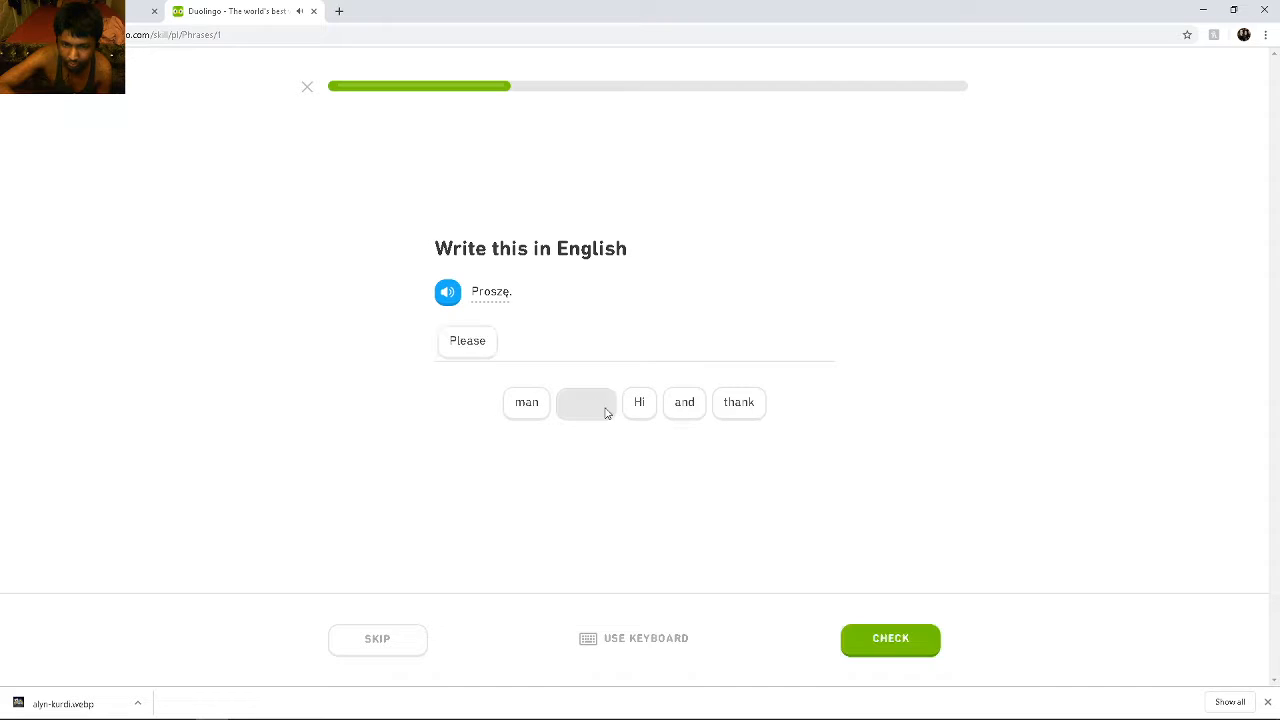
pyautogui.click(889, 638)
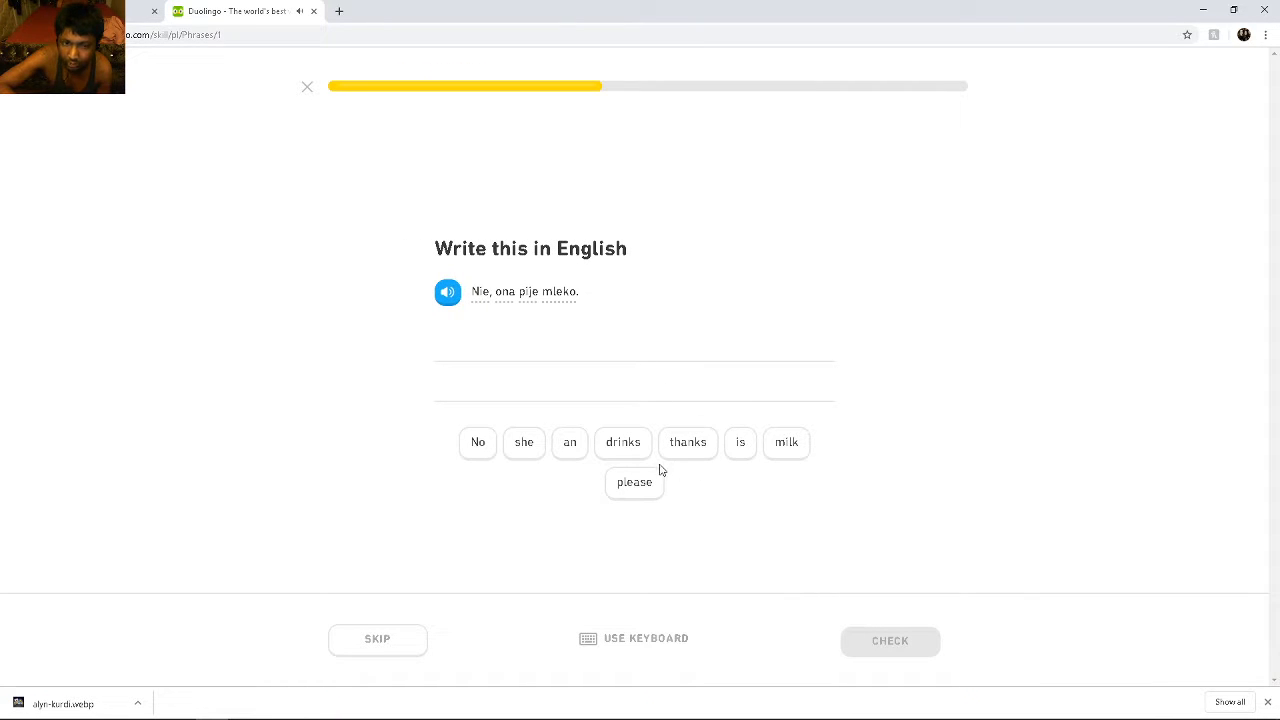
pyautogui.moveTo(548, 462)
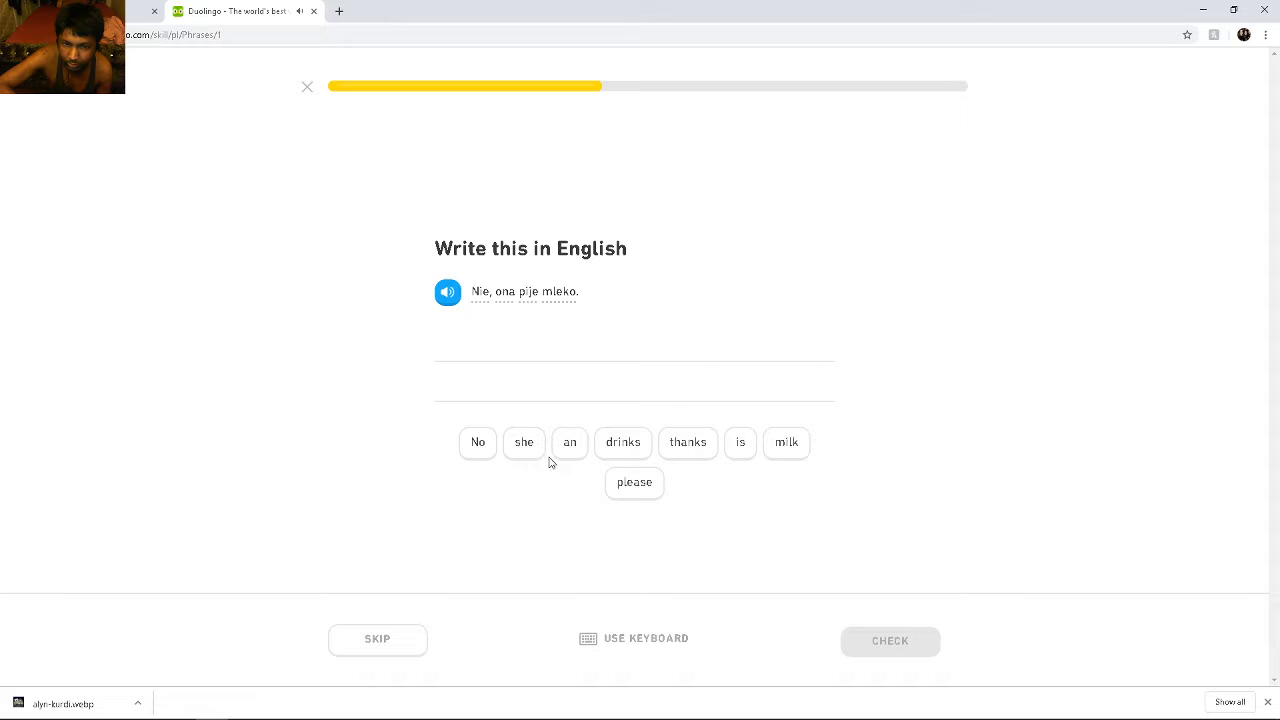
pyautogui.click(477, 442)
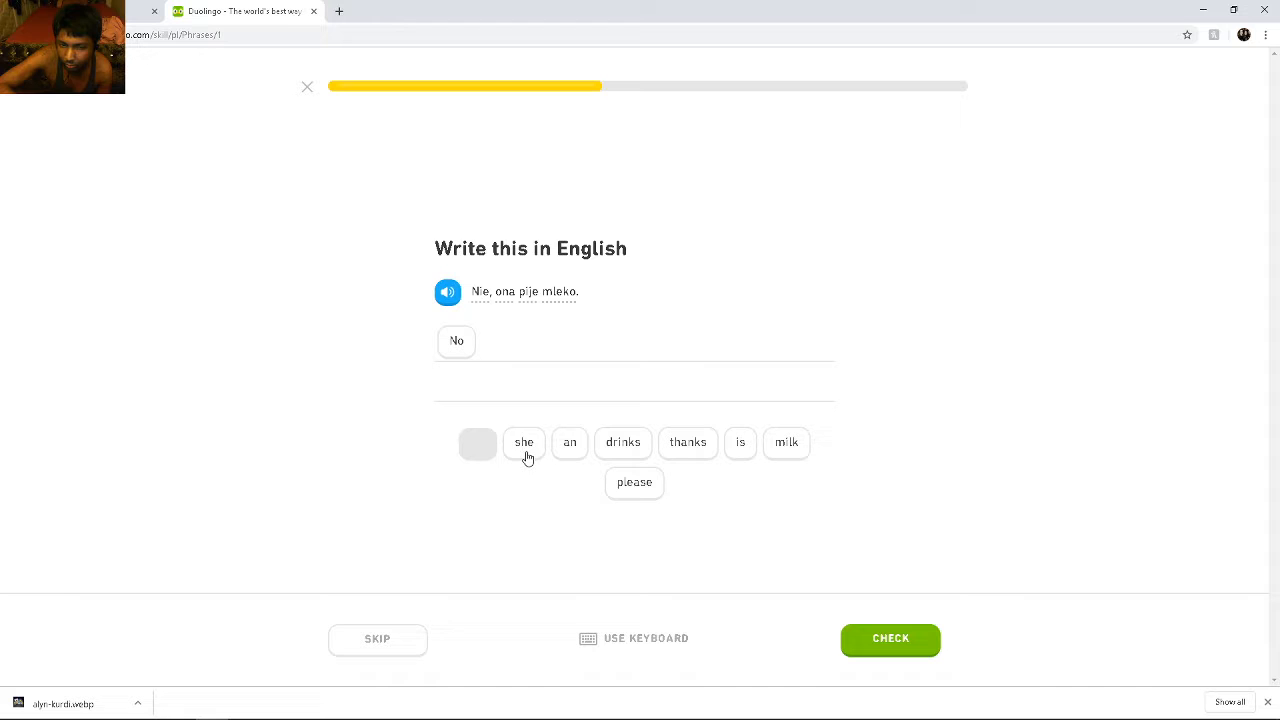
pyautogui.click(524, 442)
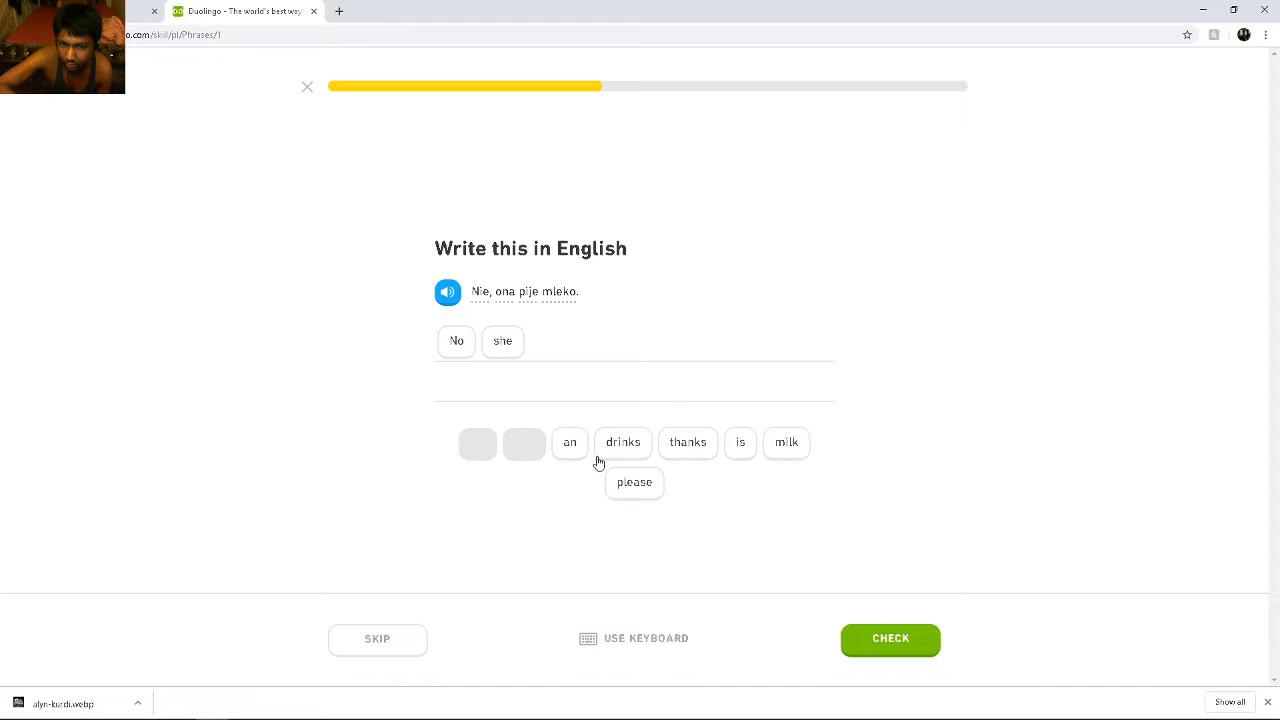
pyautogui.click(740, 442)
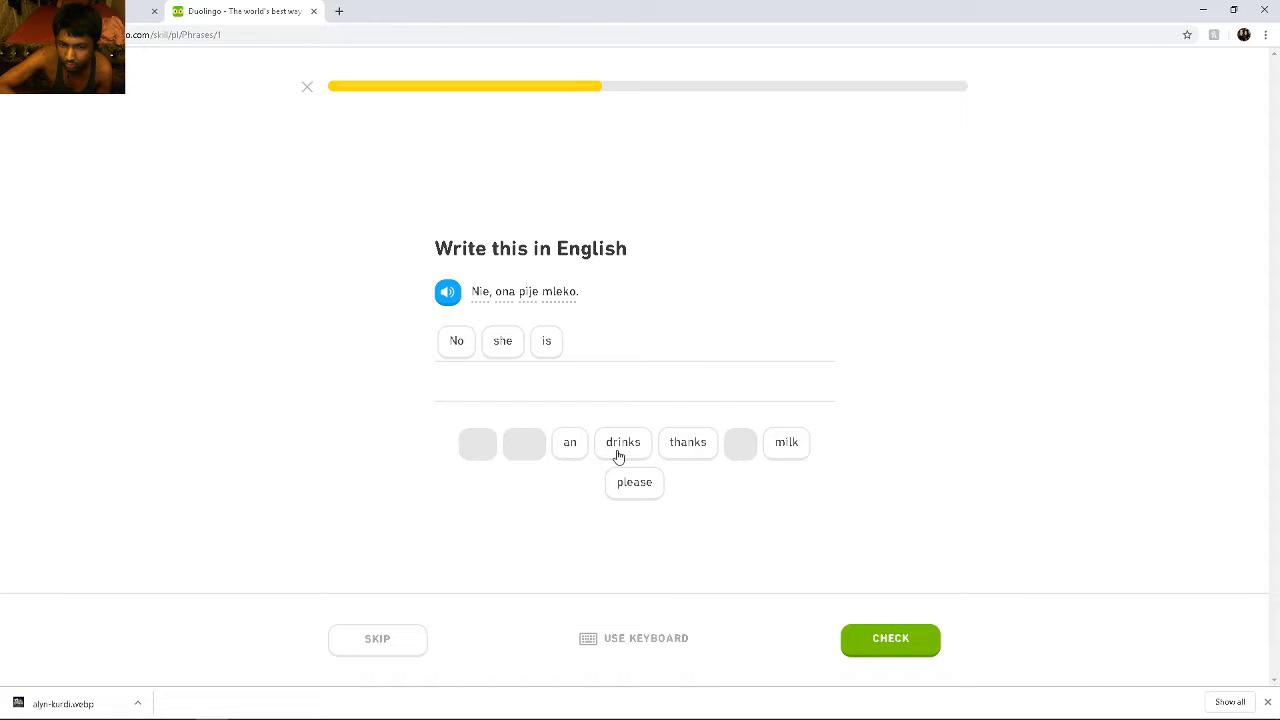
pyautogui.click(546, 341)
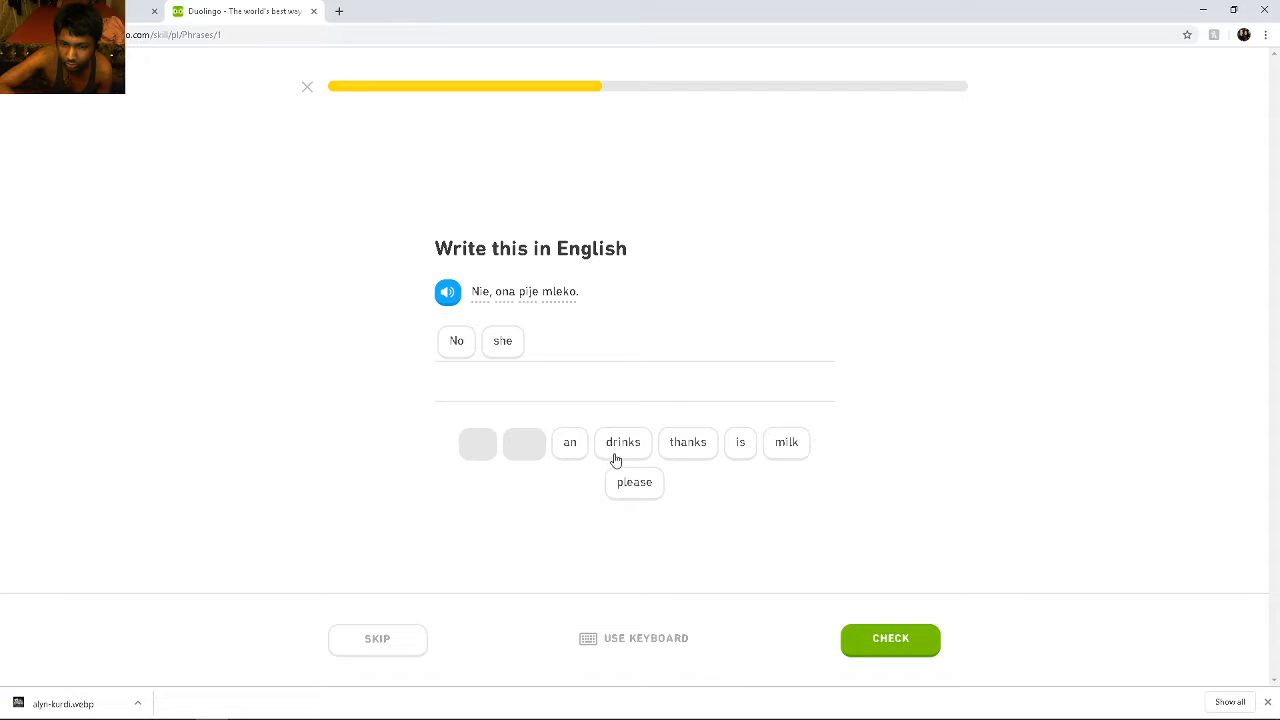
pyautogui.click(622, 442)
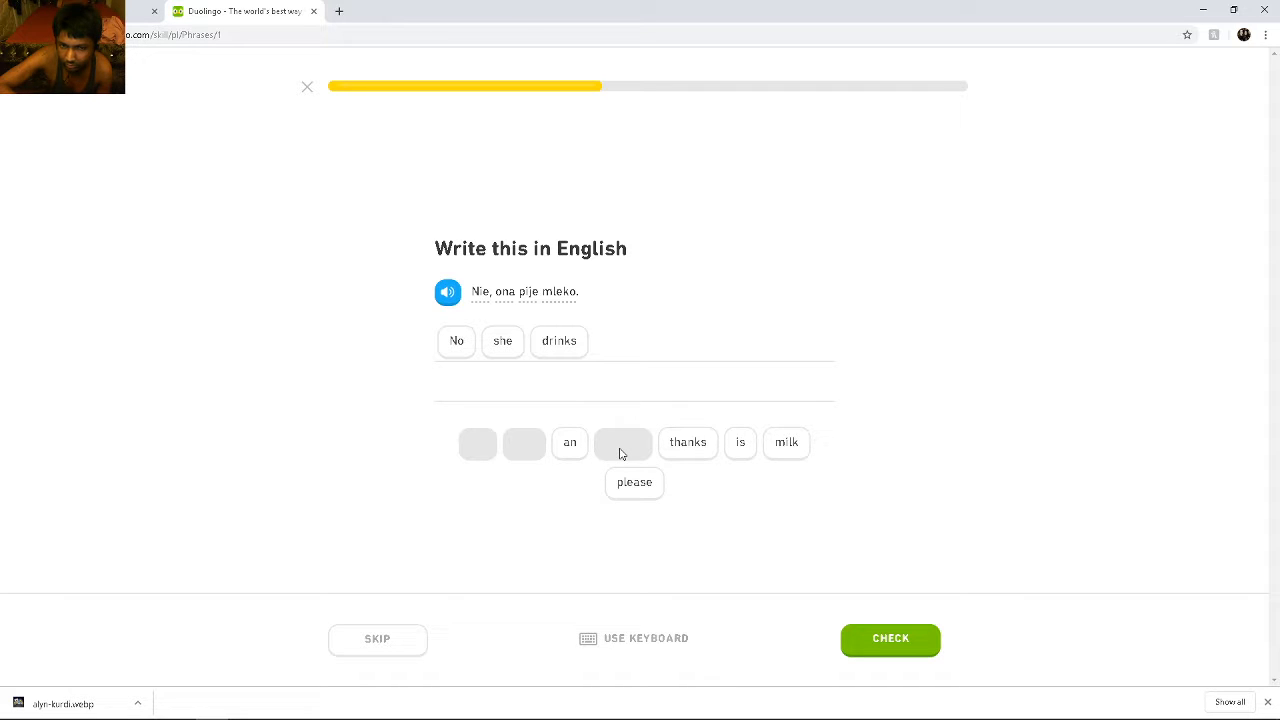
pyautogui.click(787, 442)
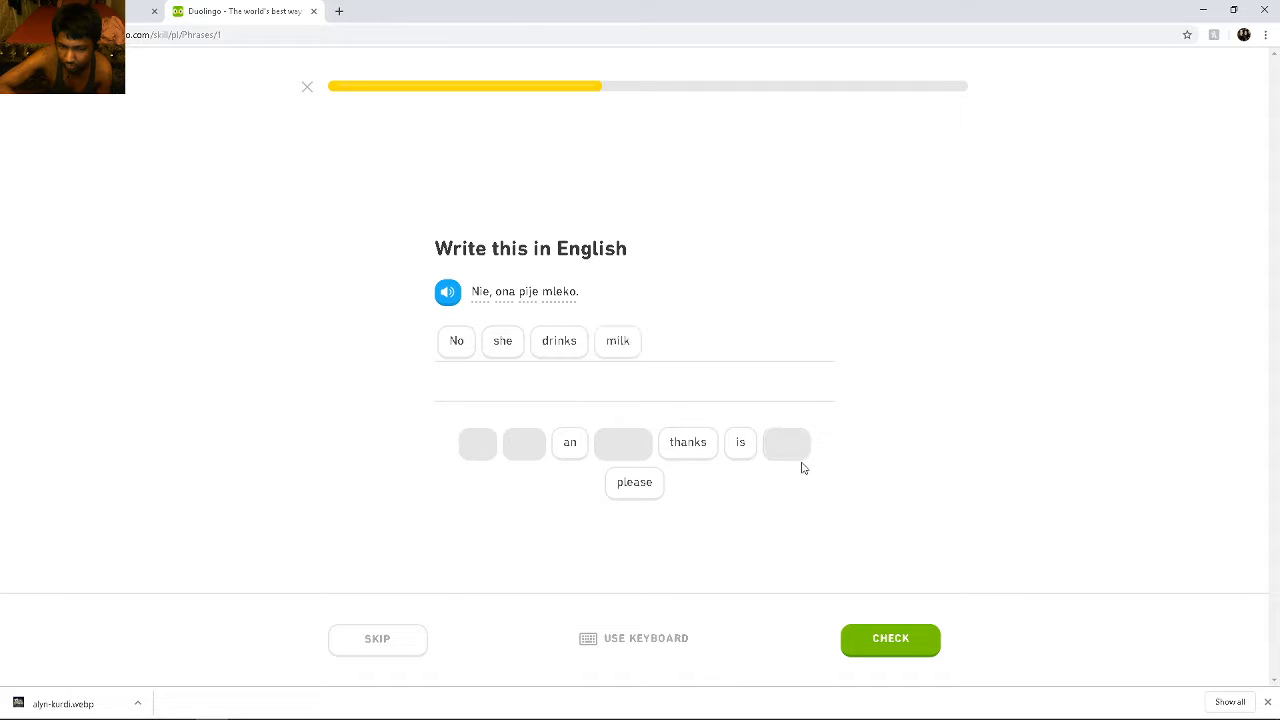
pyautogui.click(889, 638)
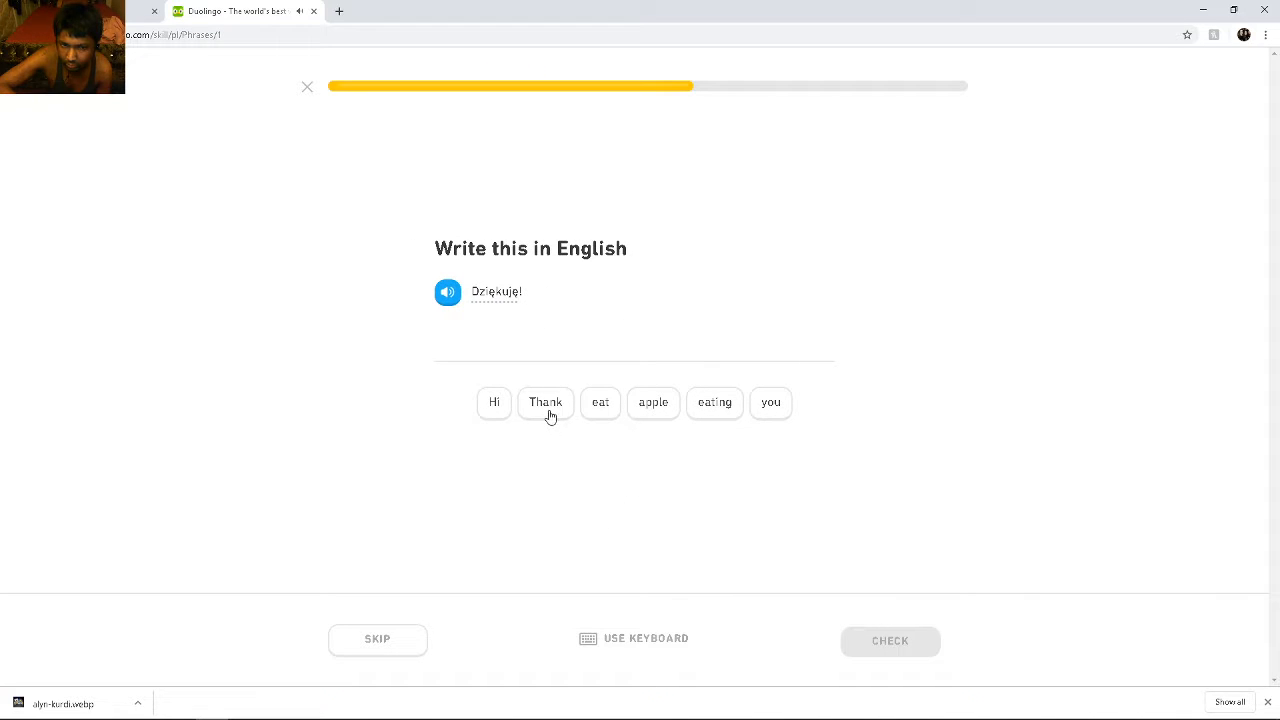
pyautogui.click(545, 402)
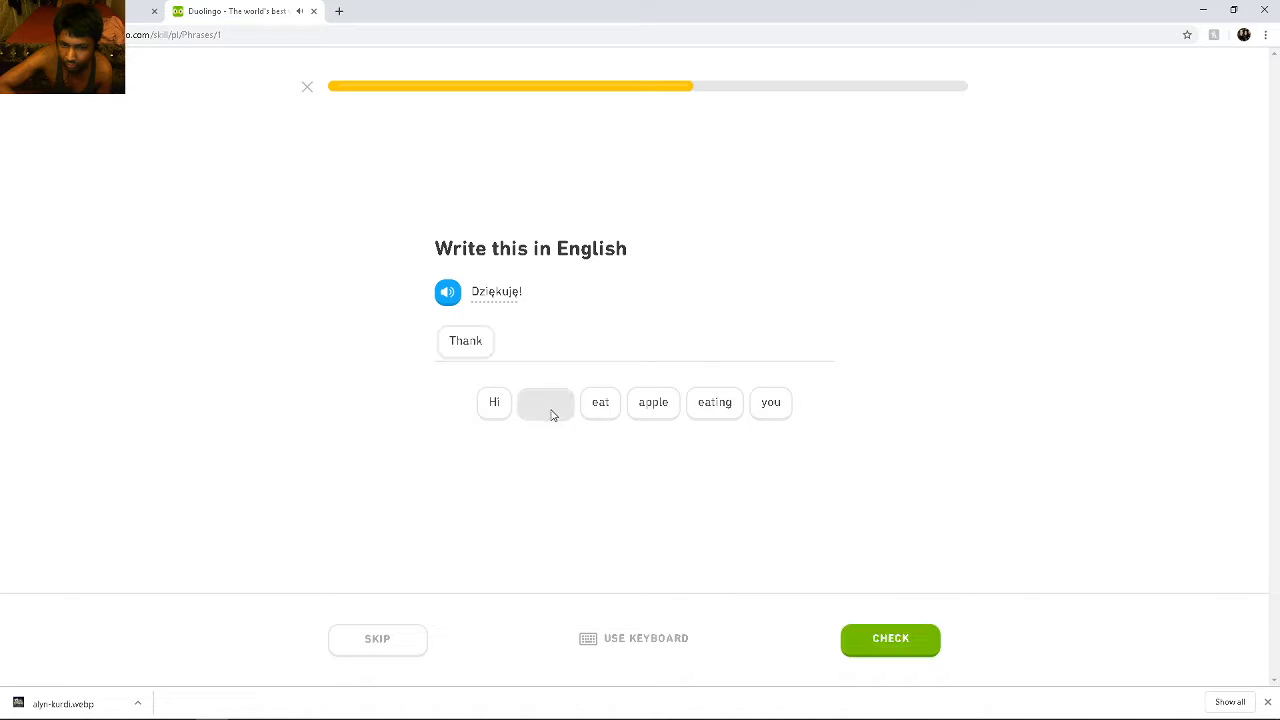
pyautogui.click(770, 402)
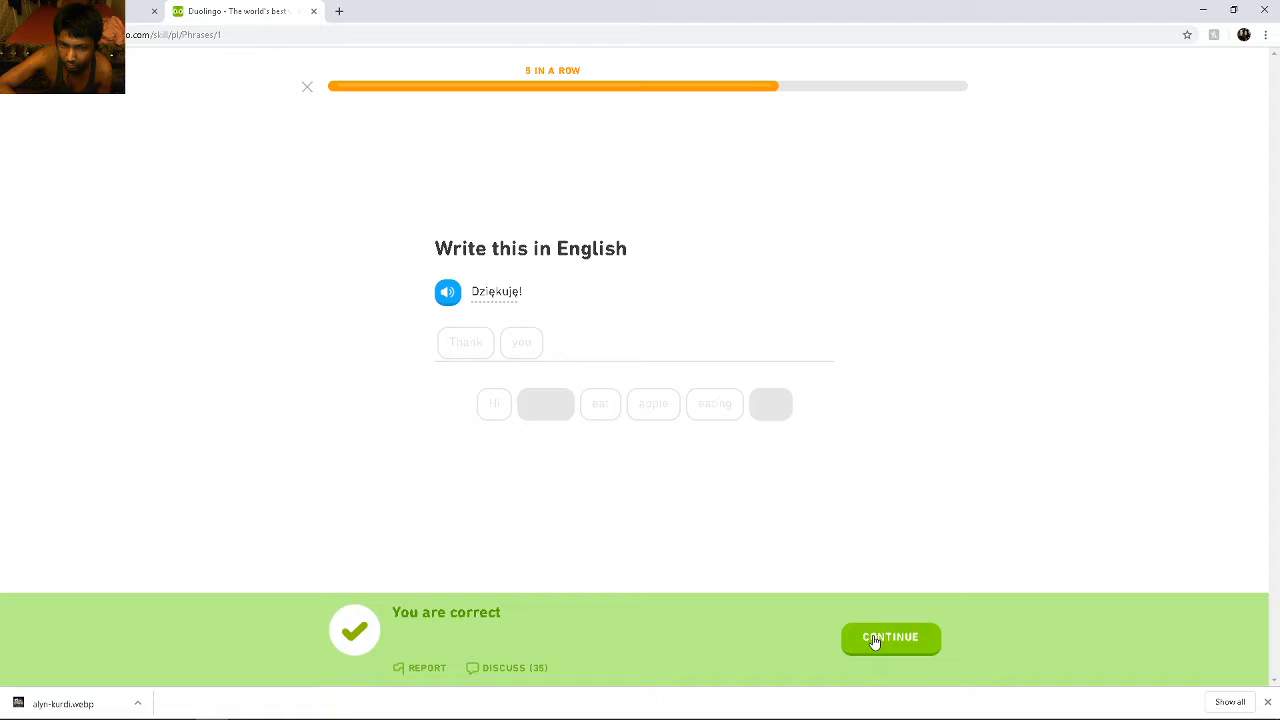
# Answer Dzięki! with Thanks, then continue past the Lesson Complete and streak screens
pyautogui.click(889, 638)
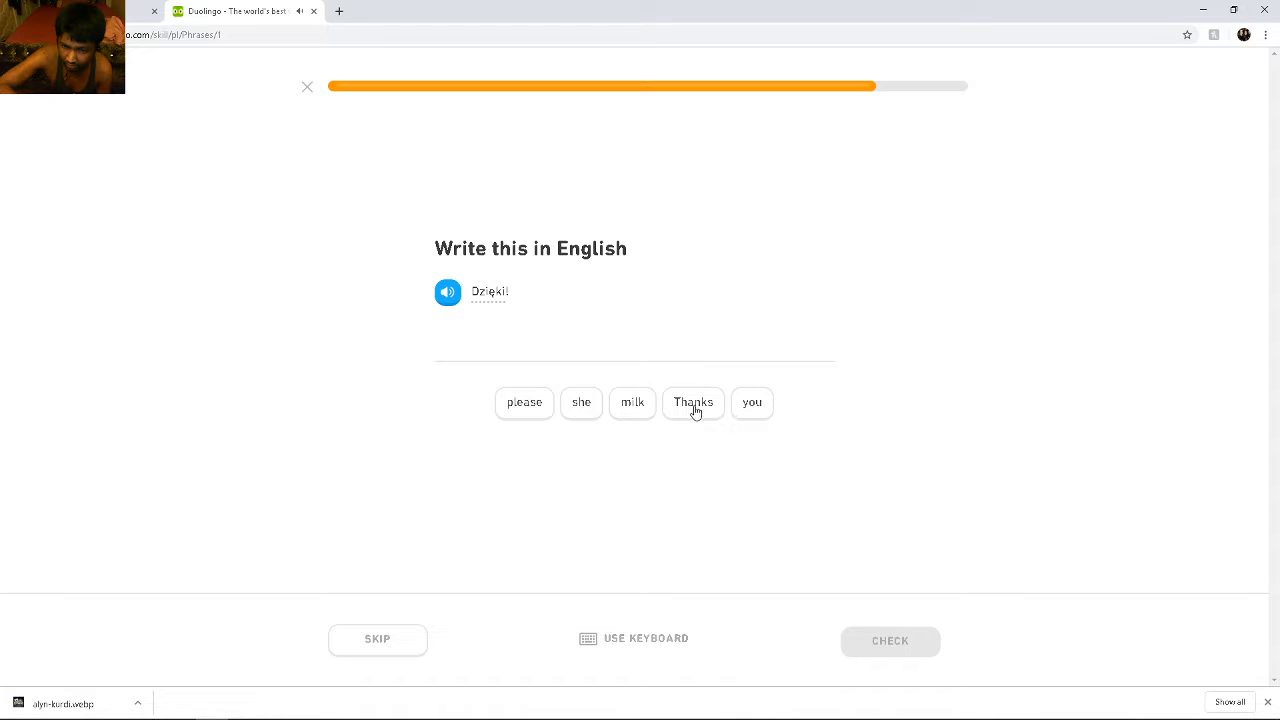
pyautogui.click(693, 402)
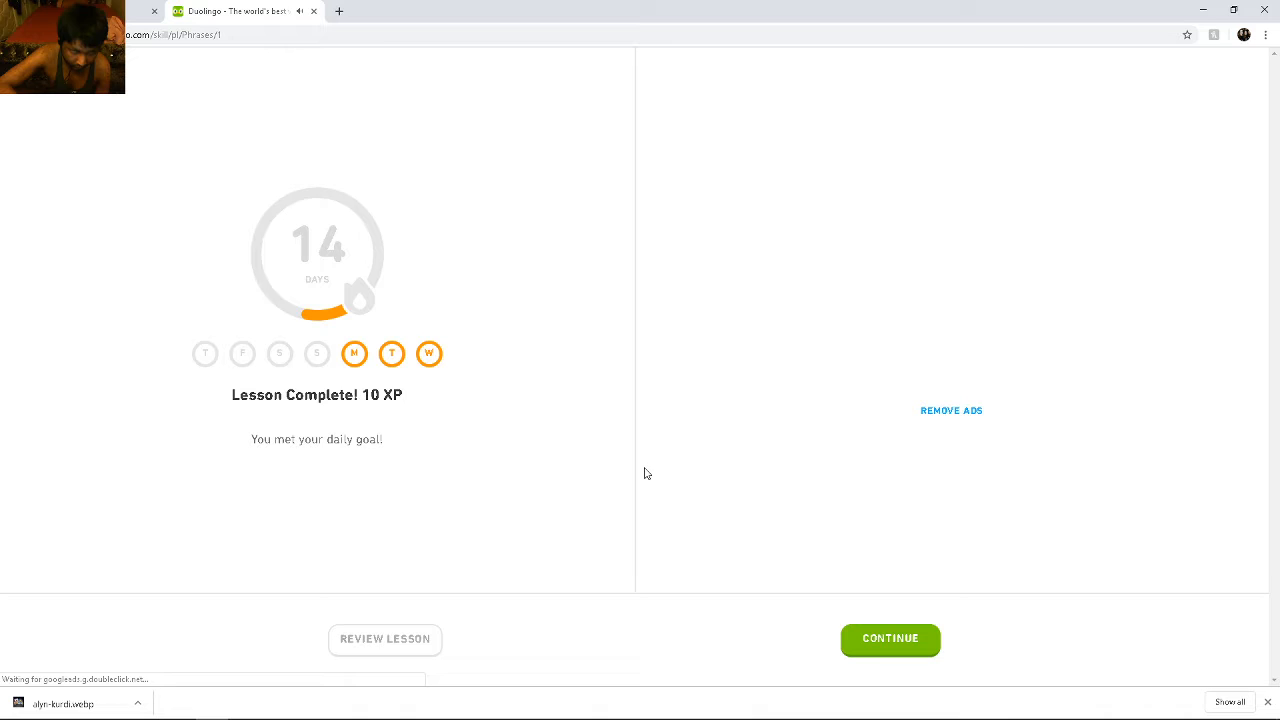
pyautogui.click(889, 639)
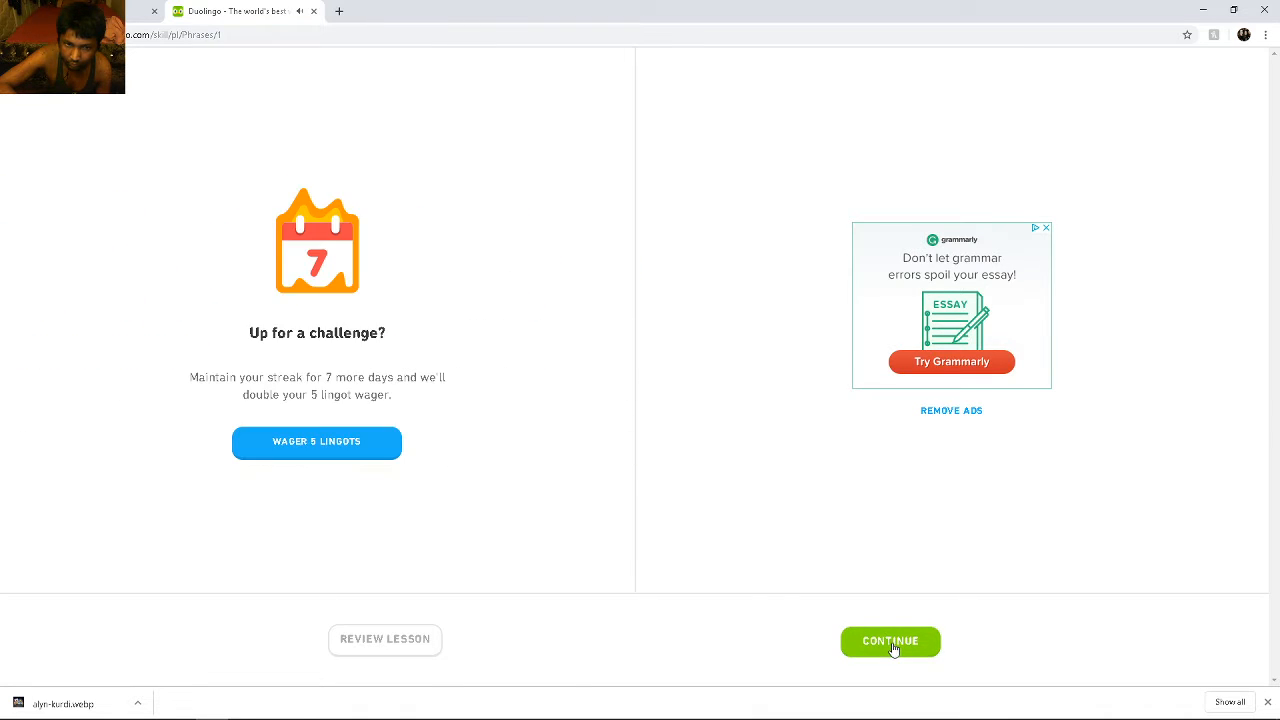
pyautogui.click(889, 641)
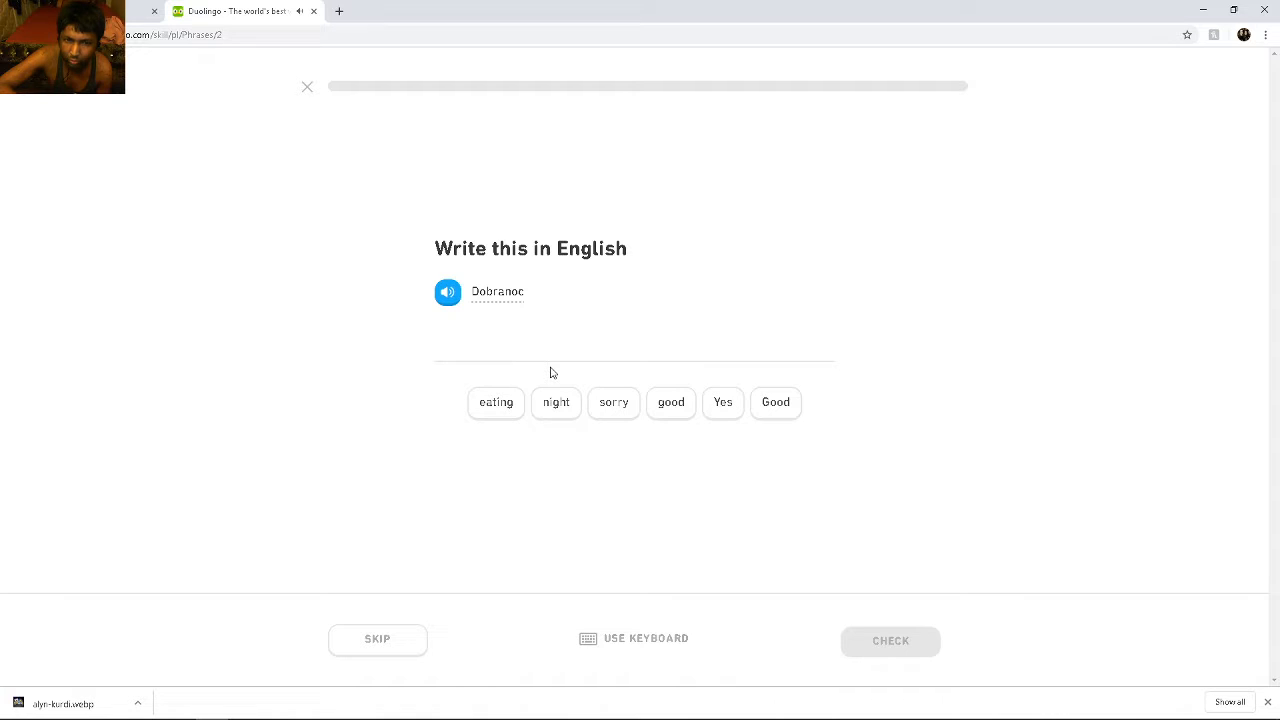
pyautogui.moveTo(644, 434)
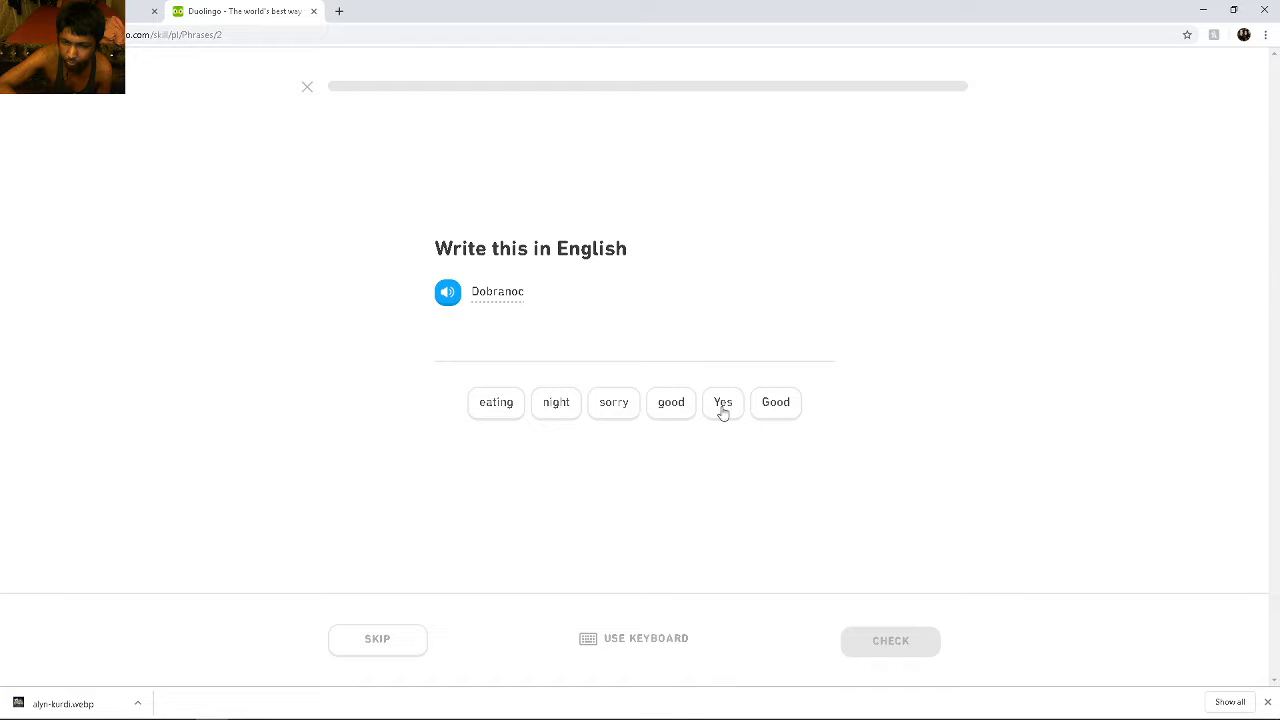
pyautogui.moveTo(490, 418)
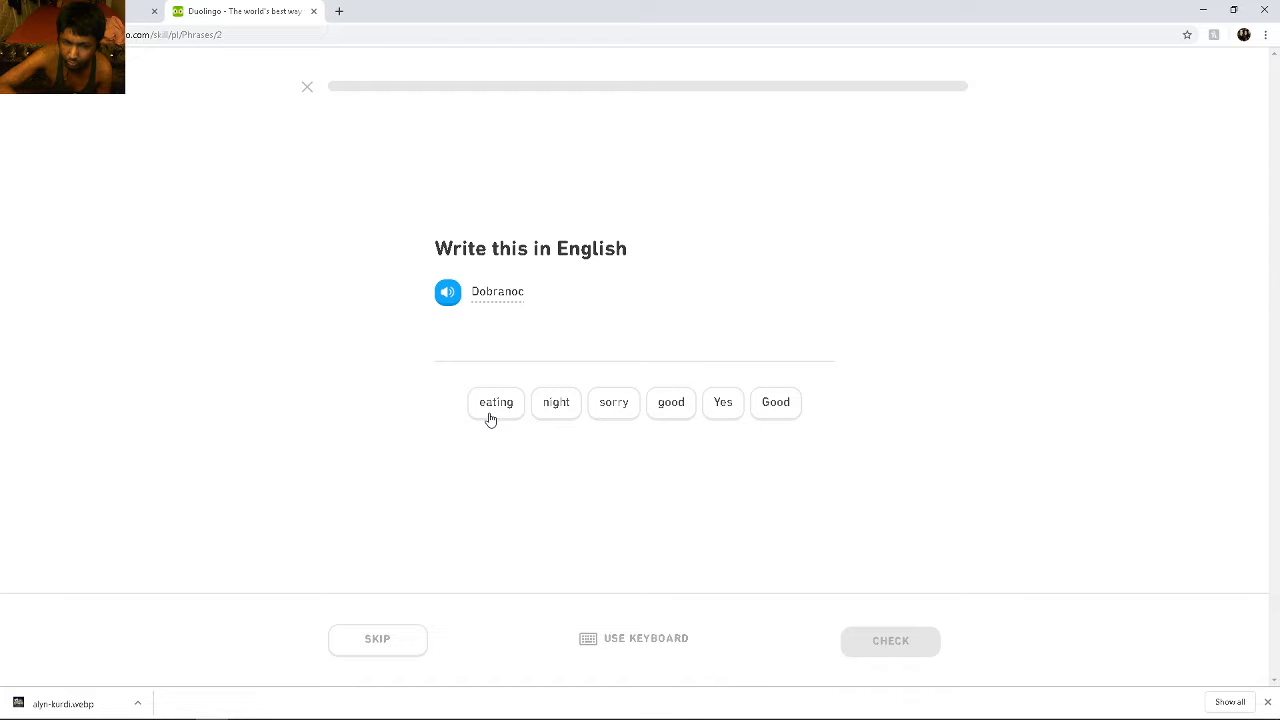
pyautogui.moveTo(613, 418)
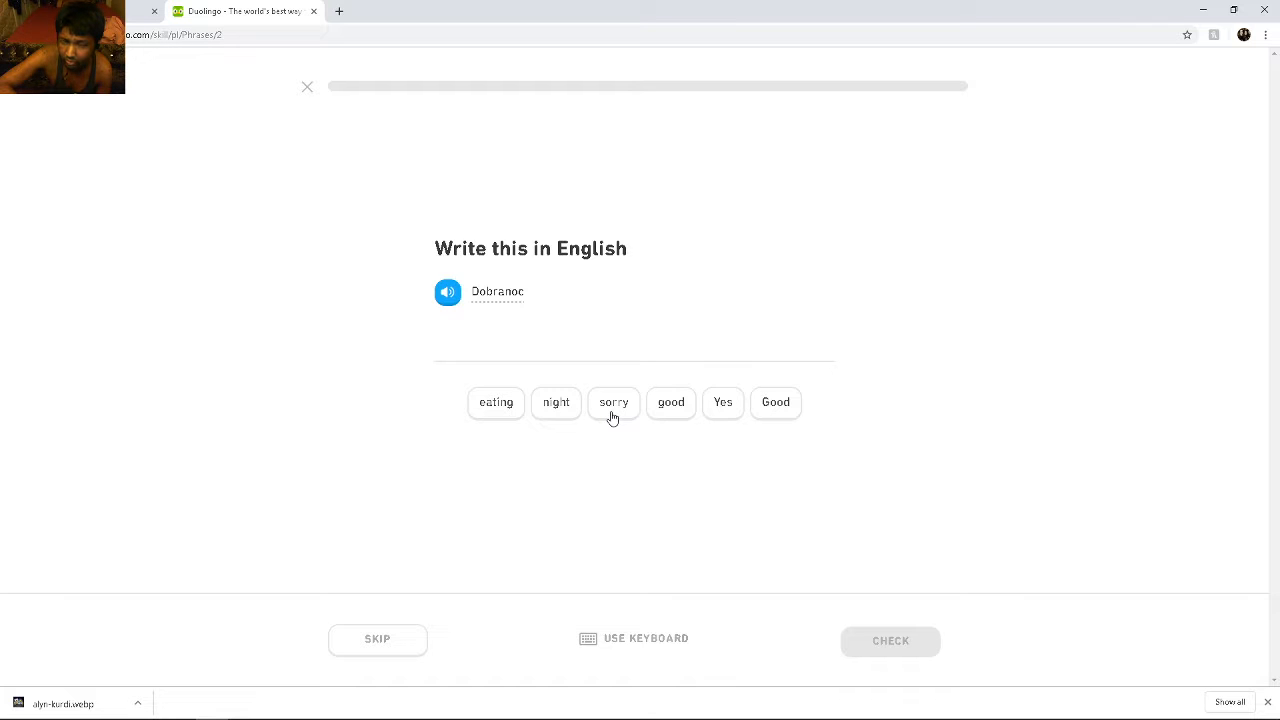
pyautogui.moveTo(675, 419)
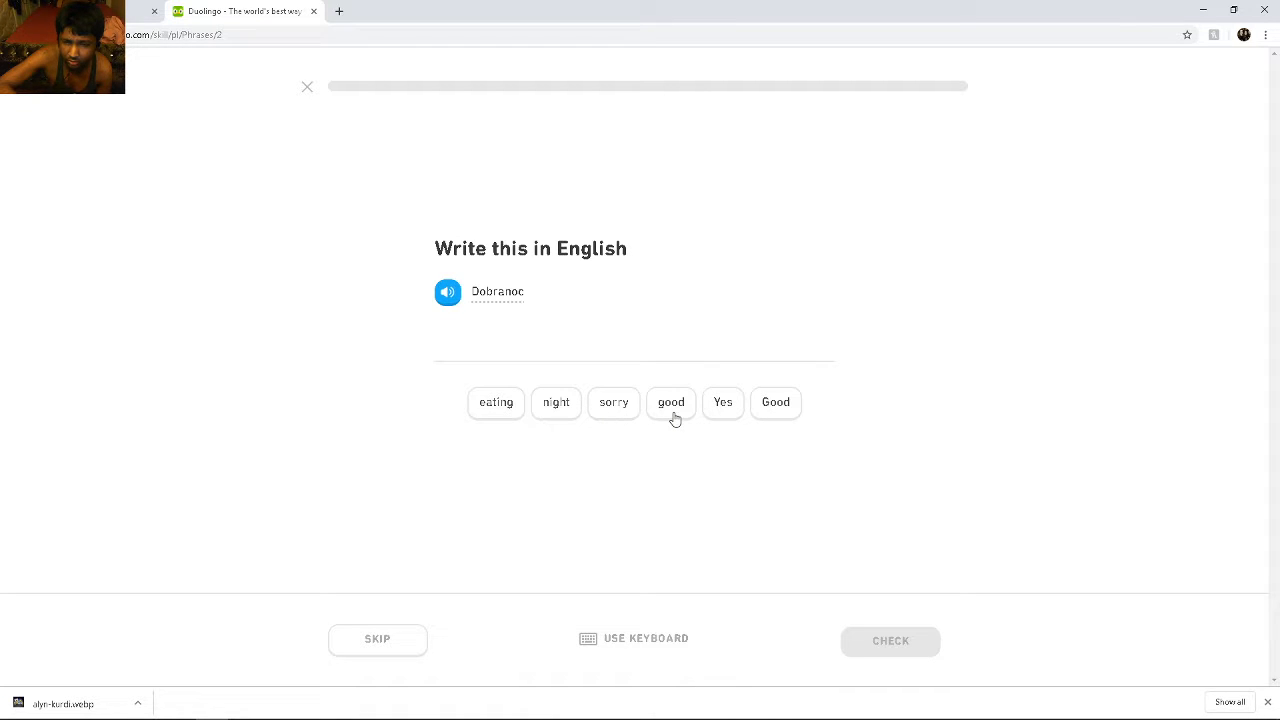
pyautogui.moveTo(723, 415)
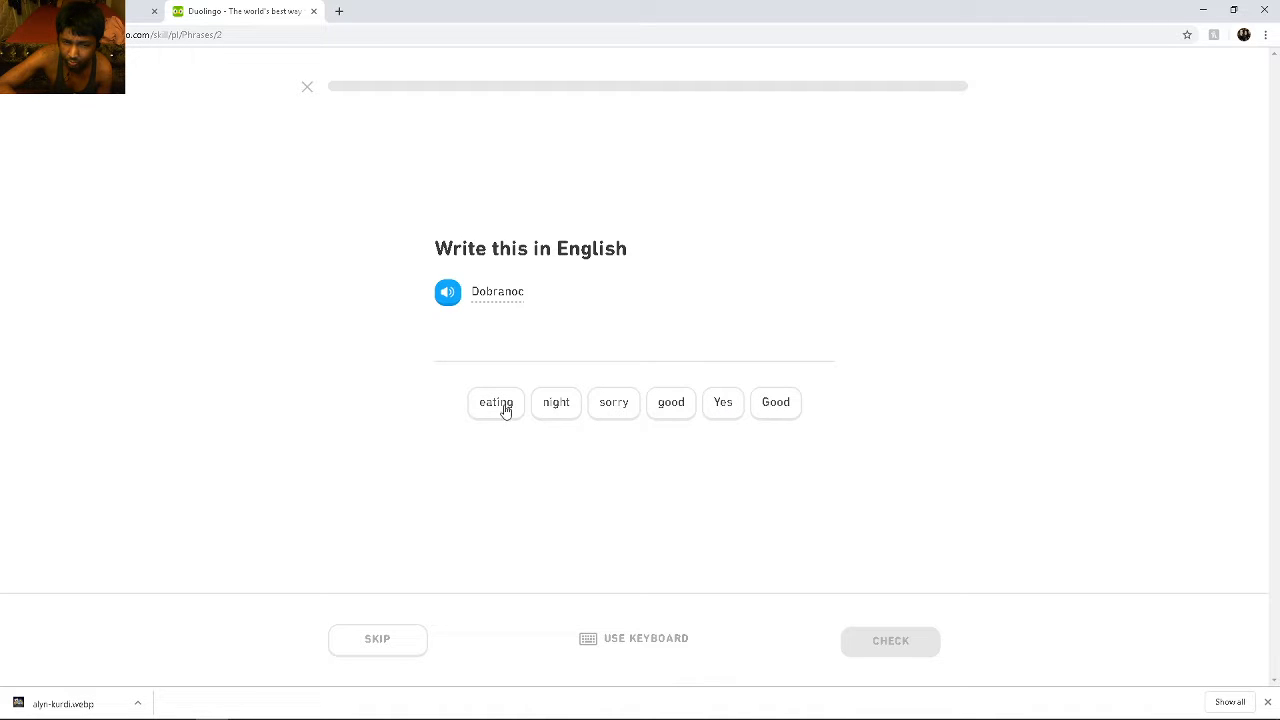
pyautogui.moveTo(615, 413)
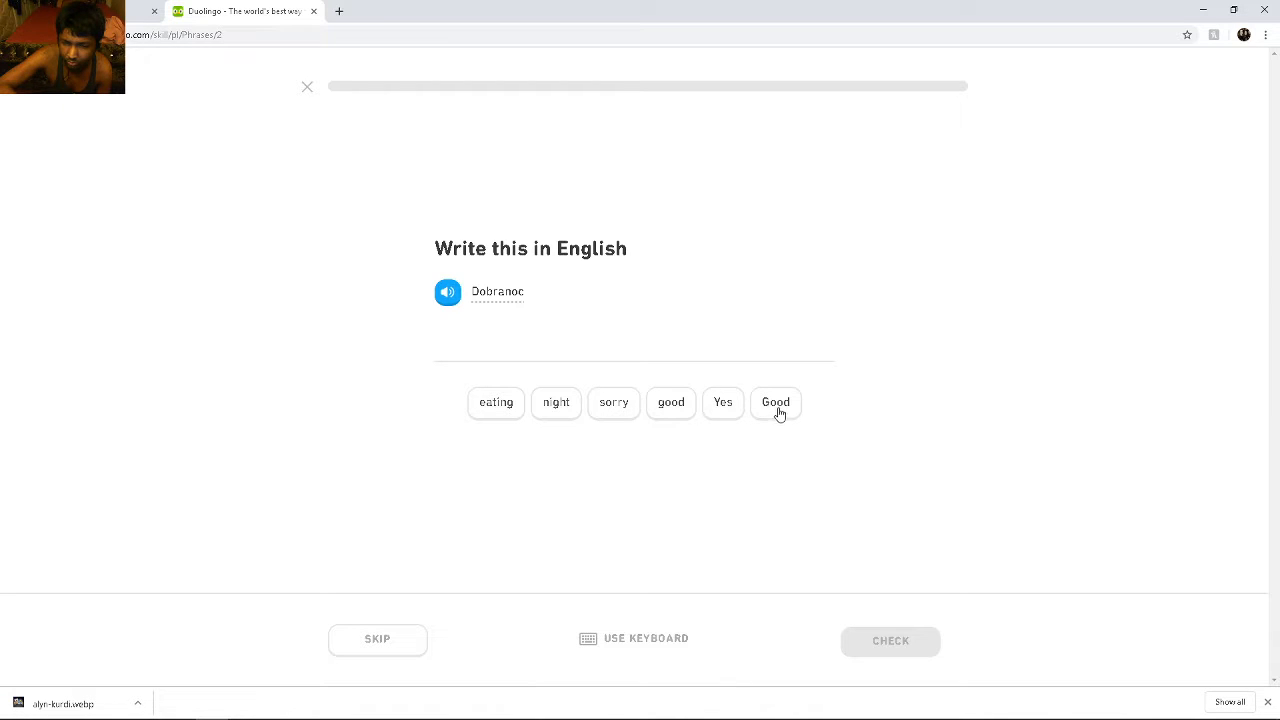
# Answer Dobranoc with Good (marked wrong), then translate Tak, przepraszam! as Yes sorry
pyautogui.click(776, 402)
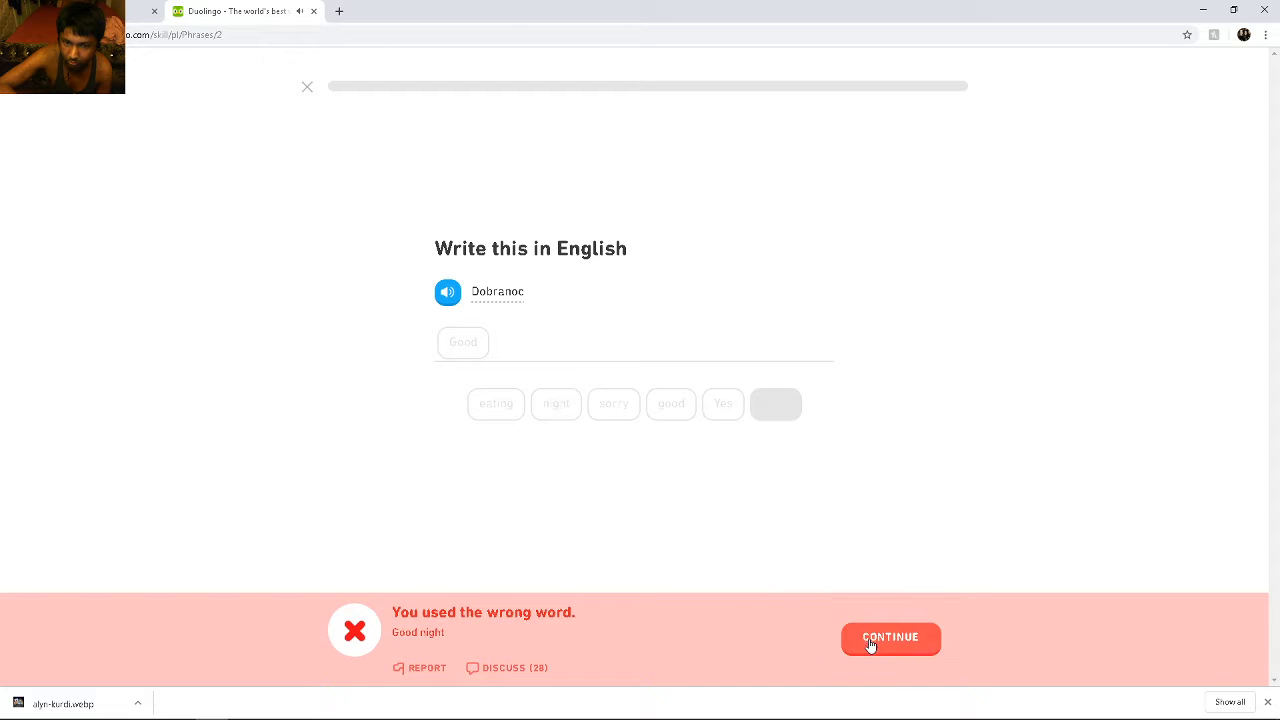
pyautogui.click(889, 637)
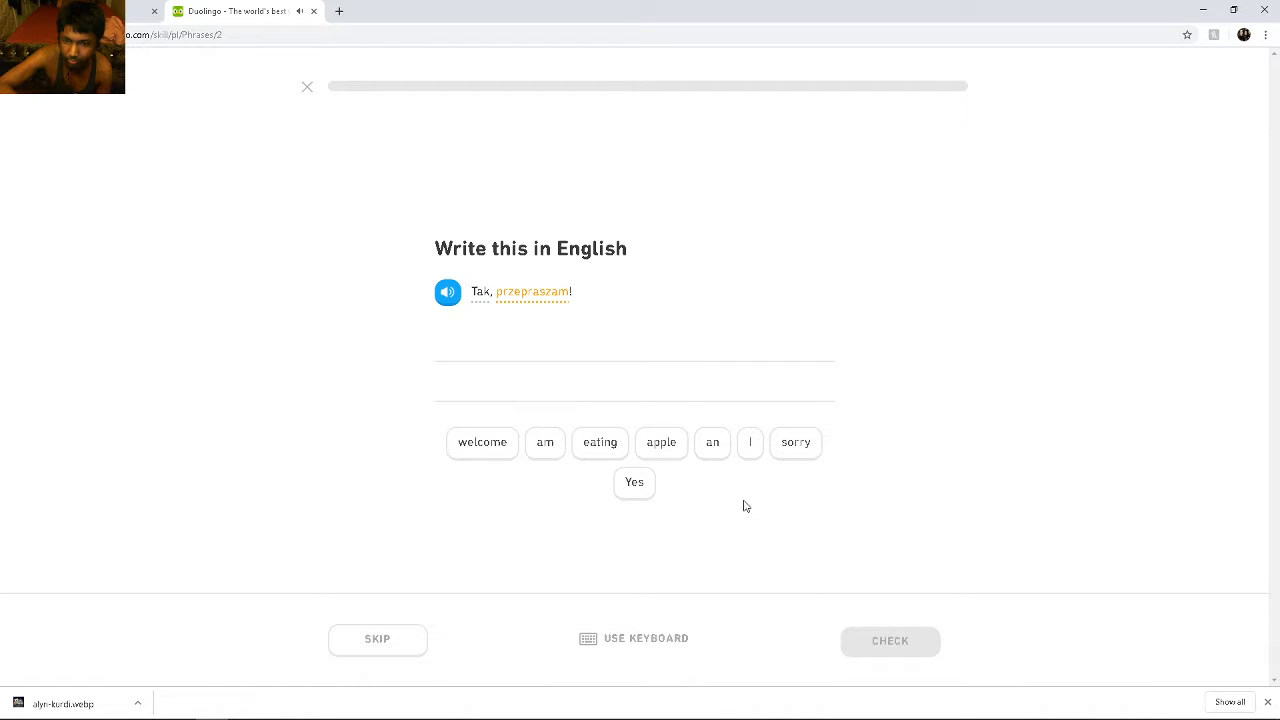
pyautogui.moveTo(783, 463)
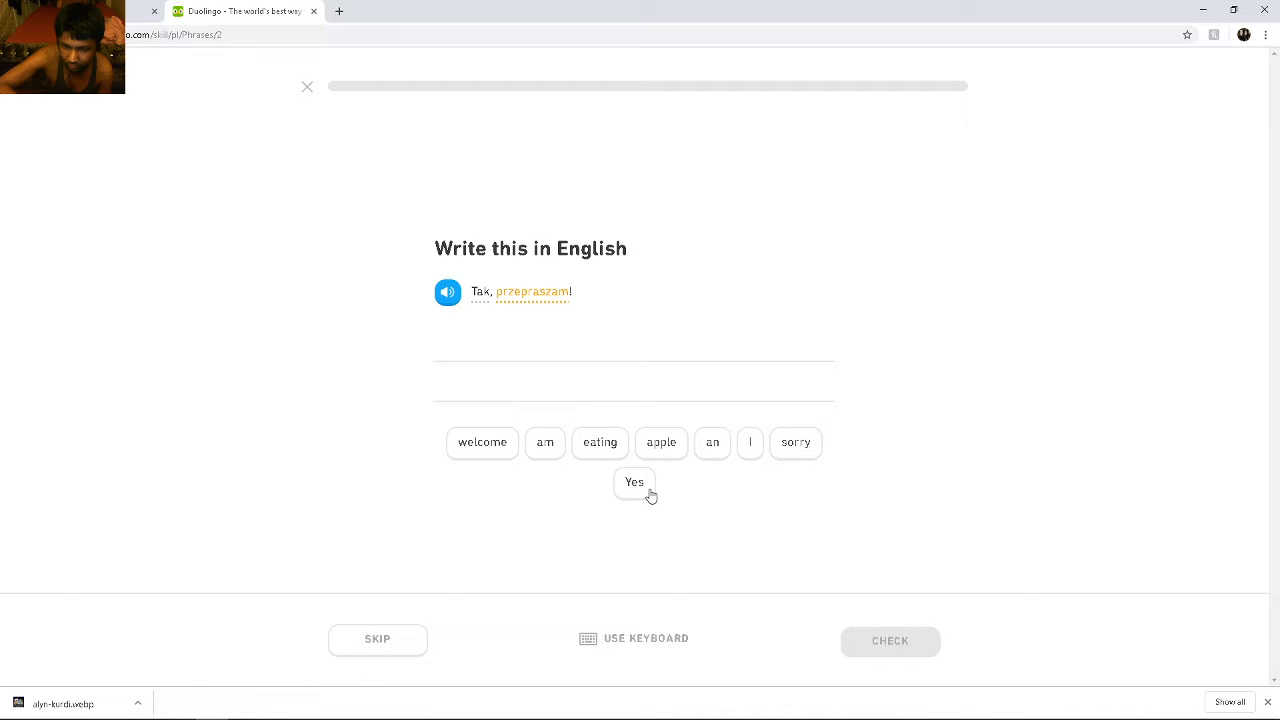
pyautogui.click(634, 482)
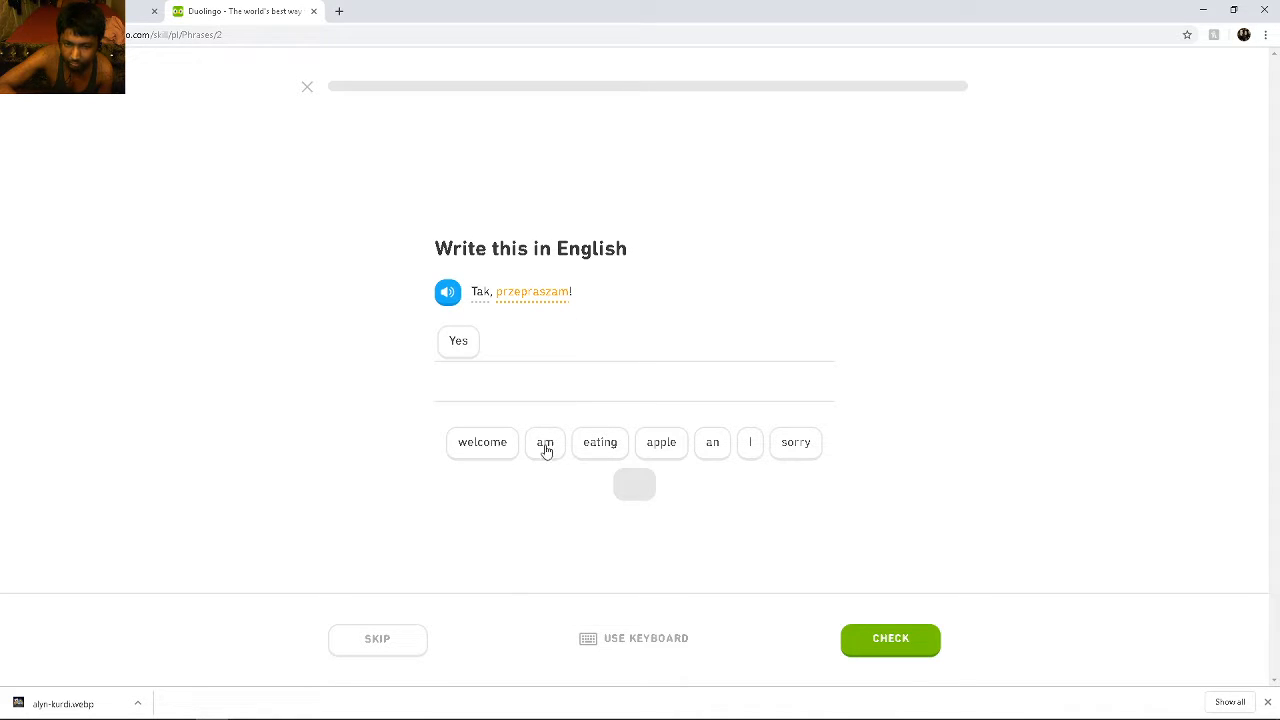
pyautogui.click(889, 638)
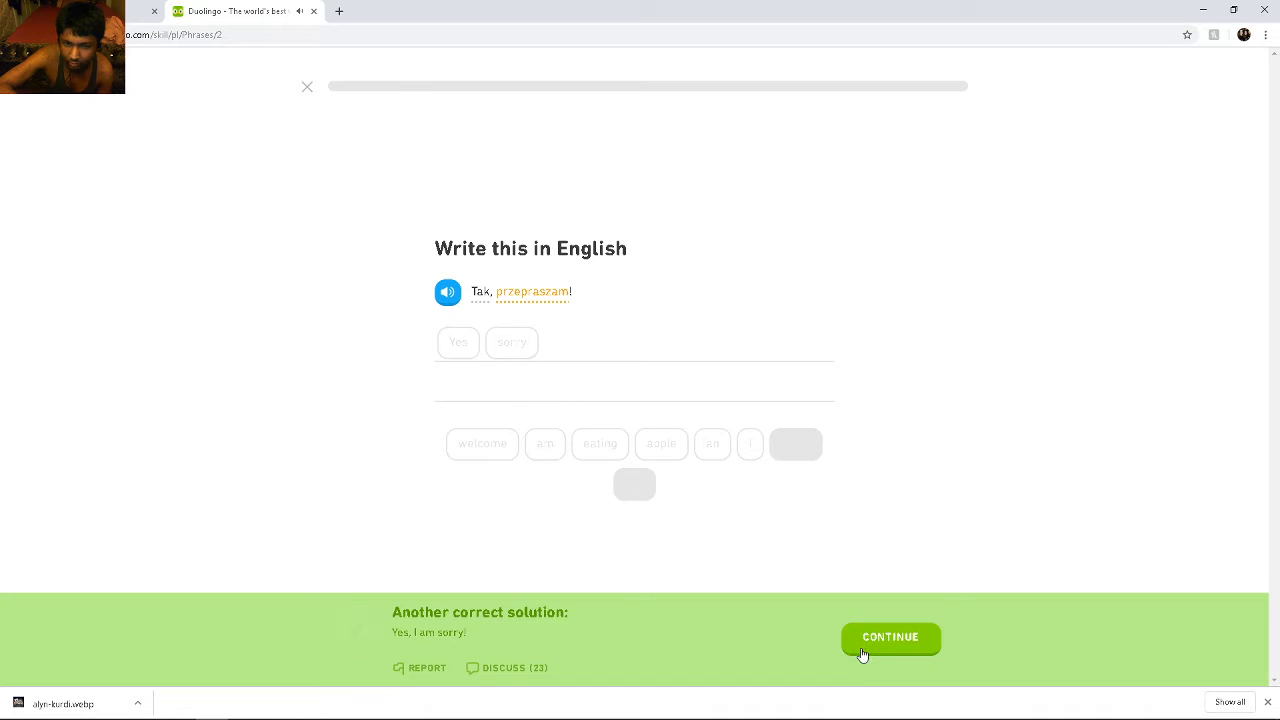
pyautogui.click(889, 637)
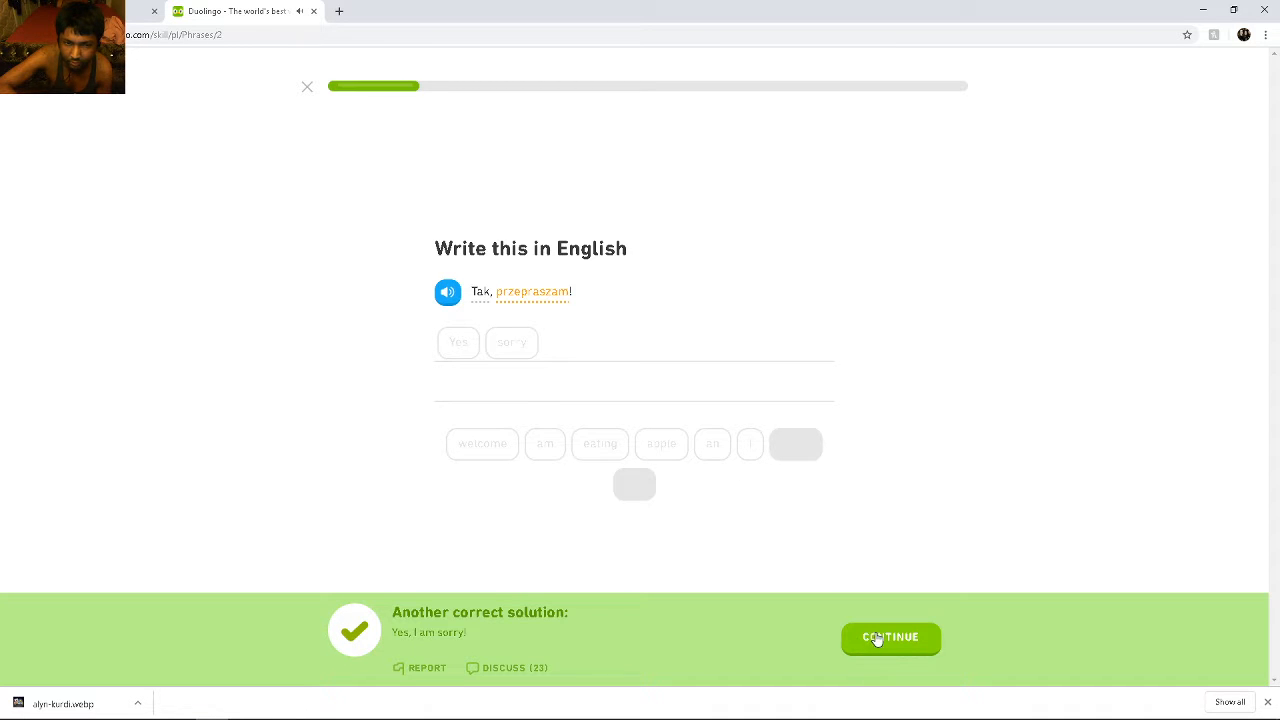
pyautogui.click(889, 638)
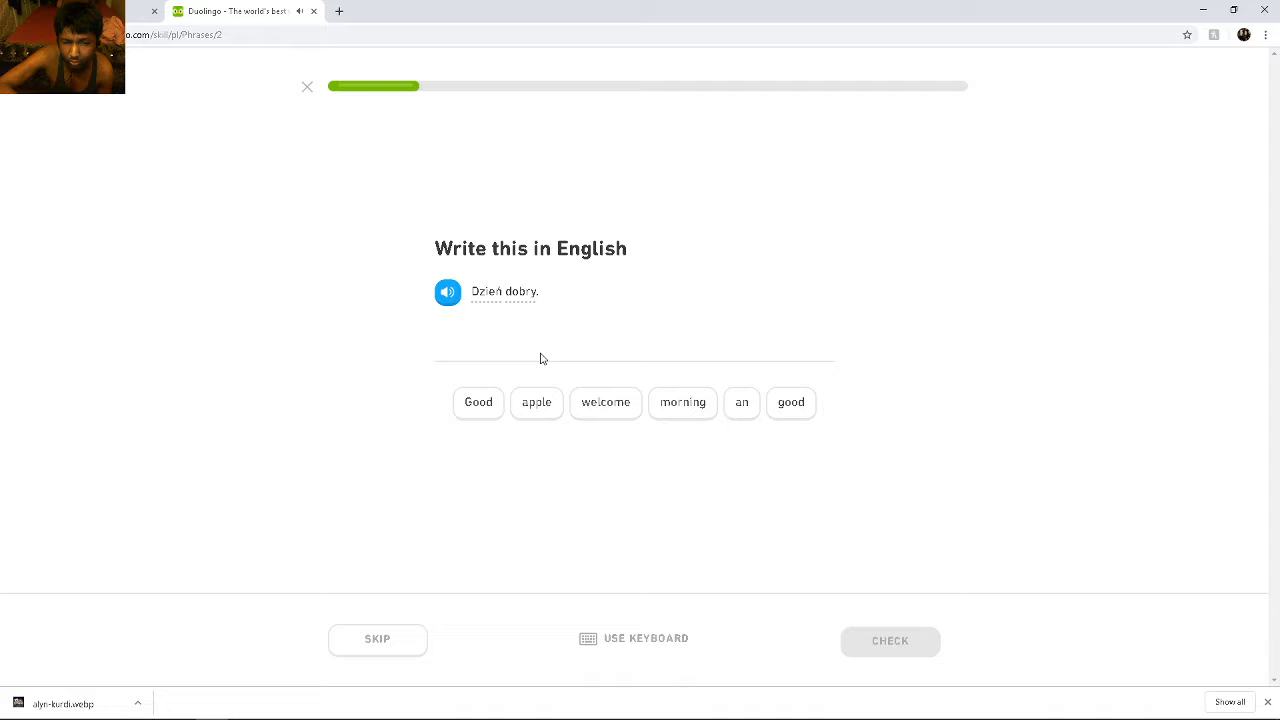
pyautogui.moveTo(505, 423)
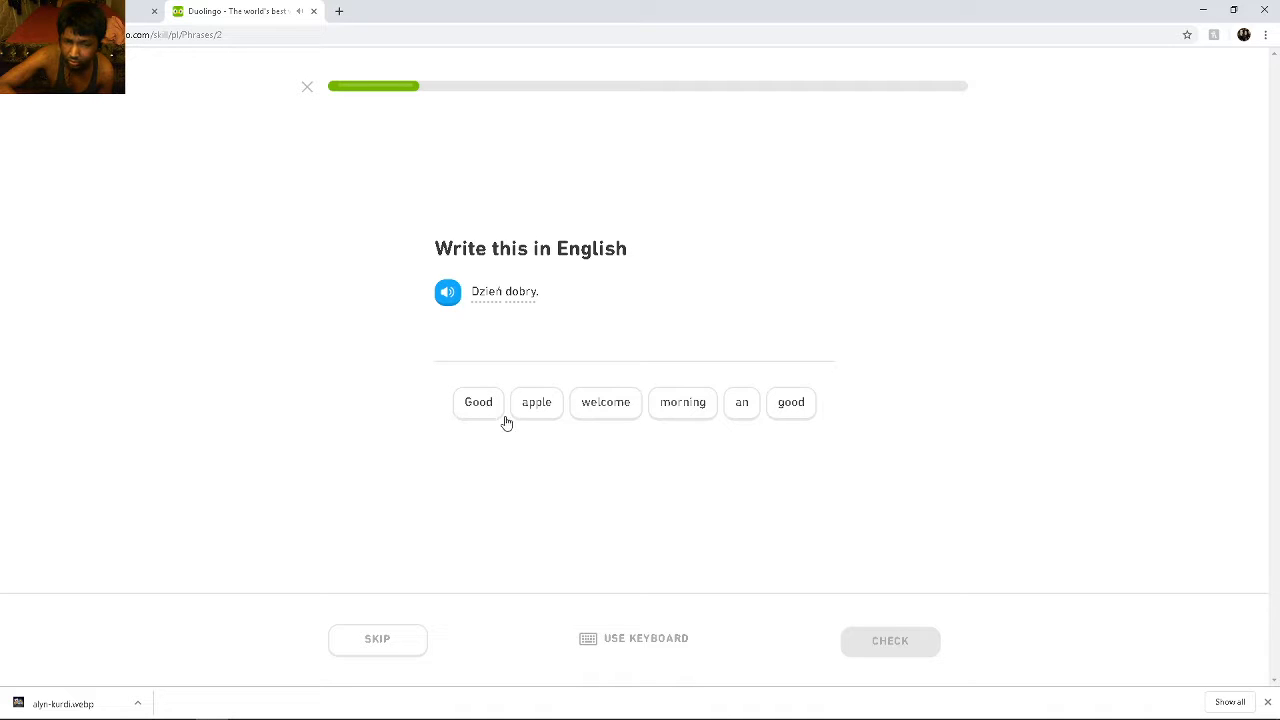
# Translate Dzień dobry. as Good morning
pyautogui.click(478, 401)
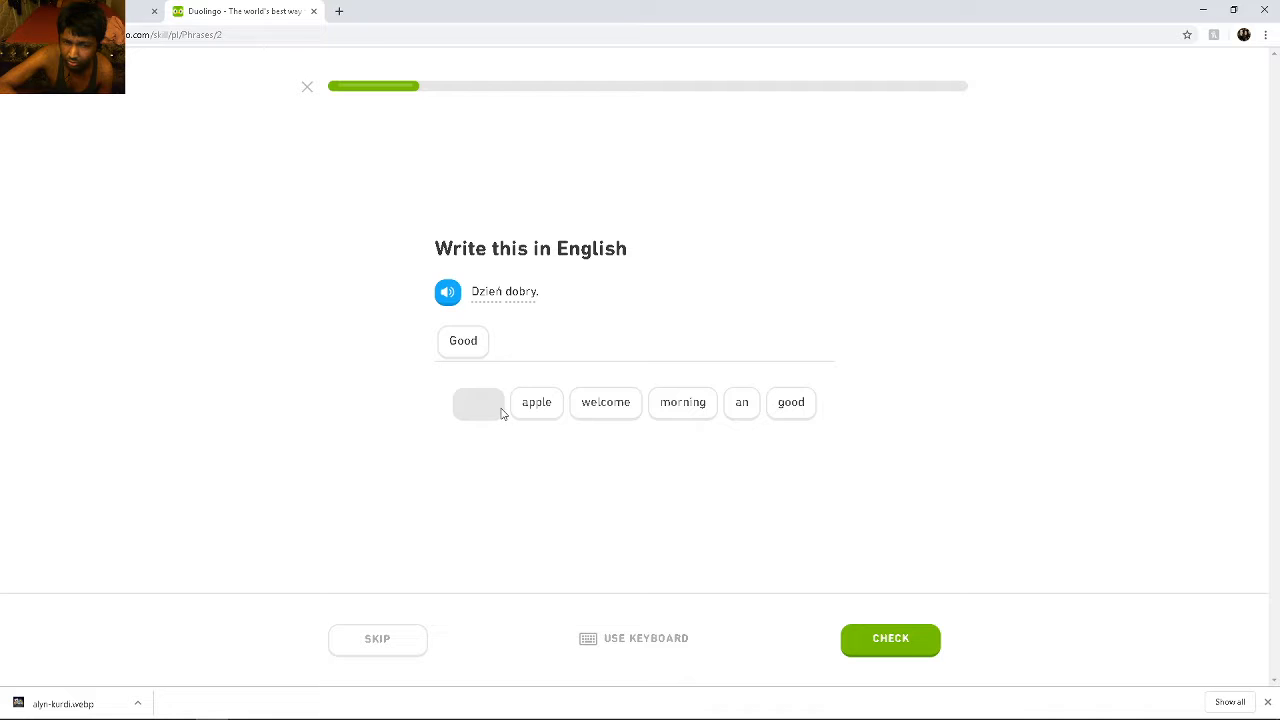
pyautogui.click(682, 402)
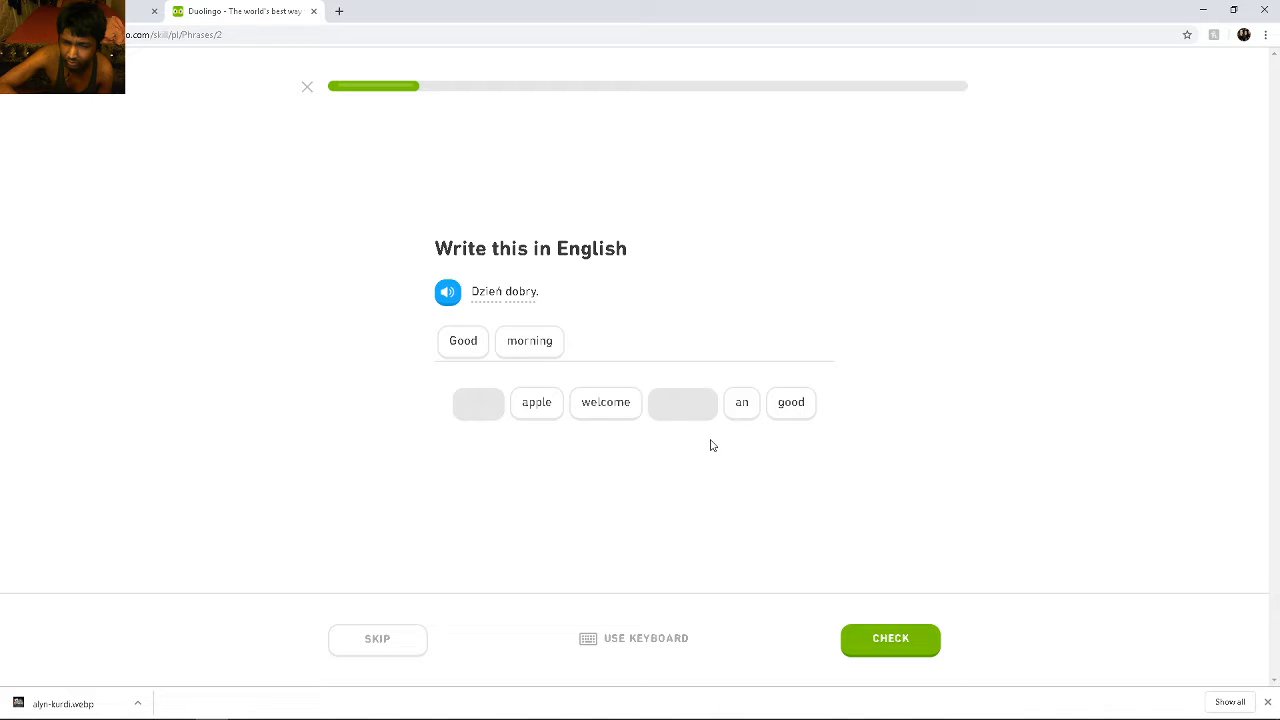
pyautogui.click(889, 638)
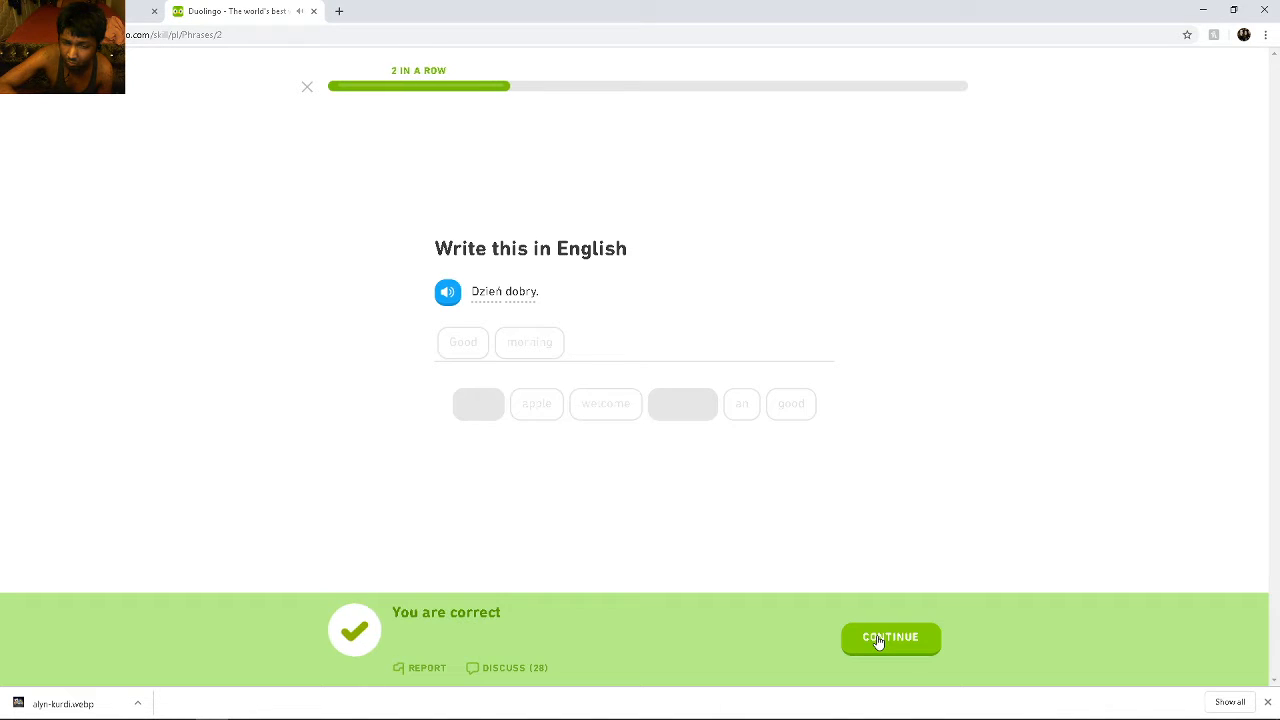
pyautogui.click(889, 638)
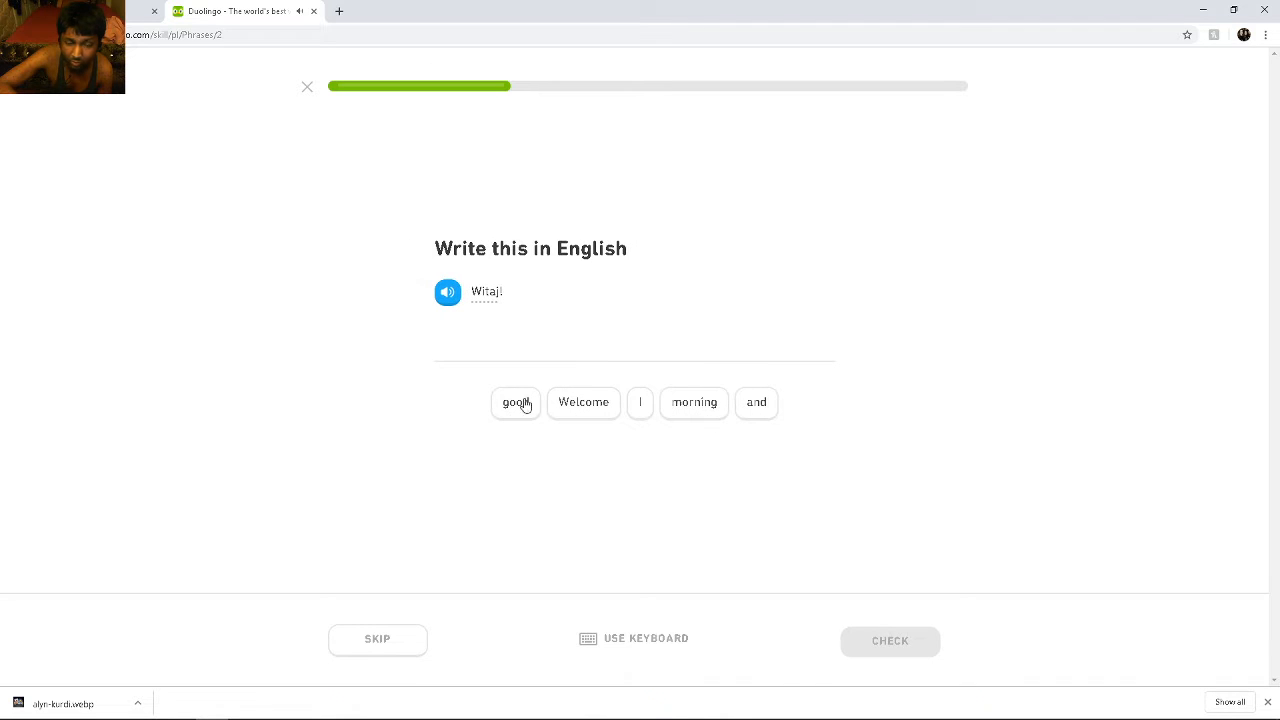
# Translate Witaj! as Welcome and Dobrze. as Fine
pyautogui.click(583, 402)
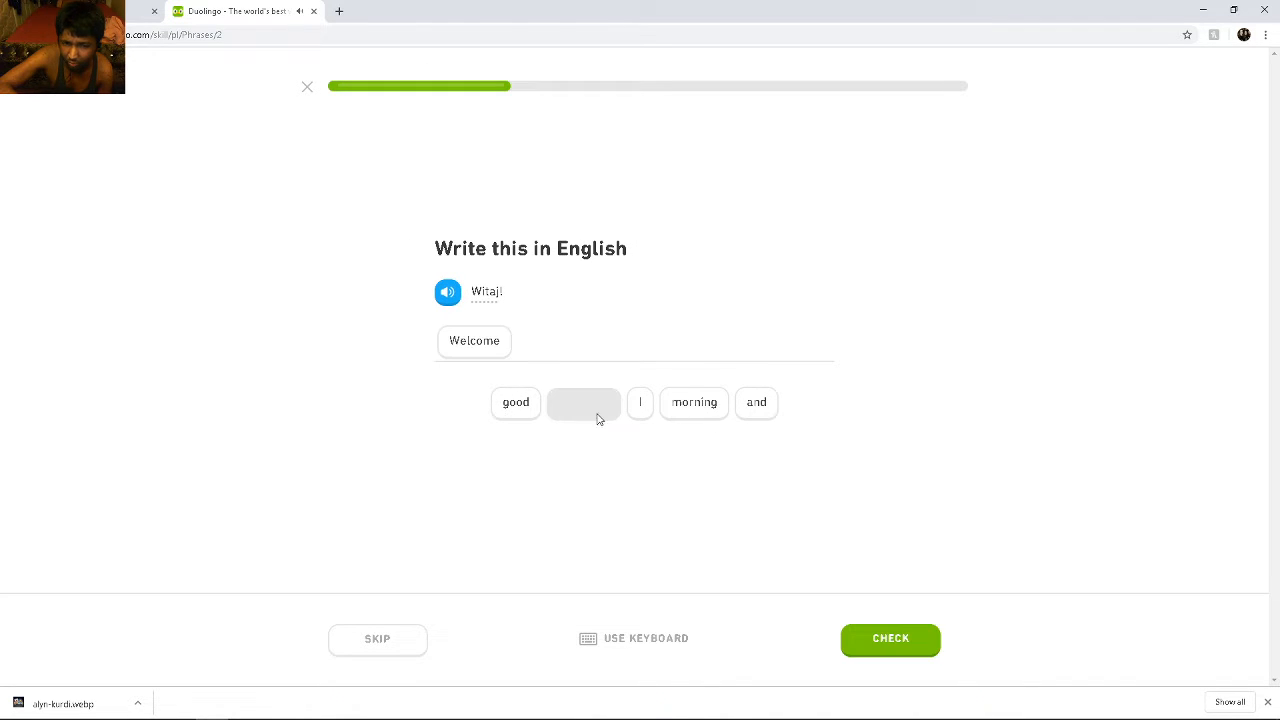
pyautogui.click(889, 638)
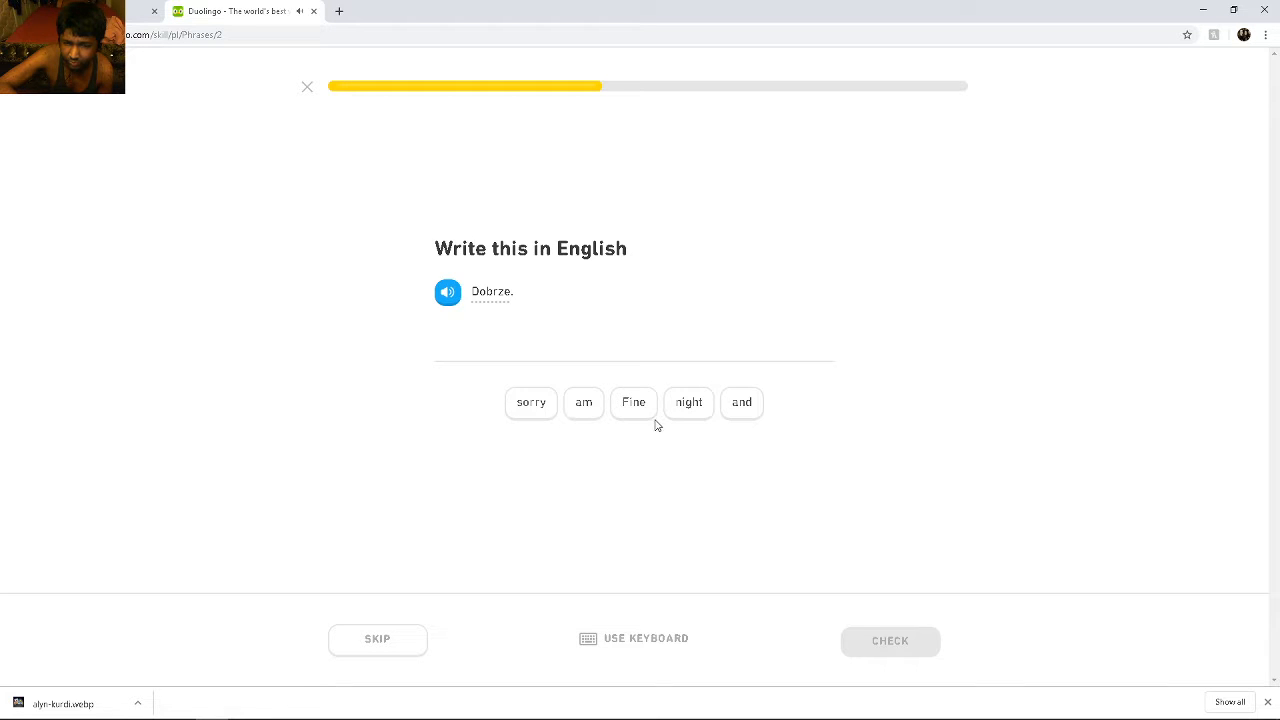
pyautogui.click(633, 402)
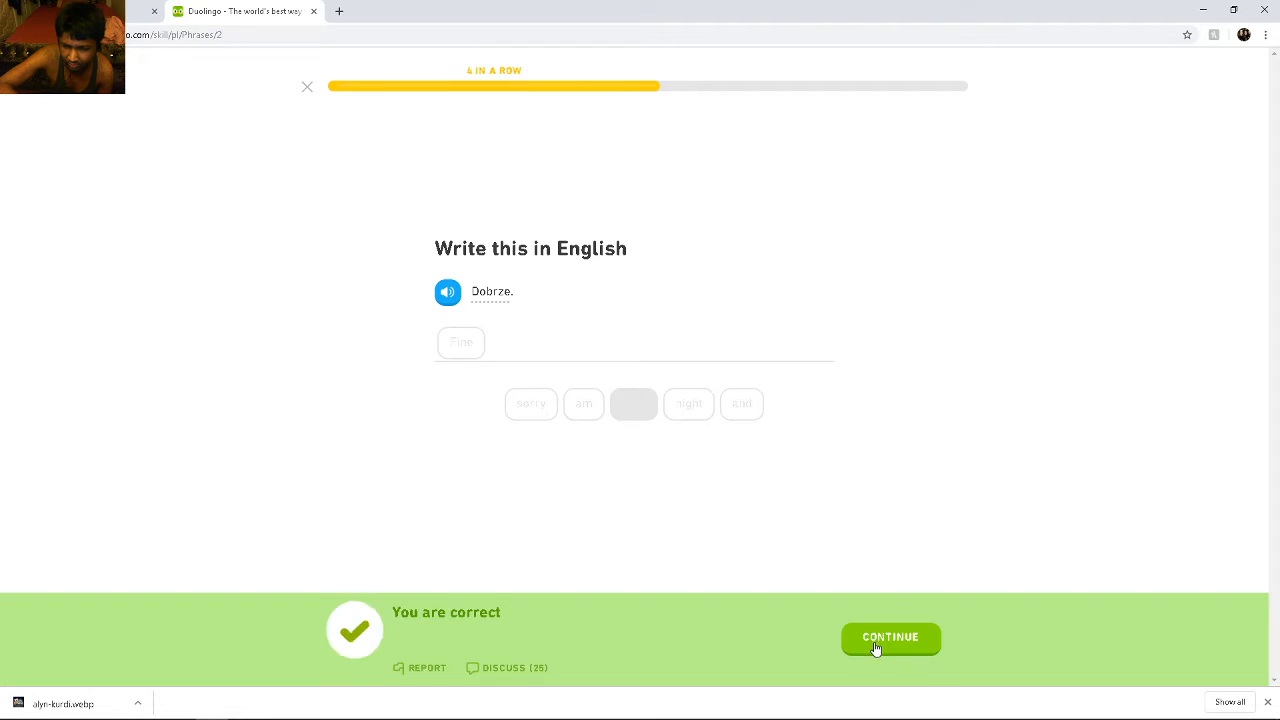
pyautogui.click(889, 638)
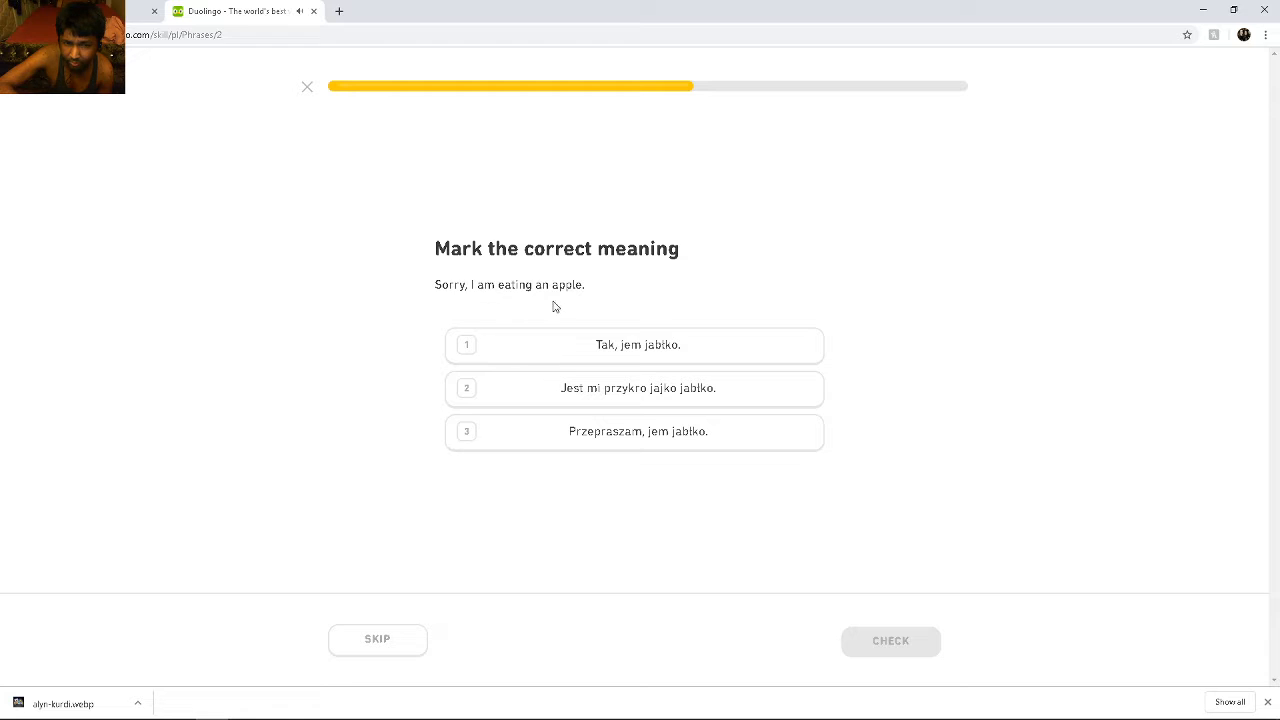
# Pick Przepraszam, jem jabłko. as the meaning and submit it
pyautogui.click(634, 431)
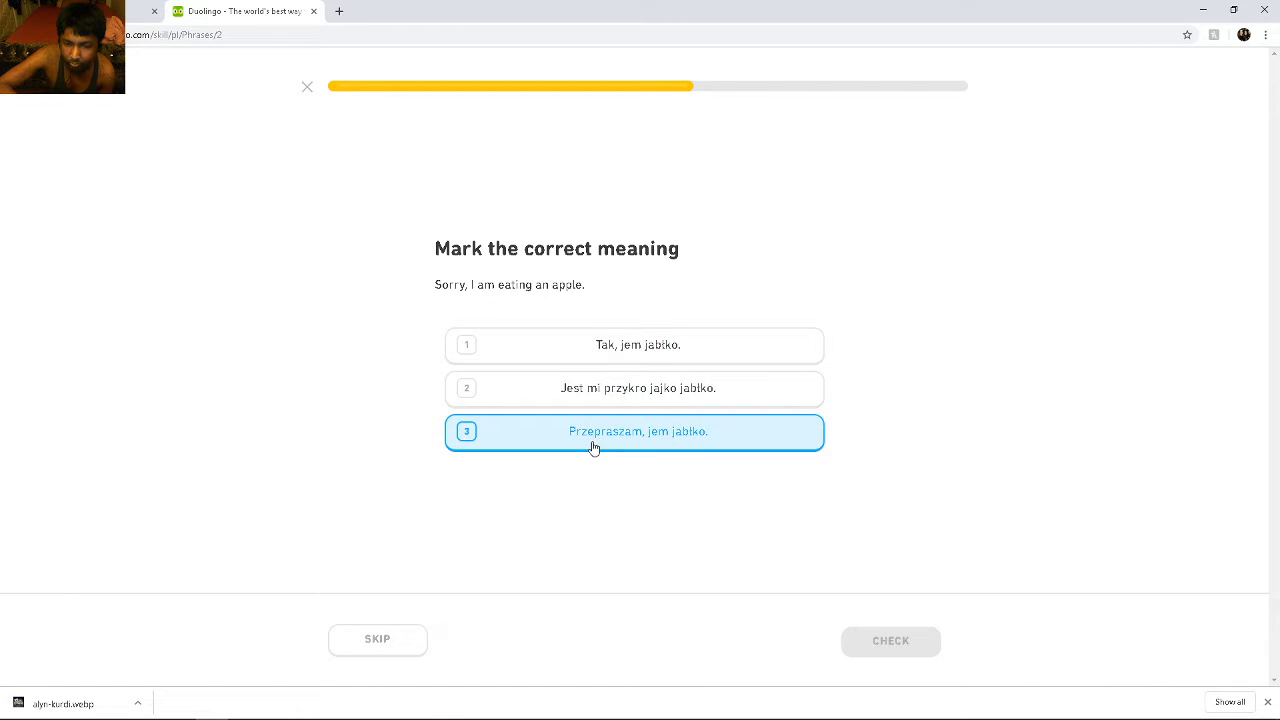
pyautogui.moveTo(729, 452)
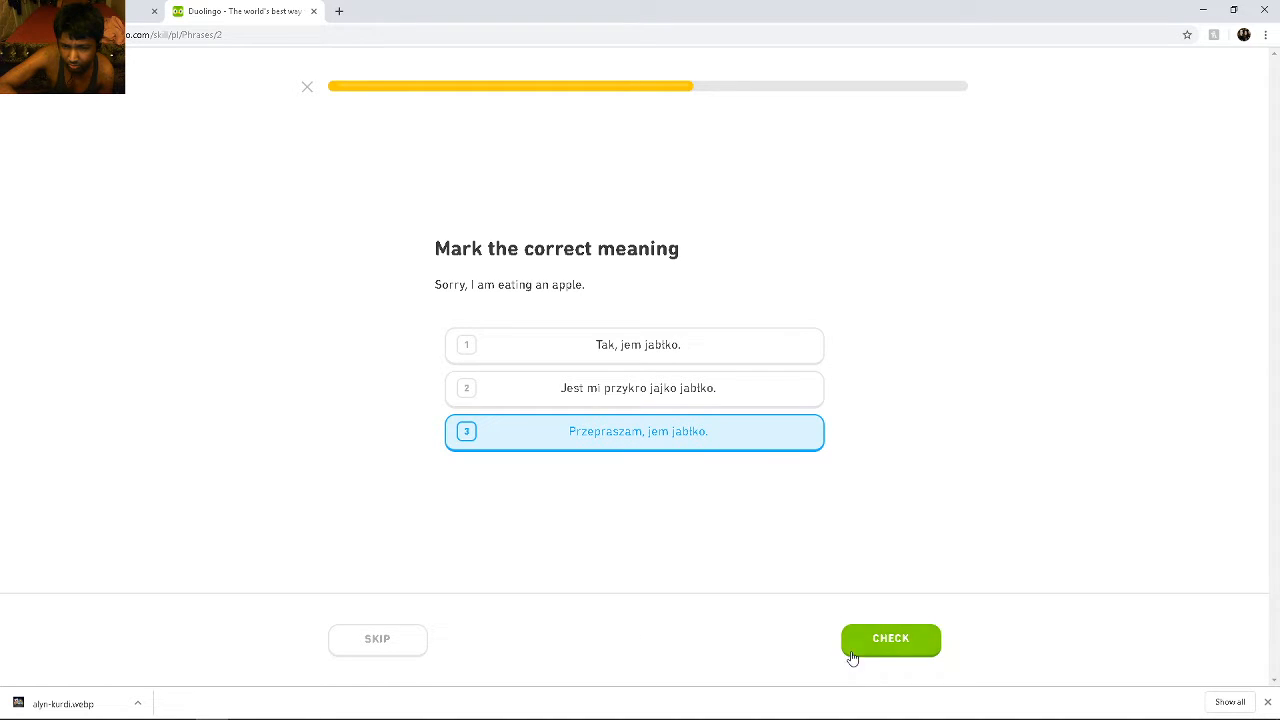
pyautogui.click(889, 638)
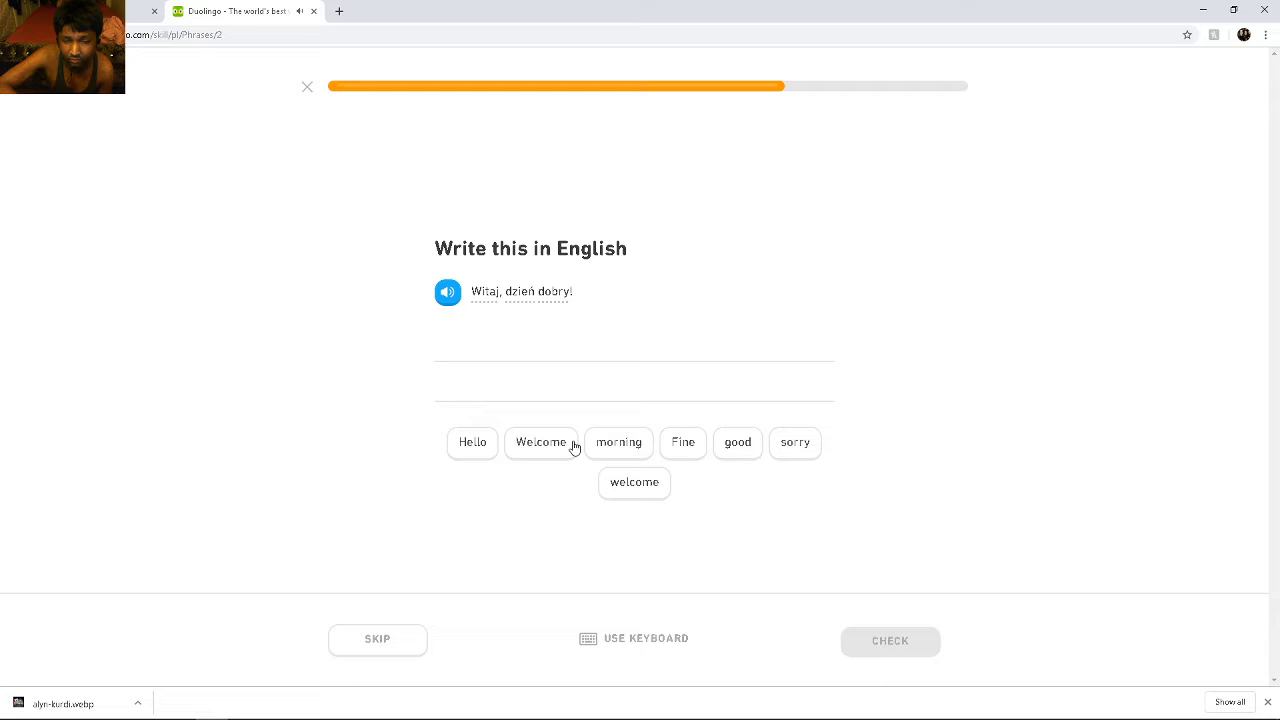
pyautogui.moveTo(538, 448)
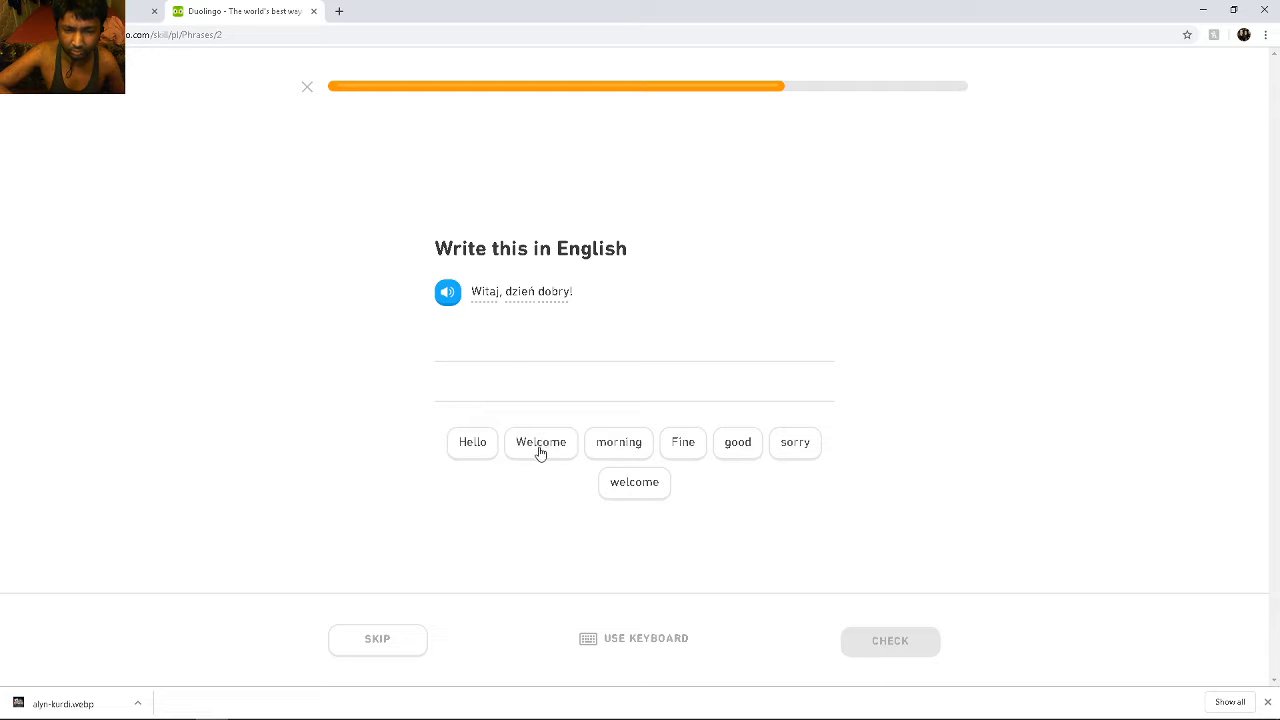
# Translate Witaj, dzień dobry! as Welcome good morning and Dobranoc as Good night
pyautogui.click(540, 442)
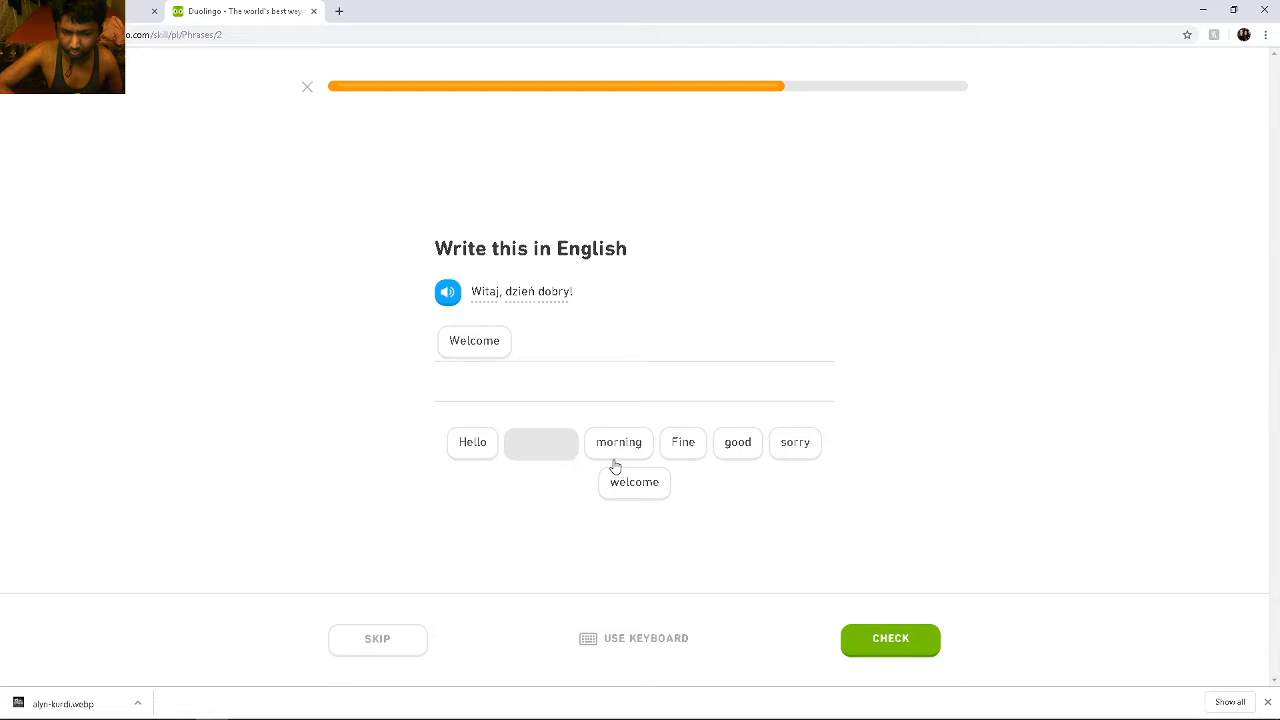
pyautogui.moveTo(699, 465)
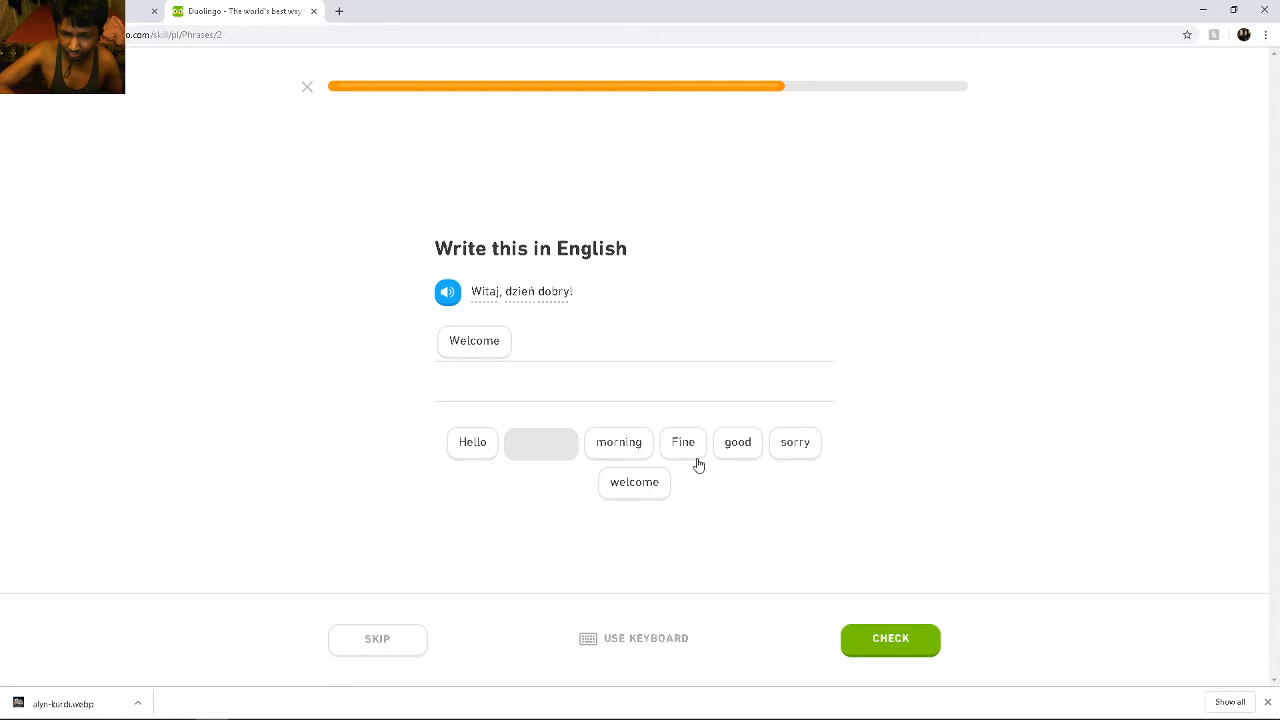
pyautogui.moveTo(705, 457)
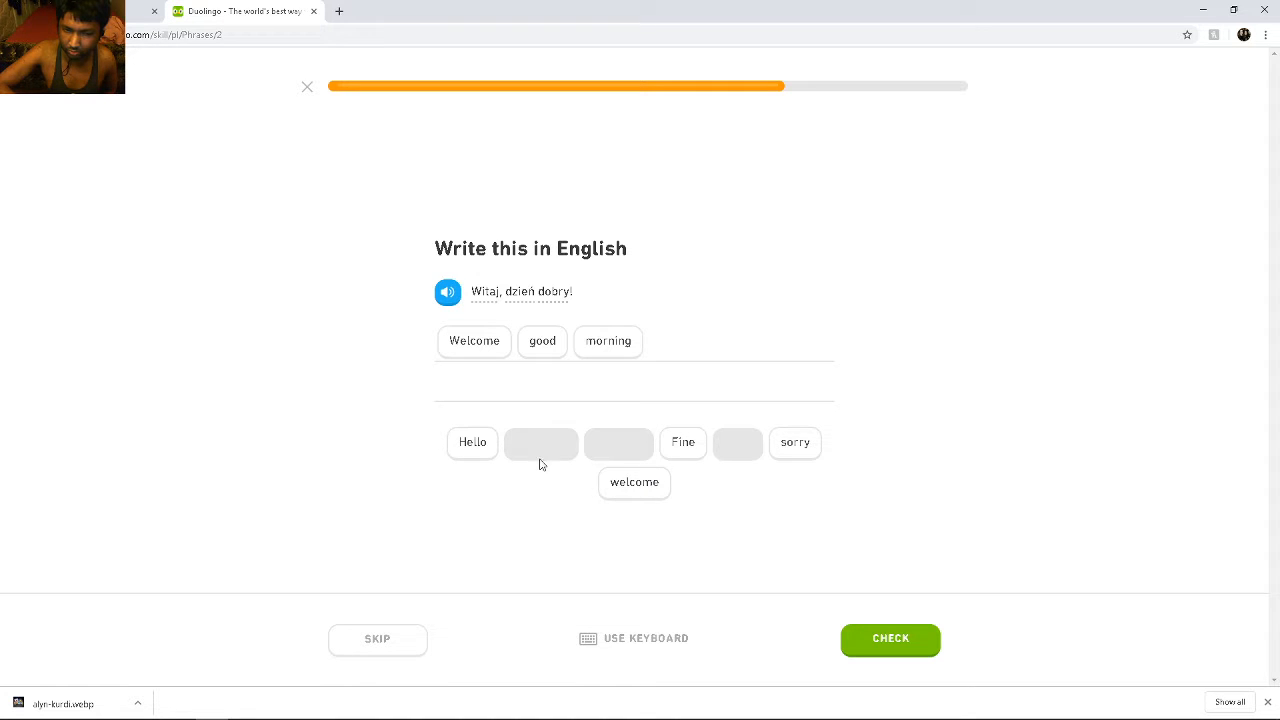
pyautogui.click(889, 639)
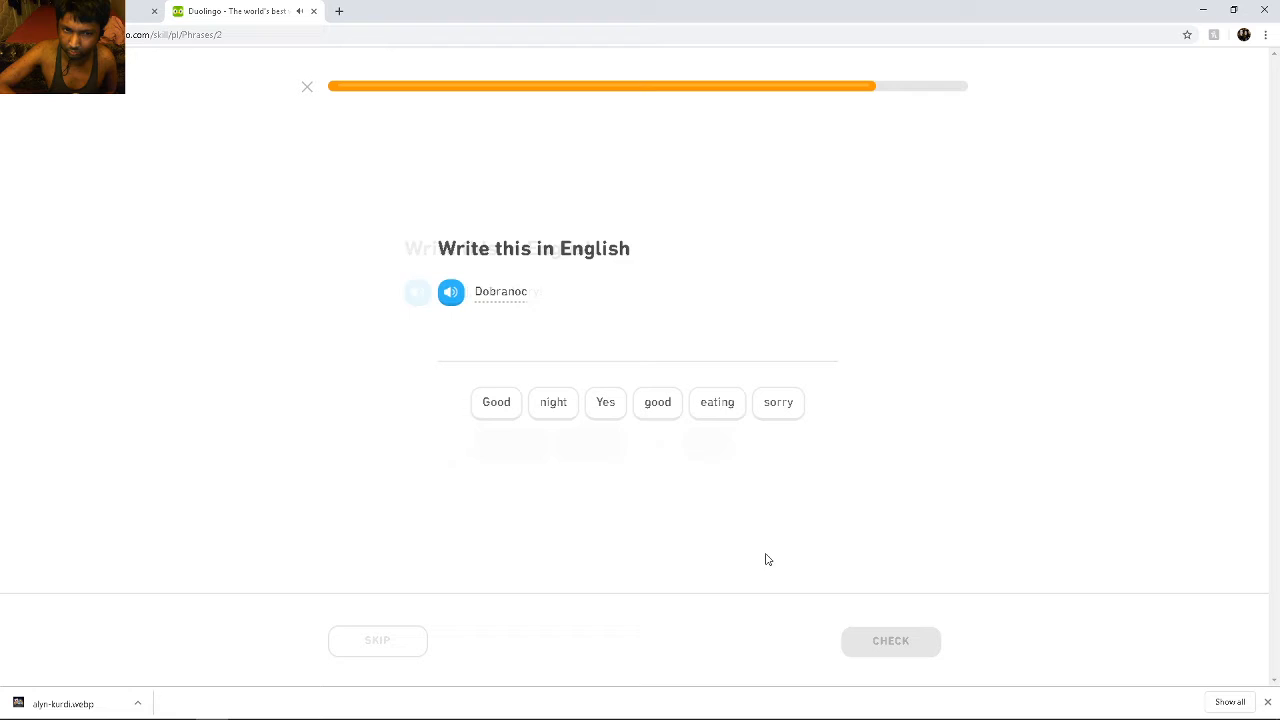
pyautogui.click(496, 402)
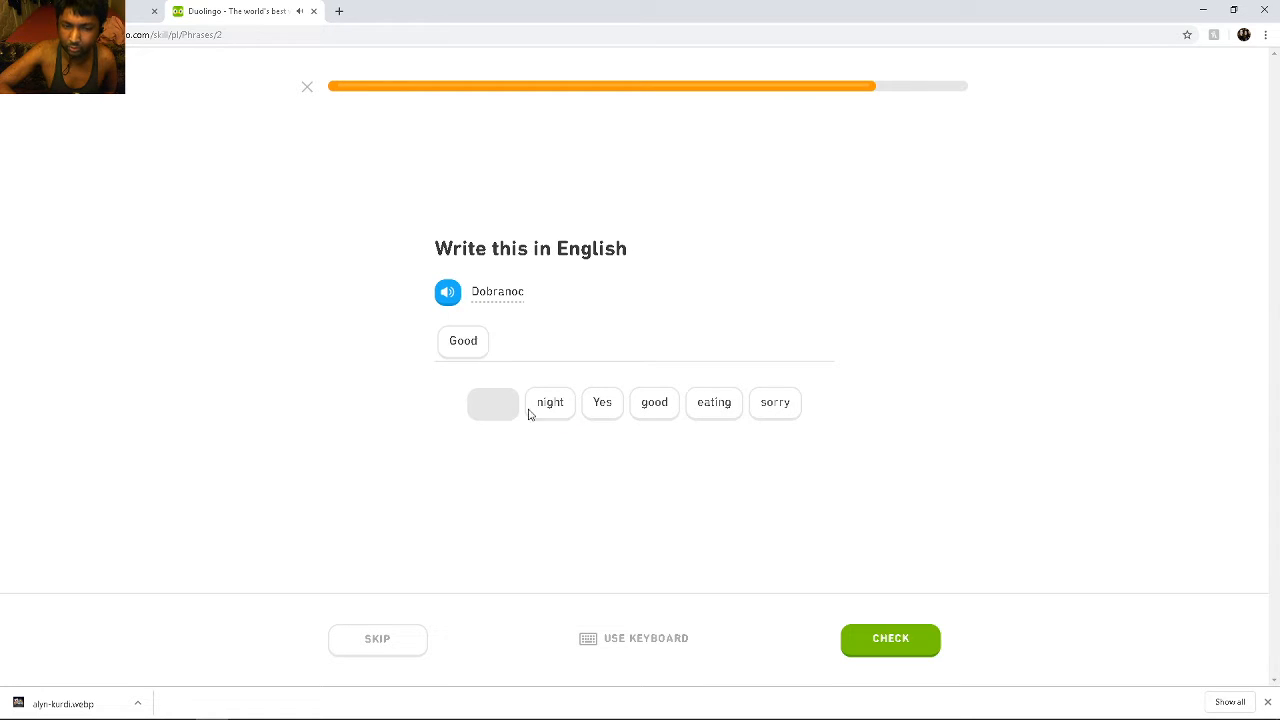
pyautogui.click(550, 403)
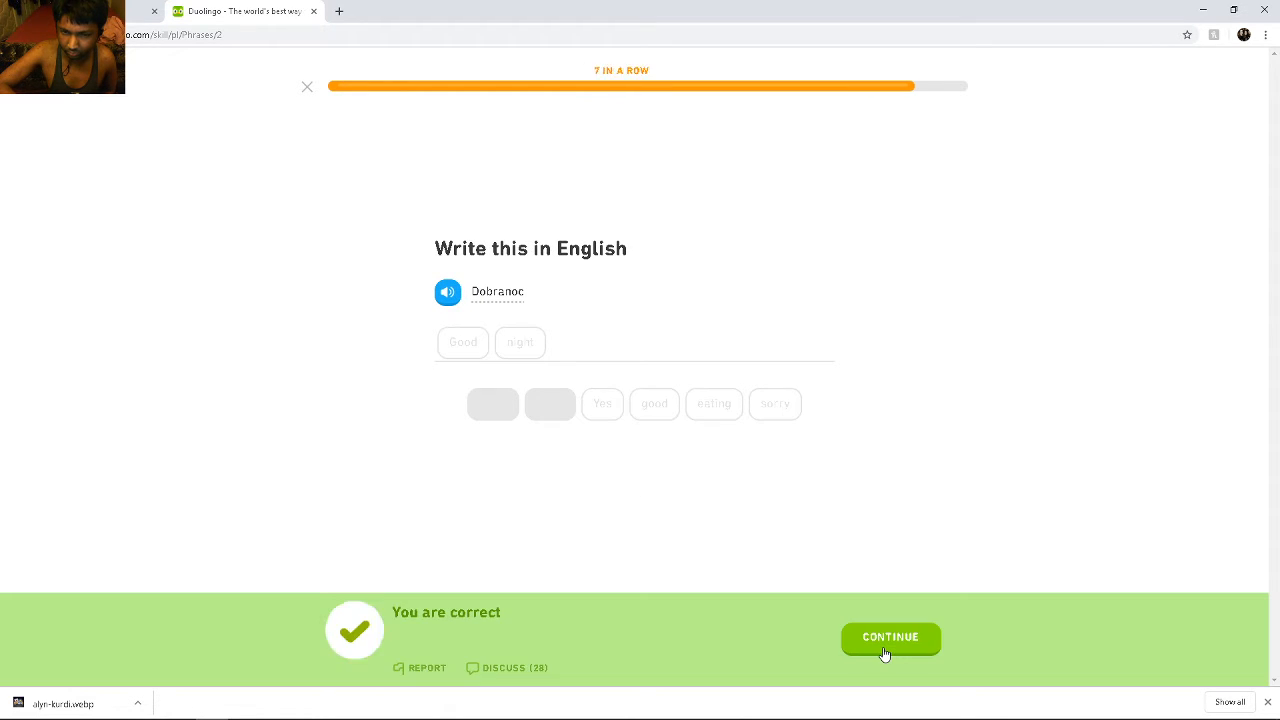
pyautogui.click(889, 637)
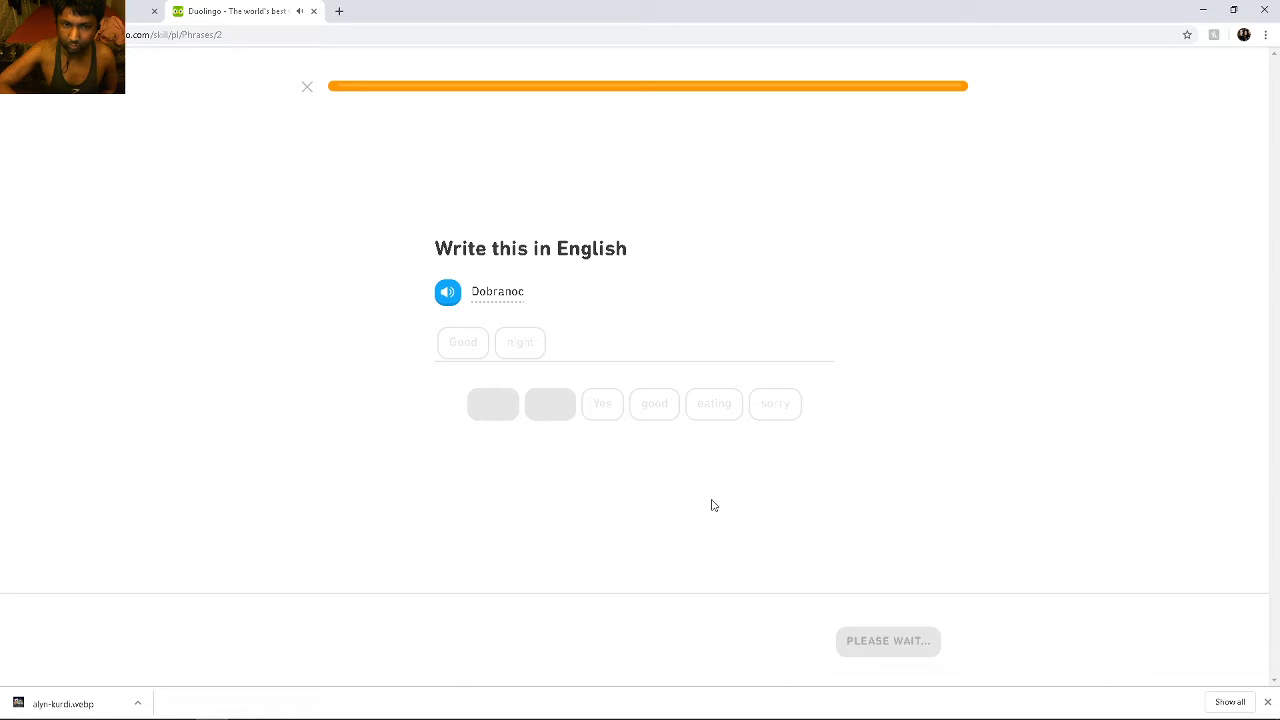
# Continue past the lesson-complete screens and start the next Phrases lesson
pyautogui.click(887, 641)
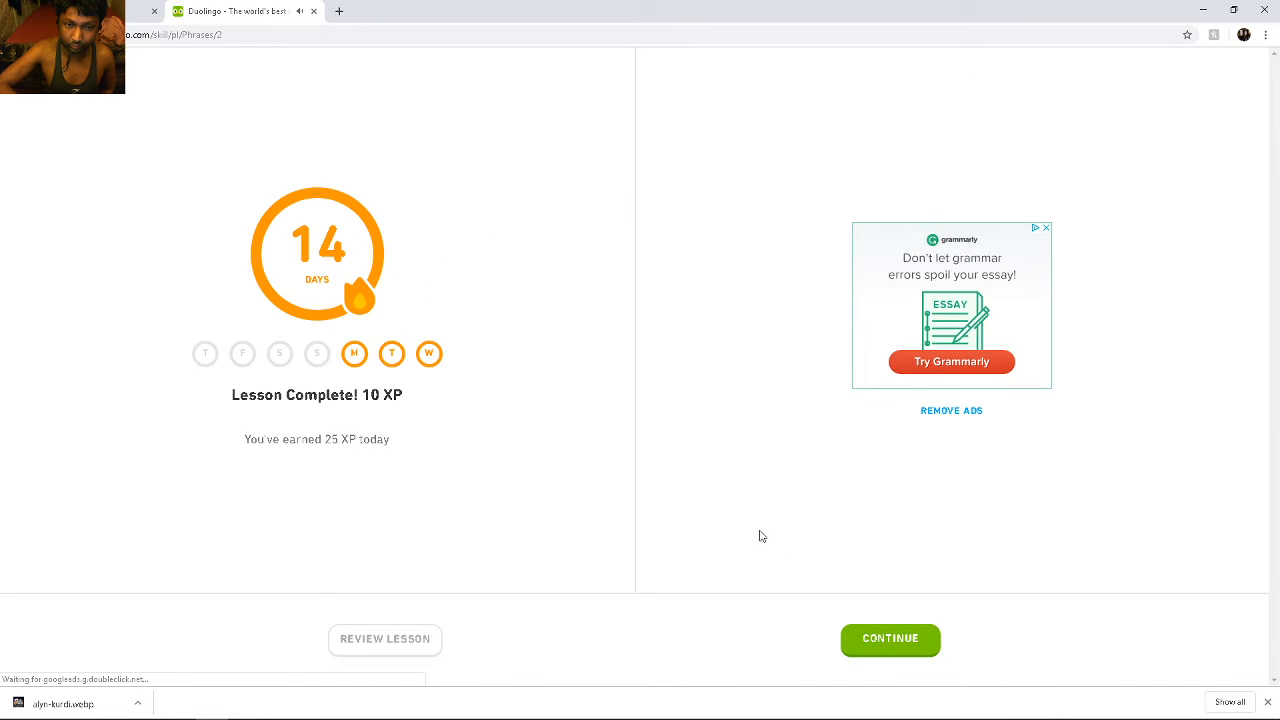
pyautogui.click(889, 639)
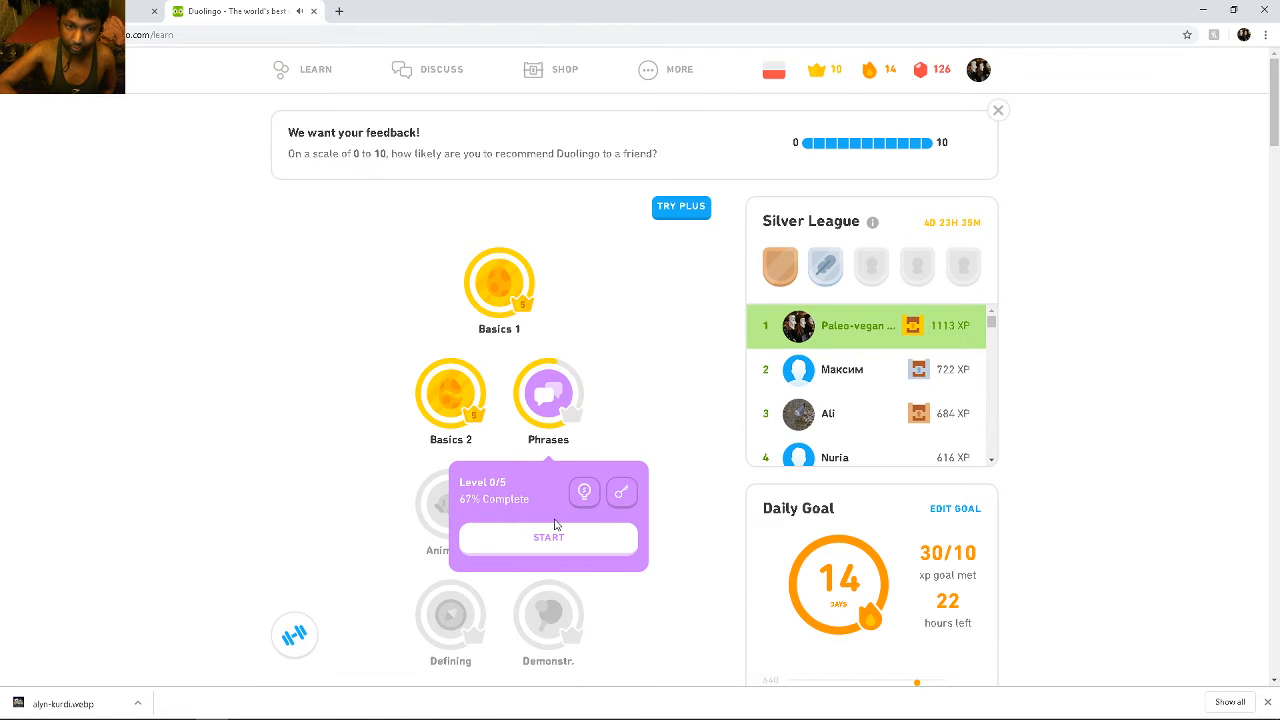
pyautogui.click(548, 537)
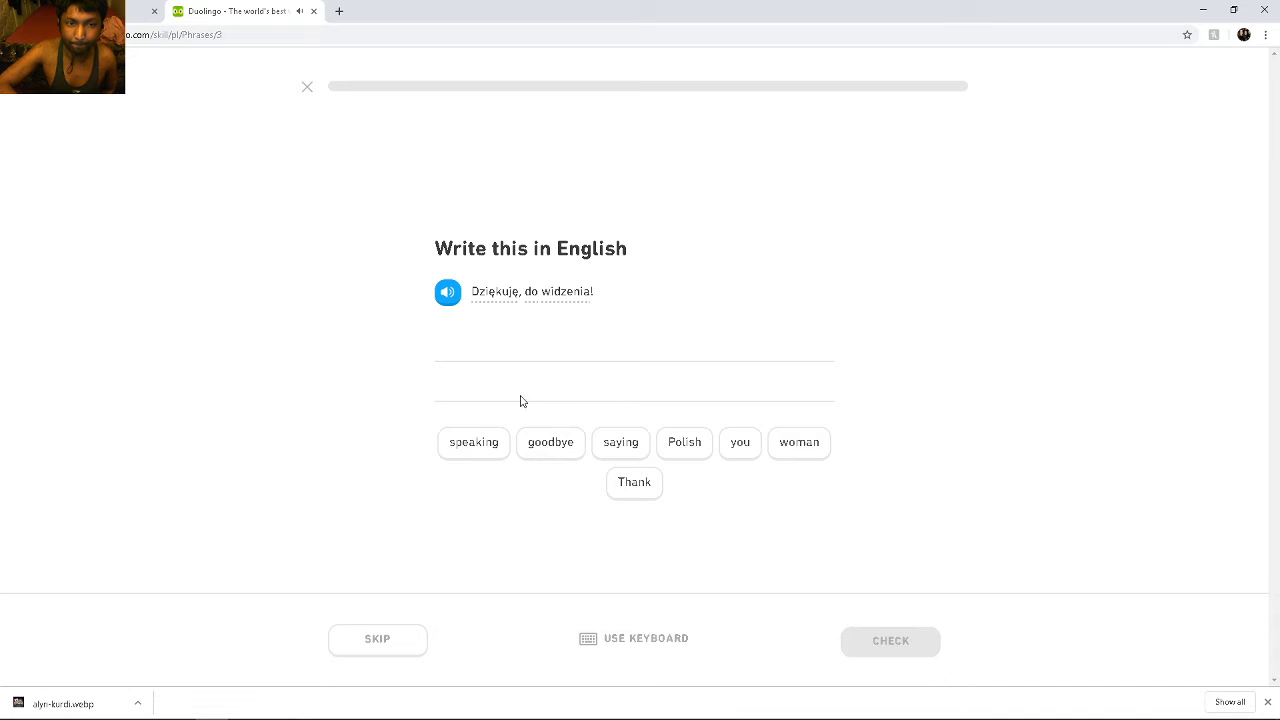
pyautogui.moveTo(714, 466)
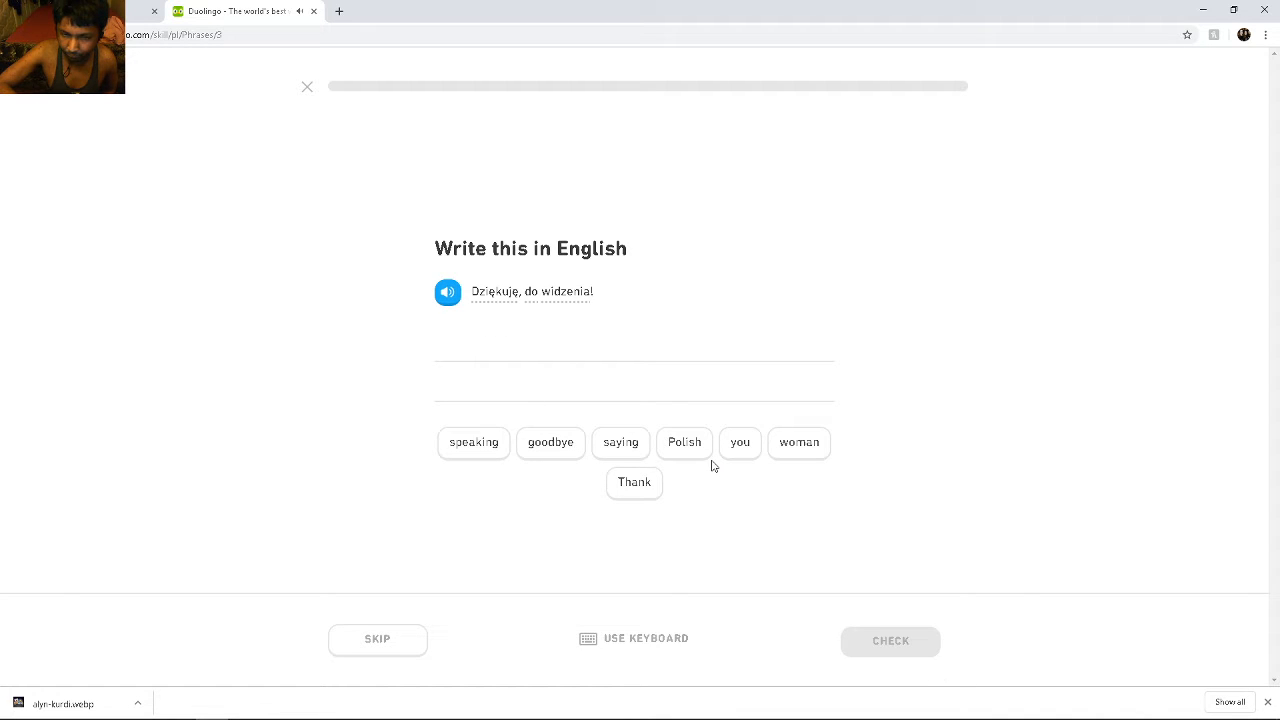
pyautogui.moveTo(591, 418)
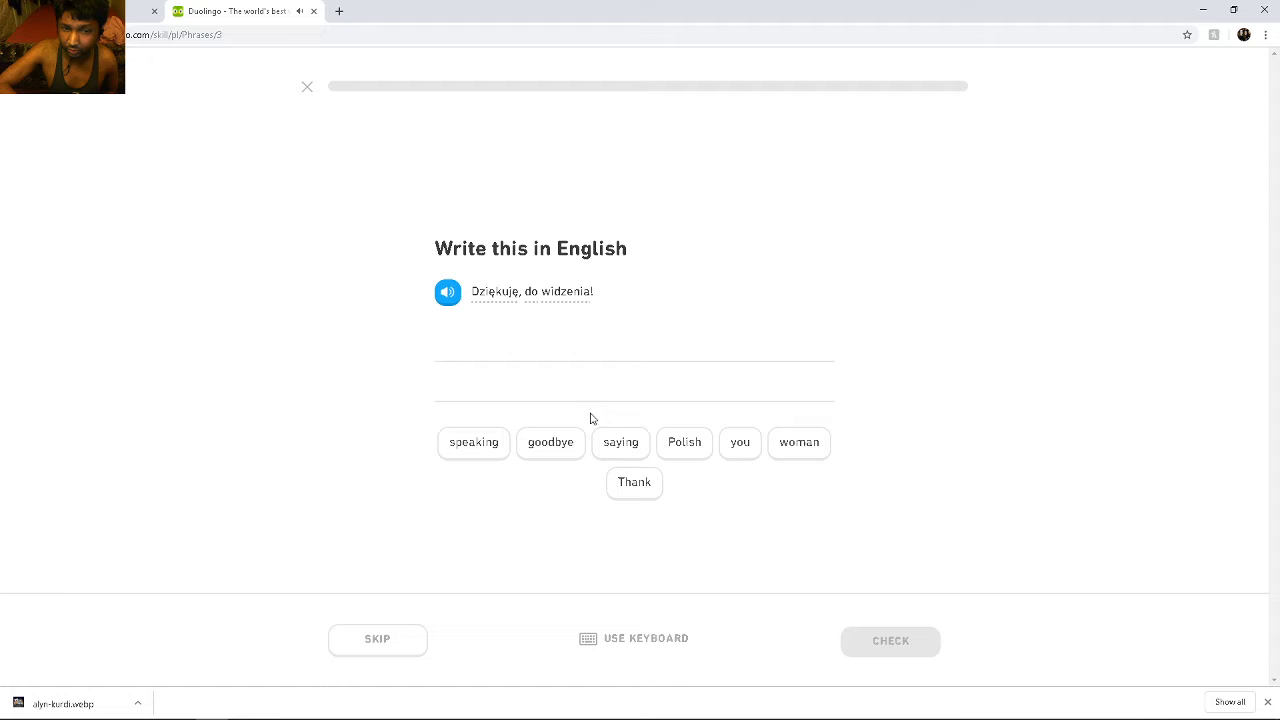
pyautogui.moveTo(790, 459)
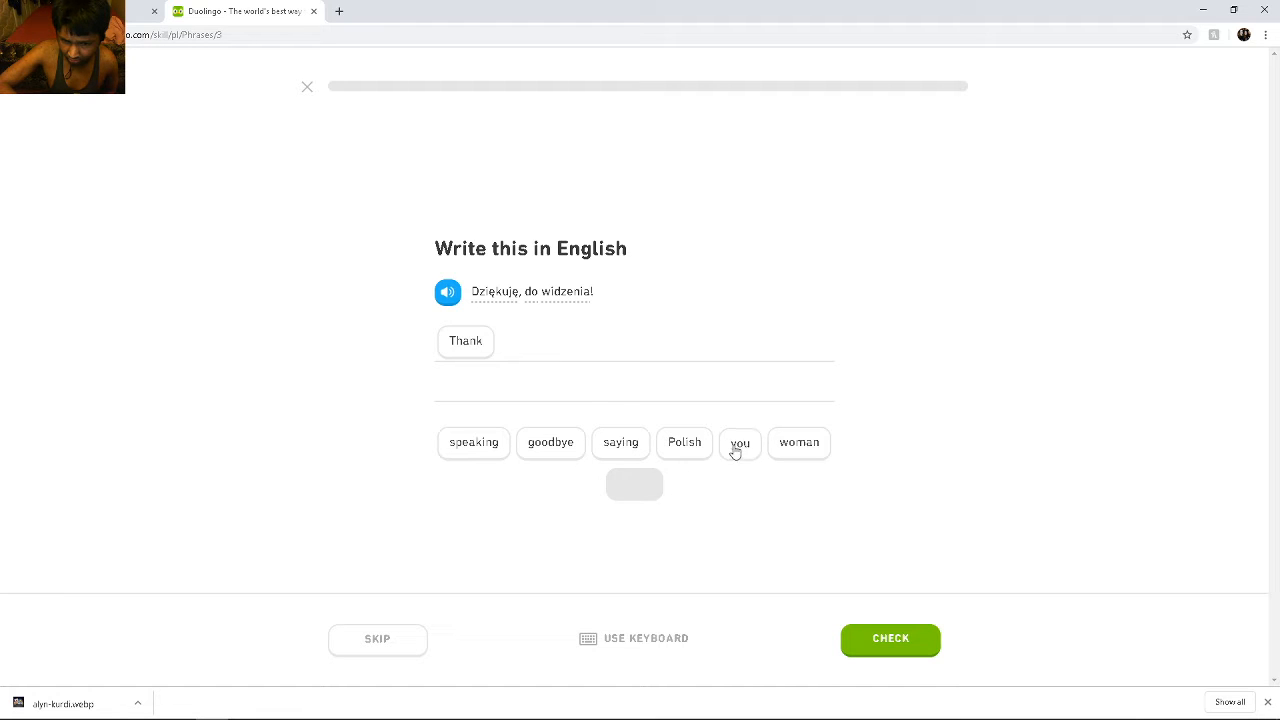
# Build Thank you goodbye from the word tiles and check it
pyautogui.click(739, 442)
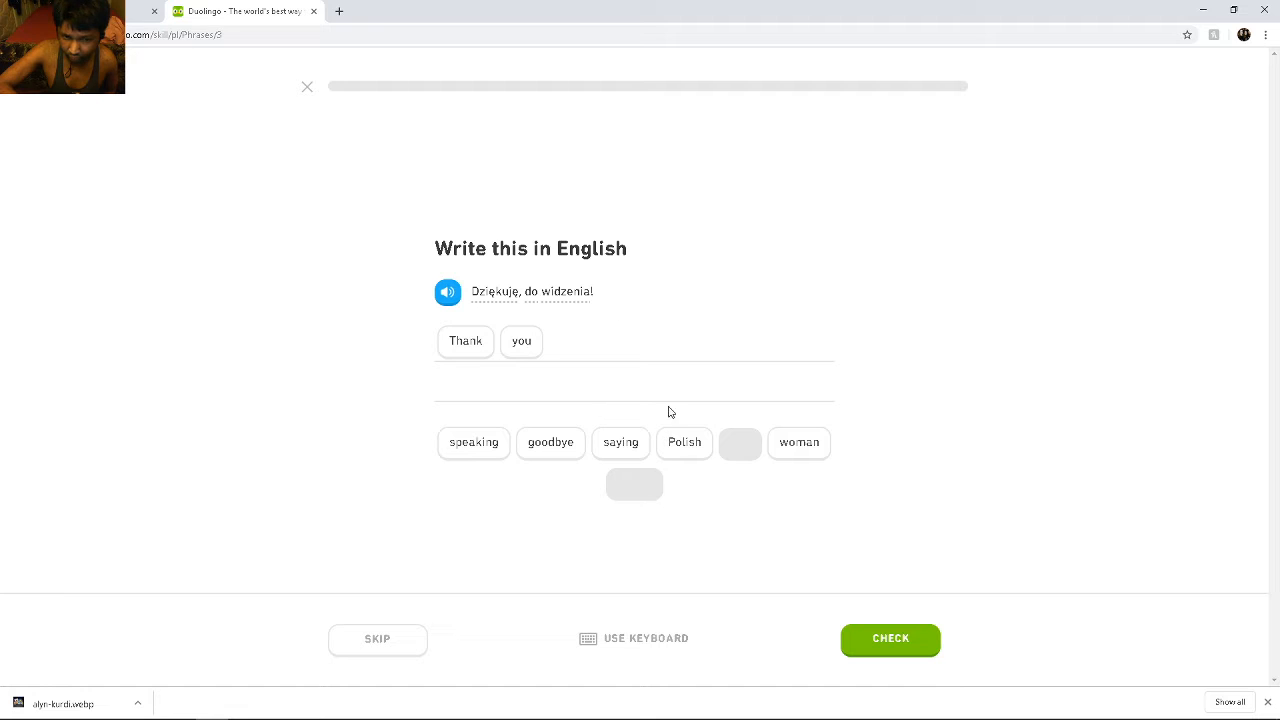
pyautogui.moveTo(658, 453)
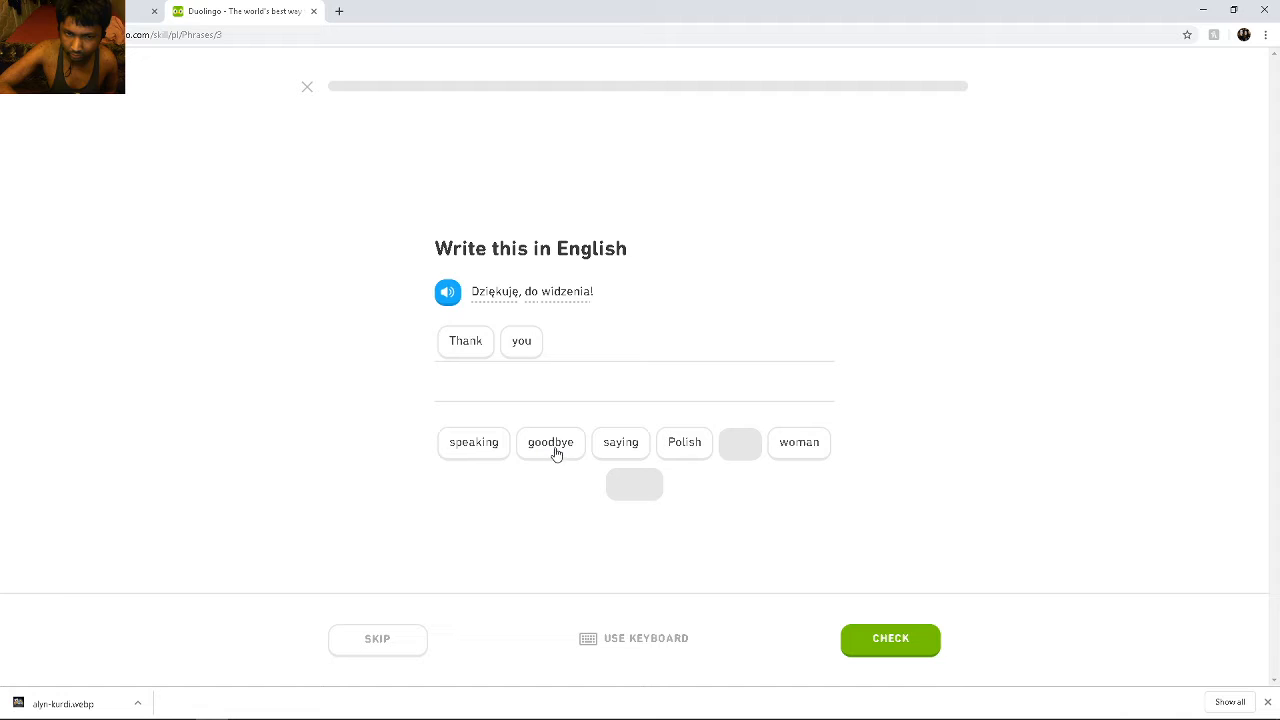
pyautogui.moveTo(698, 457)
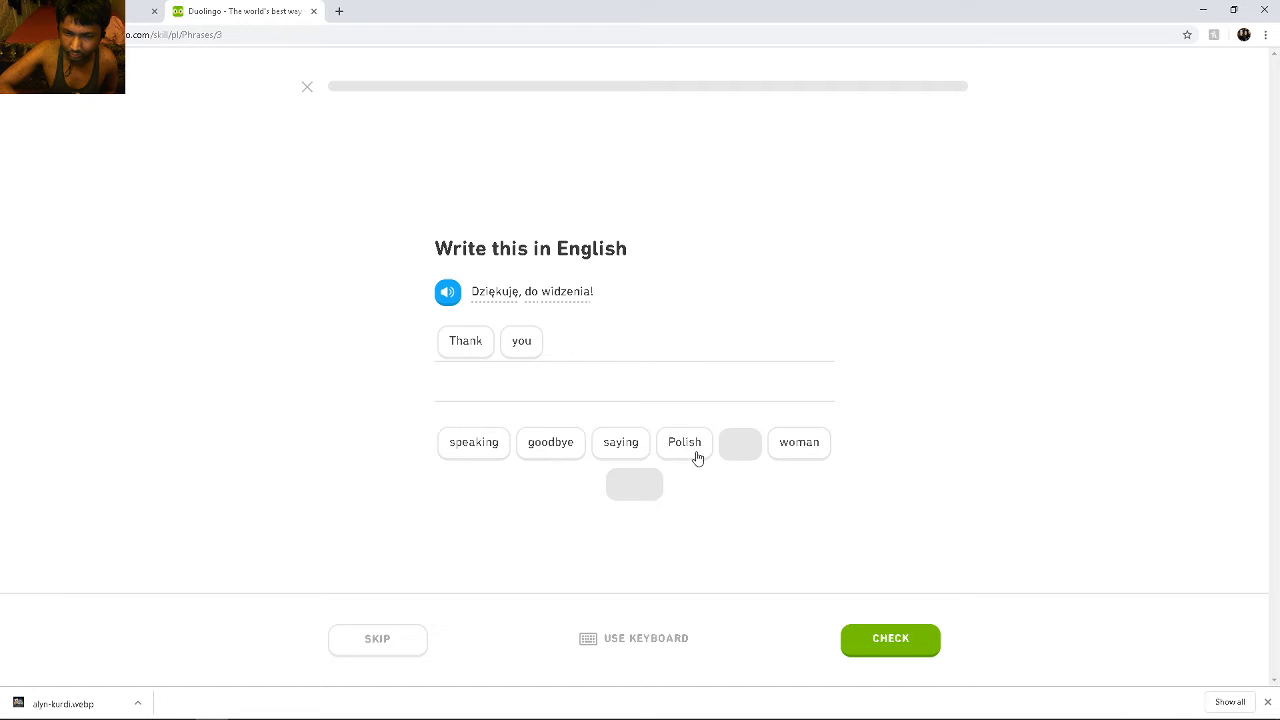
pyautogui.moveTo(635, 457)
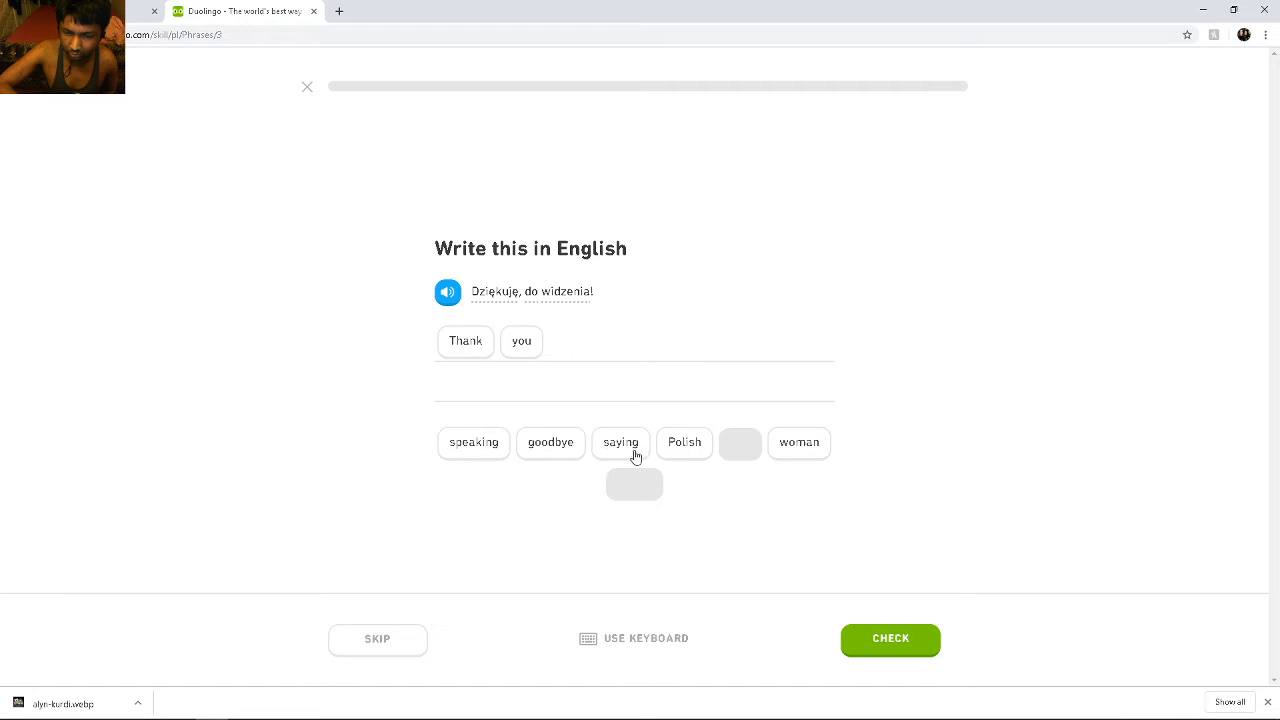
pyautogui.moveTo(570, 458)
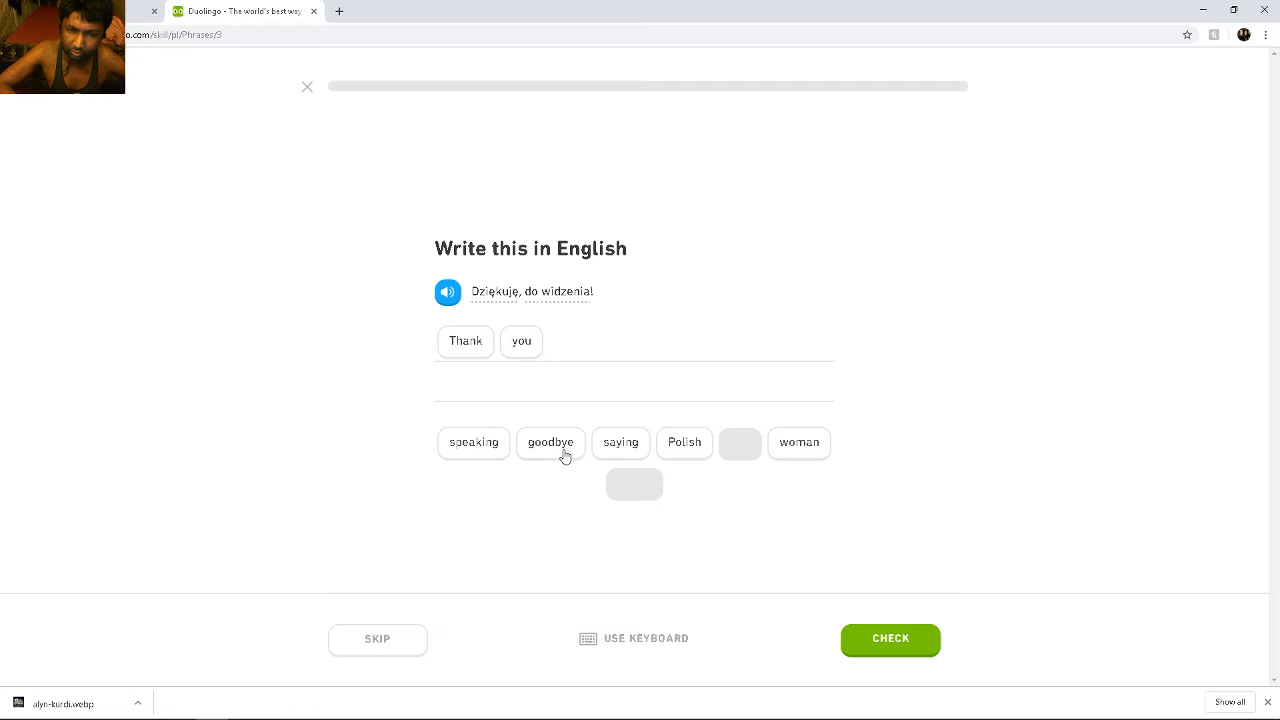
pyautogui.moveTo(560, 453)
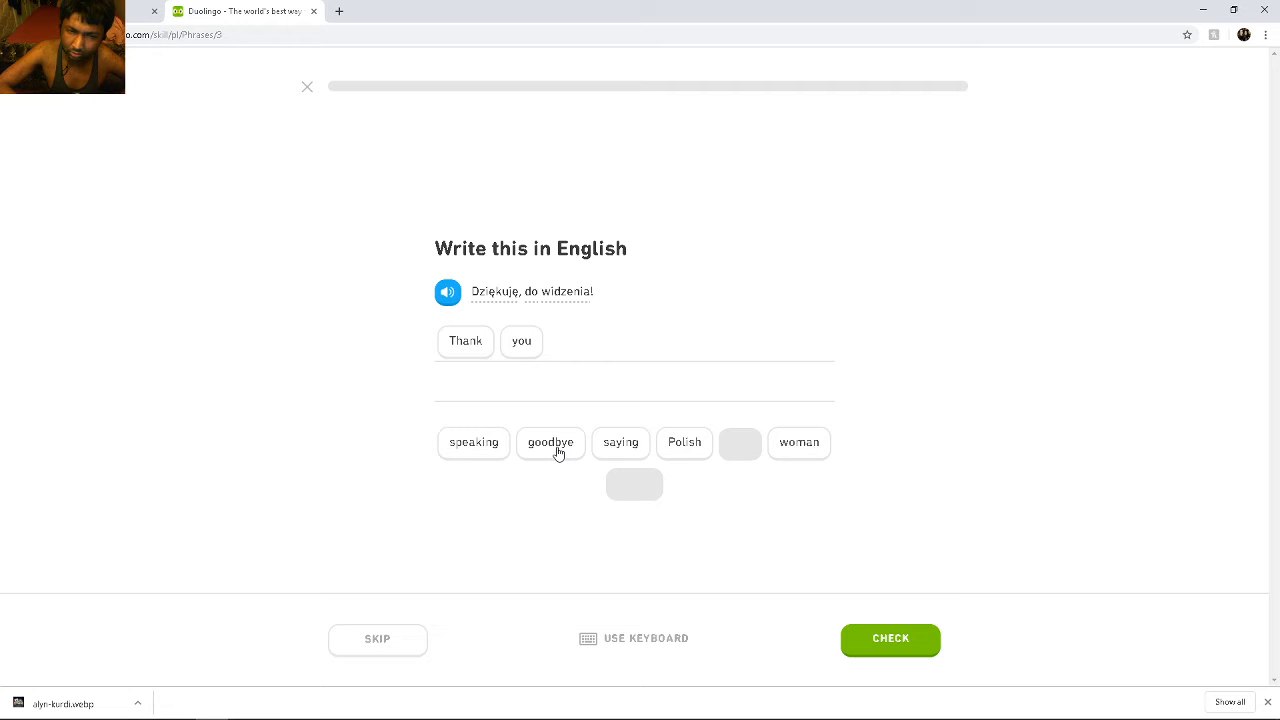
pyautogui.moveTo(549, 456)
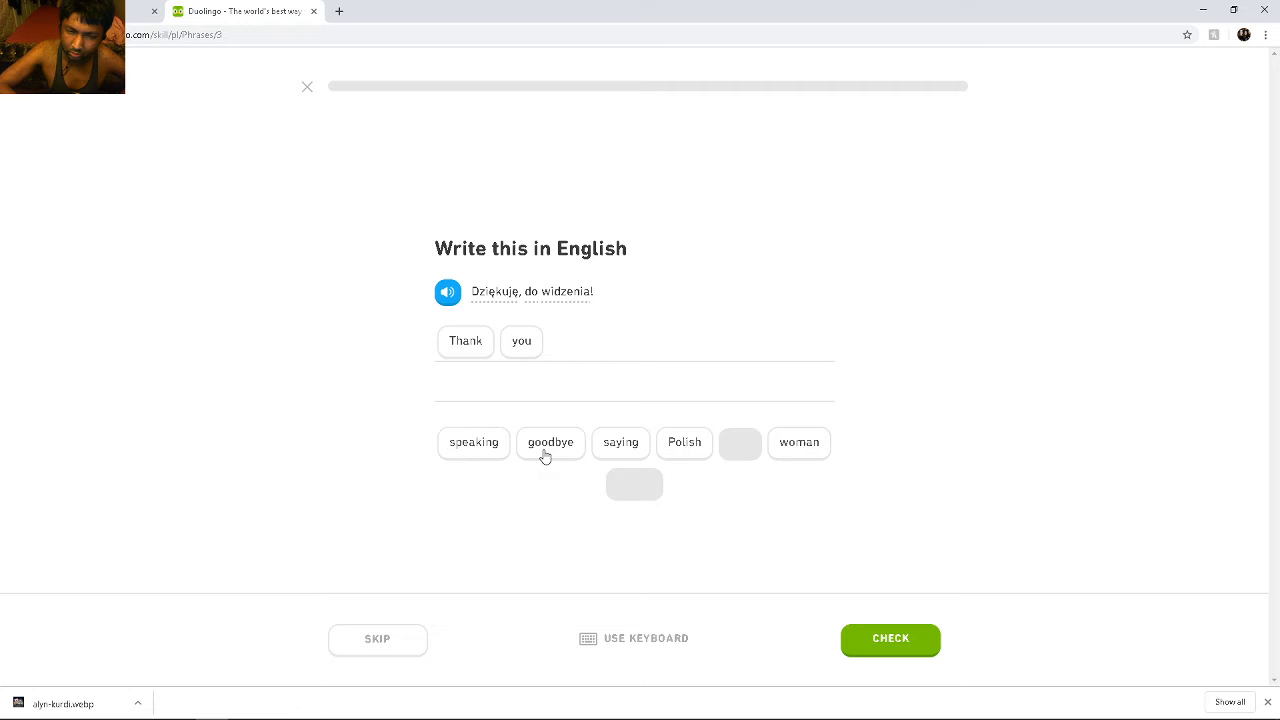
pyautogui.click(549, 442)
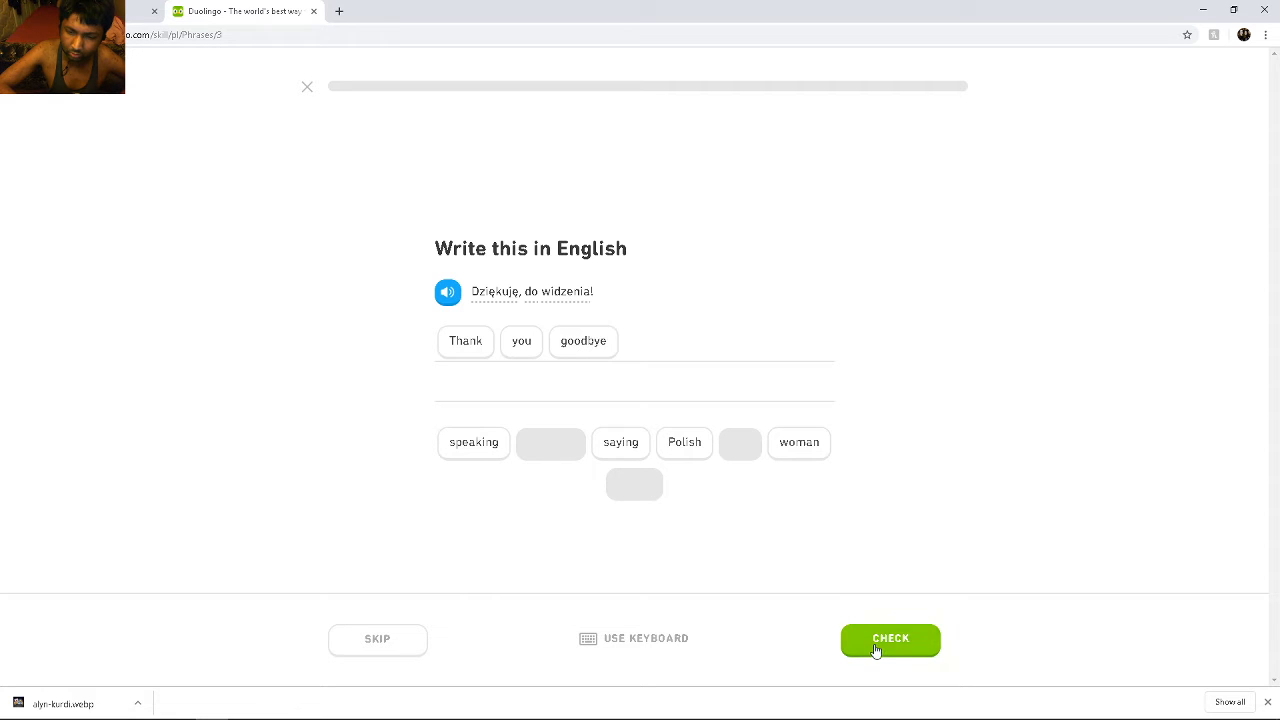
pyautogui.click(889, 639)
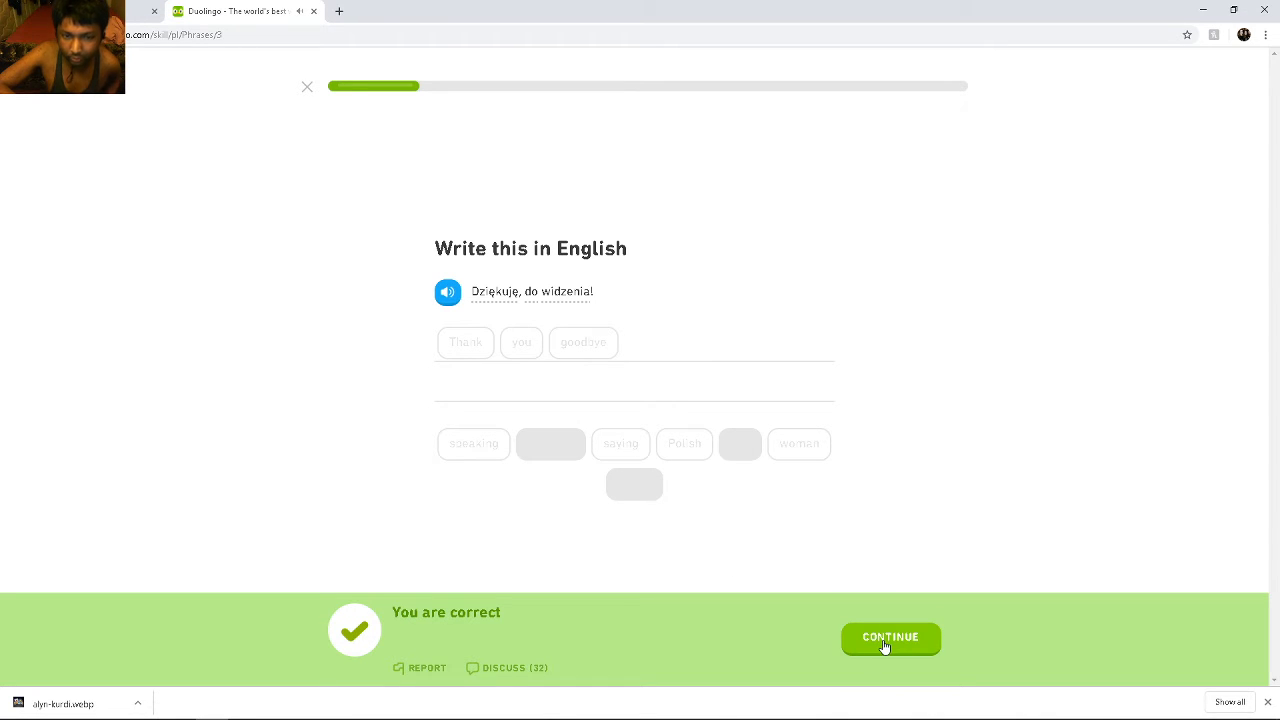
# Move to Ona mówi dobranoc. and assemble She is saying, removing the stray speaks tile
pyautogui.click(889, 637)
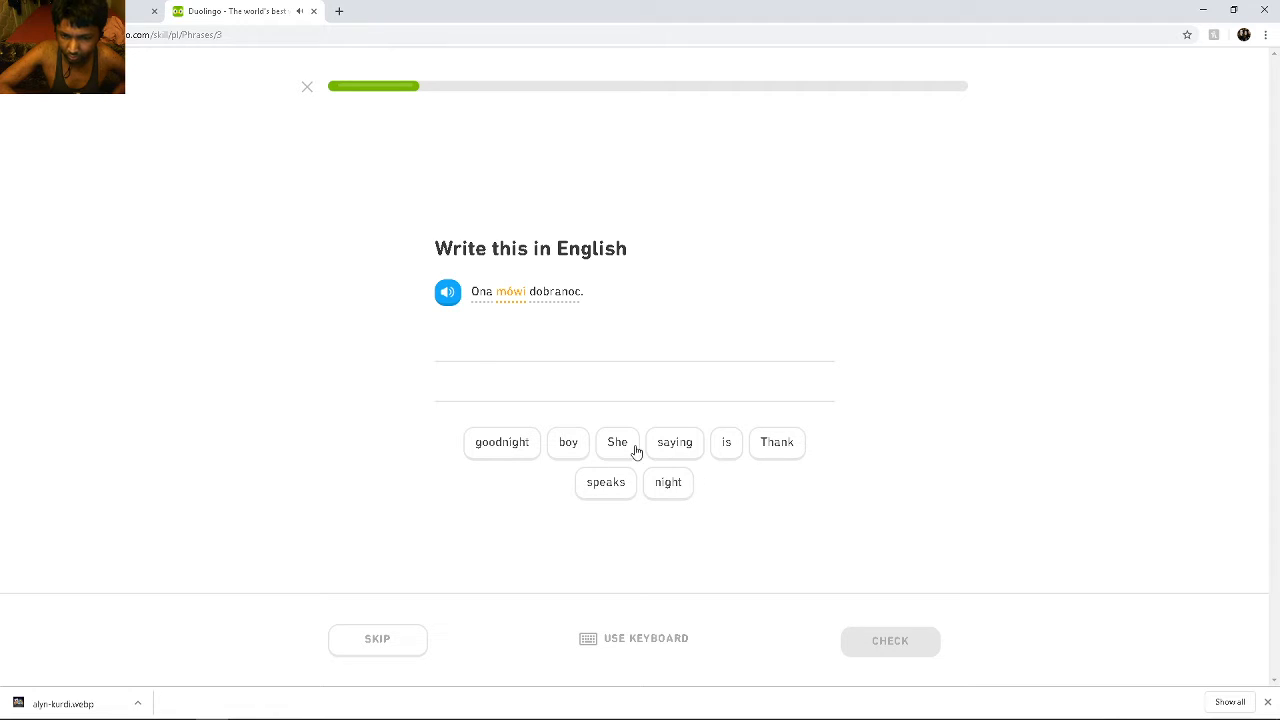
pyautogui.click(617, 442)
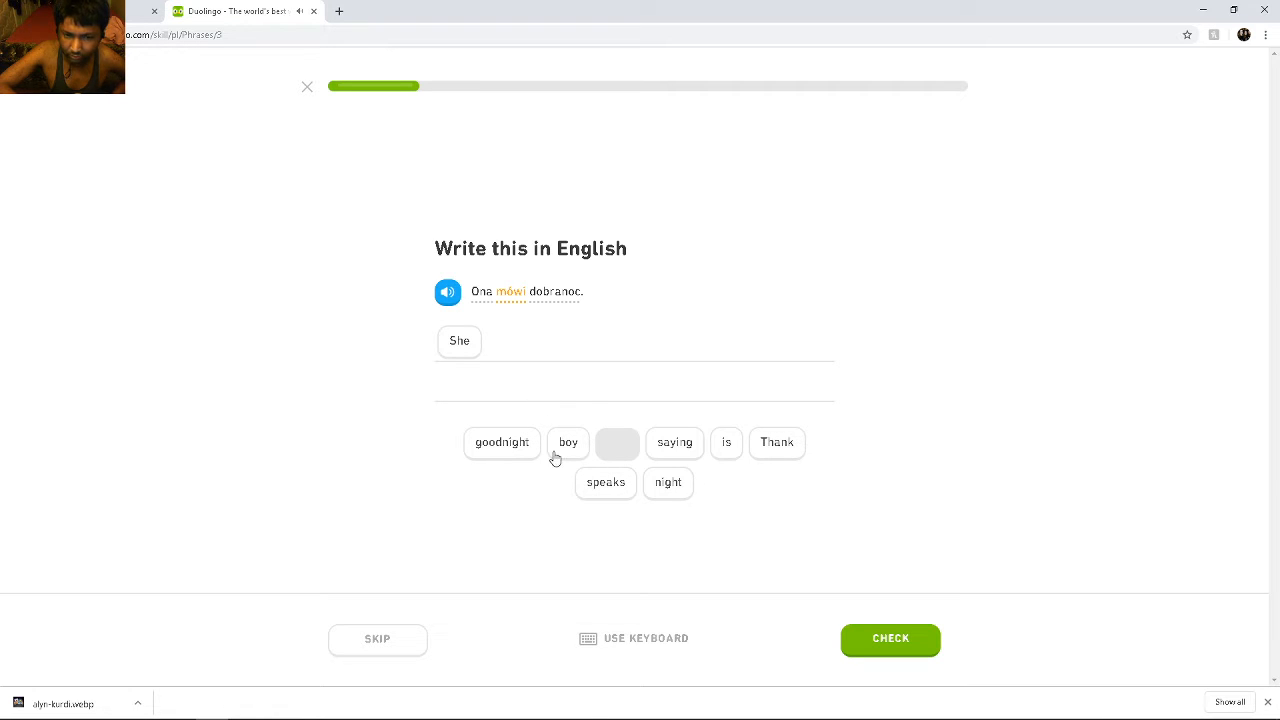
pyautogui.moveTo(642, 509)
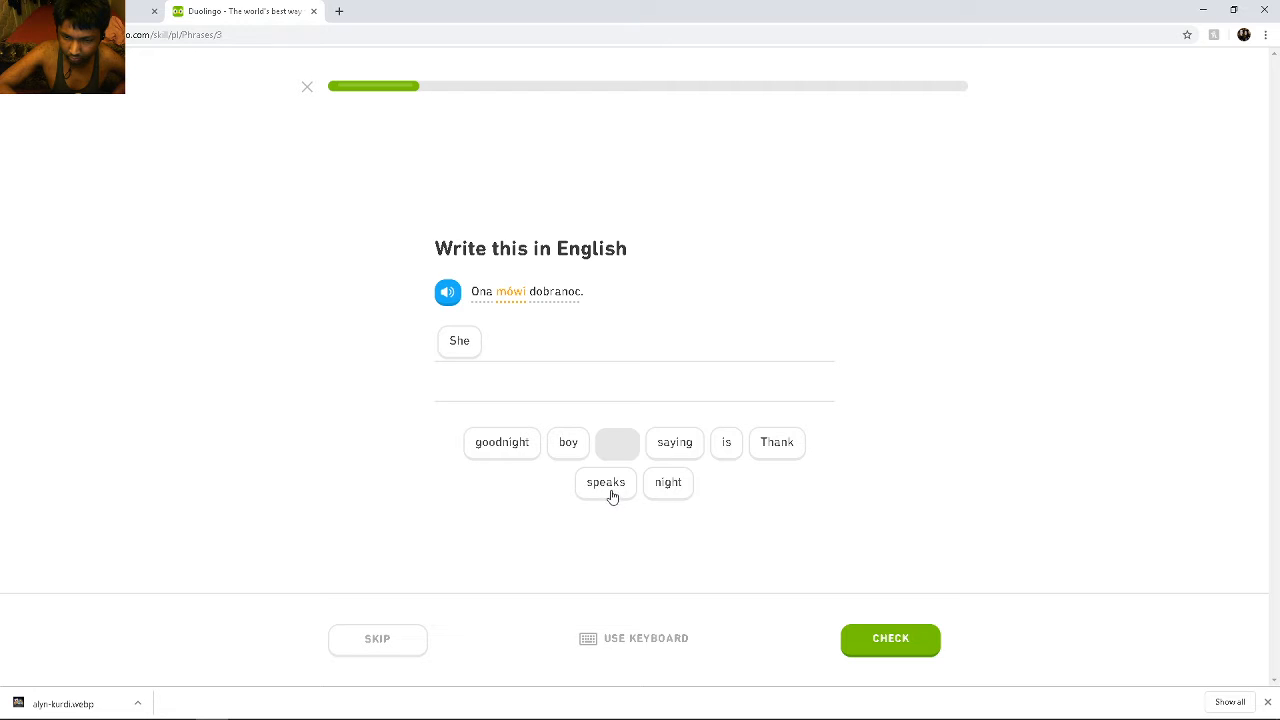
pyautogui.click(605, 482)
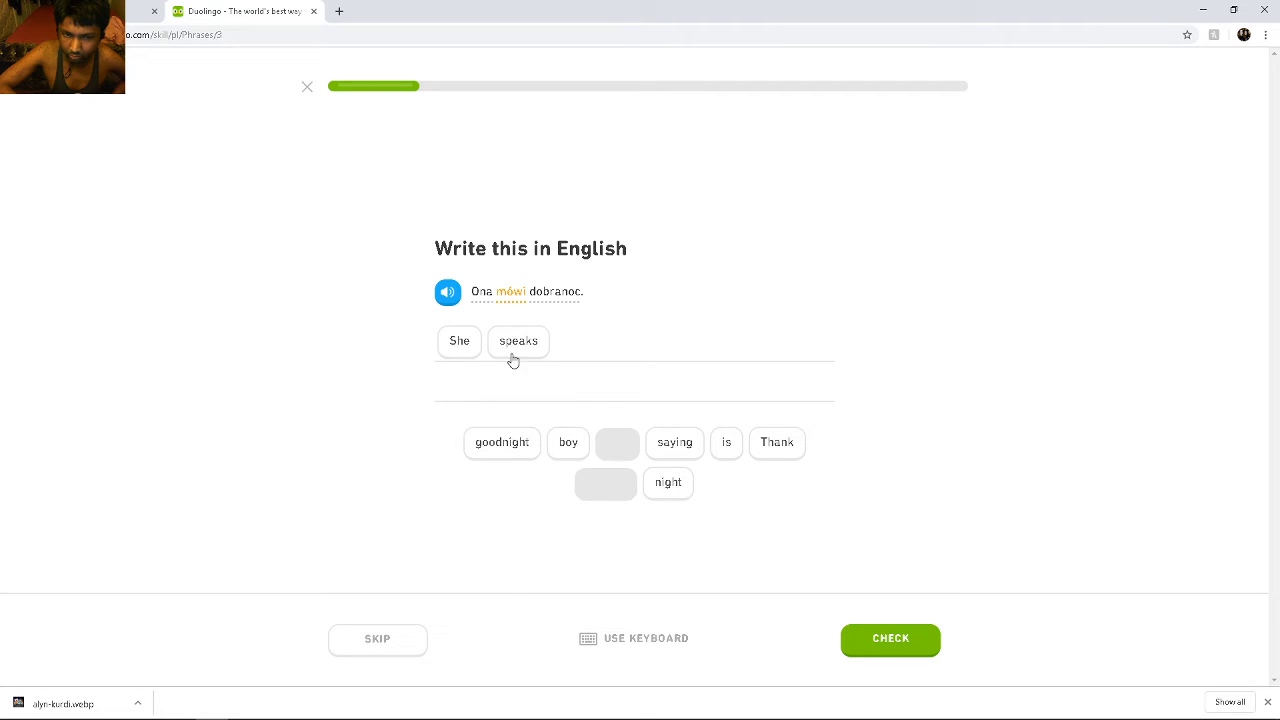
pyautogui.click(518, 341)
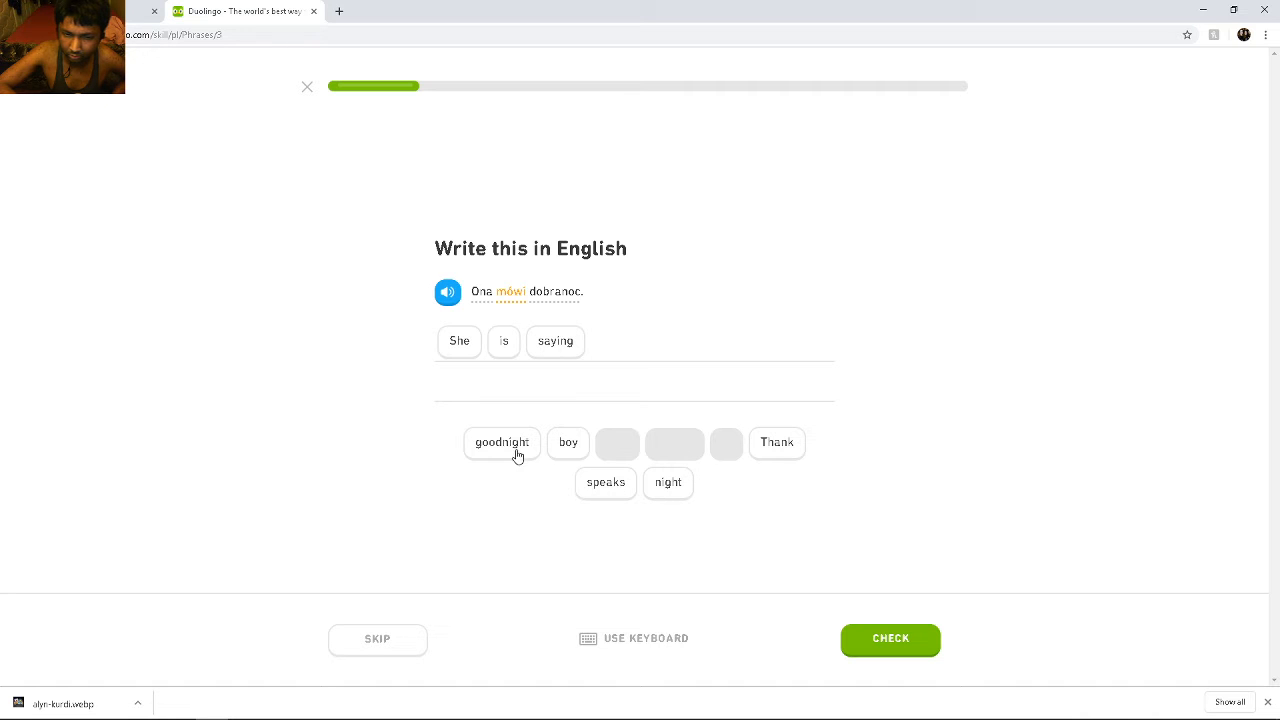
# Build I am speaking for Ja mówię. and check it
pyautogui.click(889, 639)
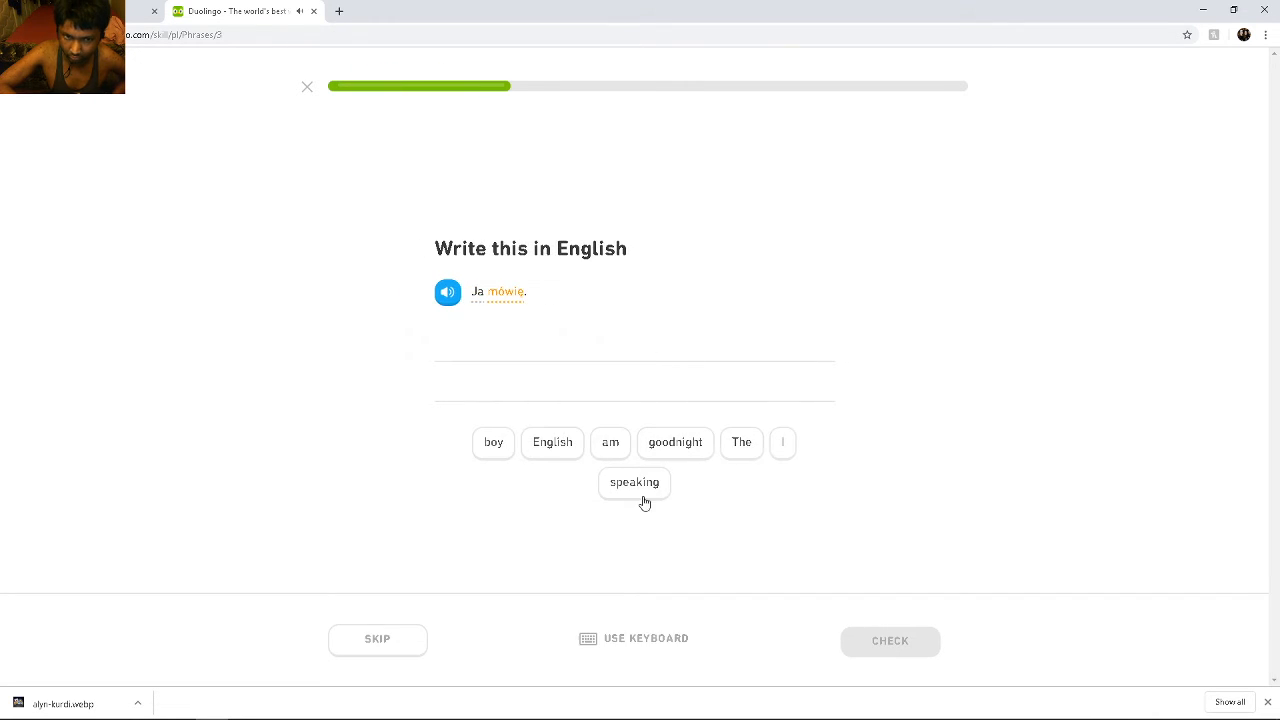
pyautogui.click(784, 443)
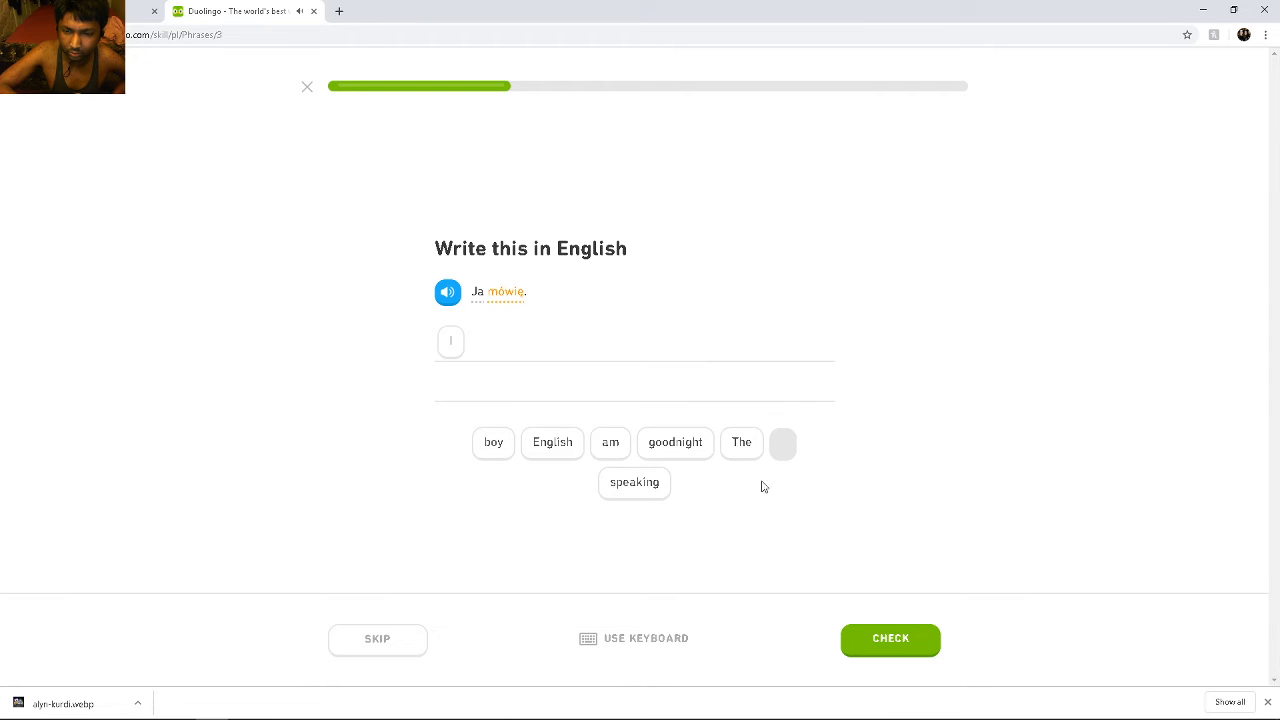
pyautogui.moveTo(650, 485)
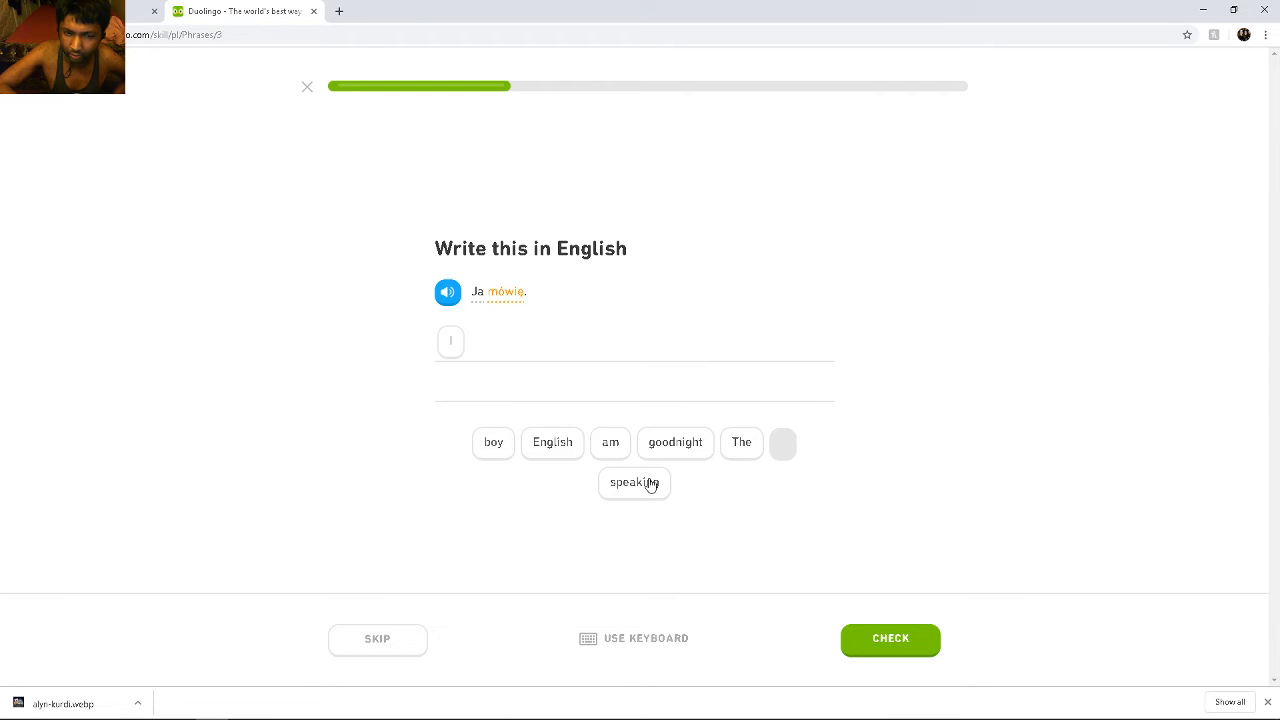
pyautogui.moveTo(701, 467)
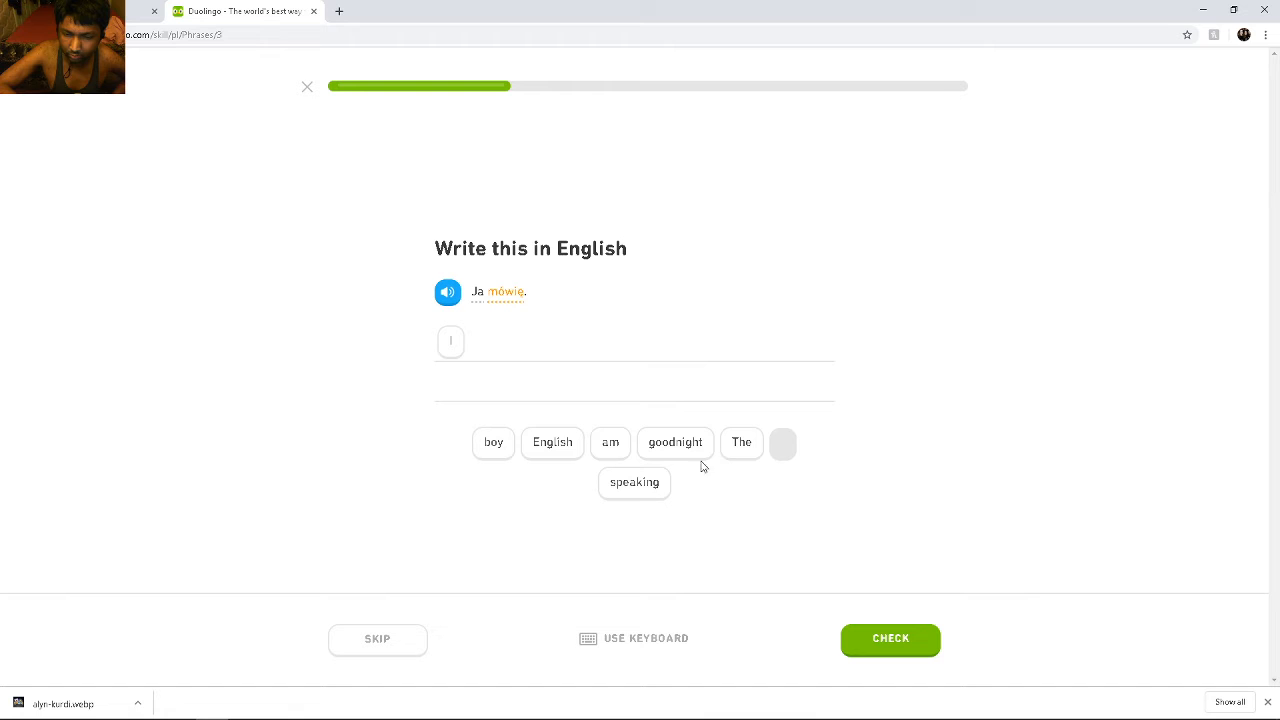
pyautogui.moveTo(659, 482)
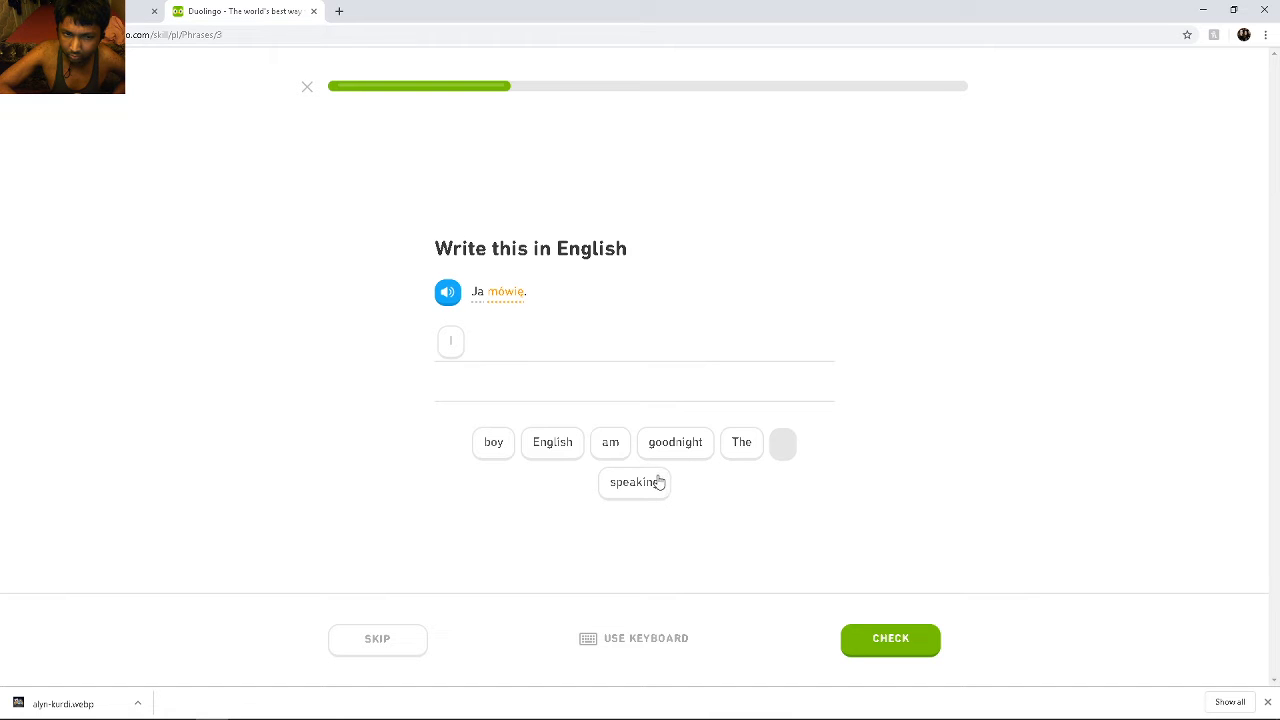
pyautogui.click(610, 442)
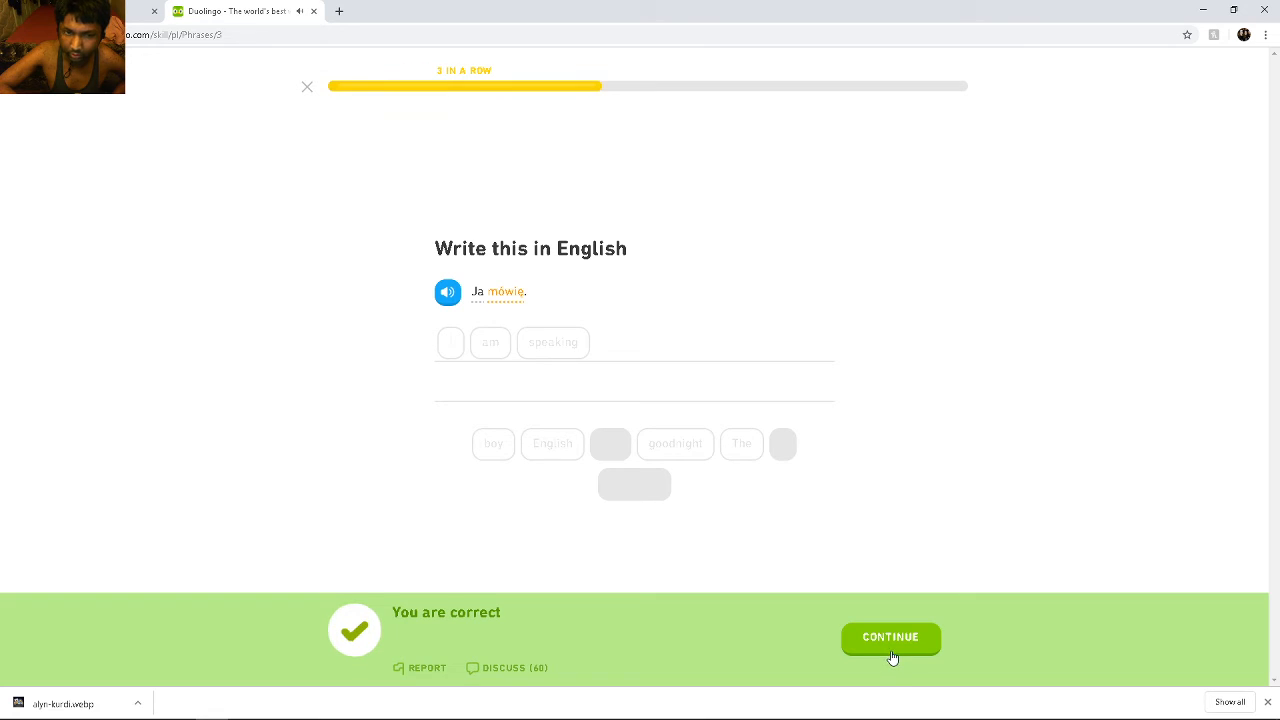
# Advance to 'Mówię po angielsku.' and build the answer 'I speak'
pyautogui.click(890, 637)
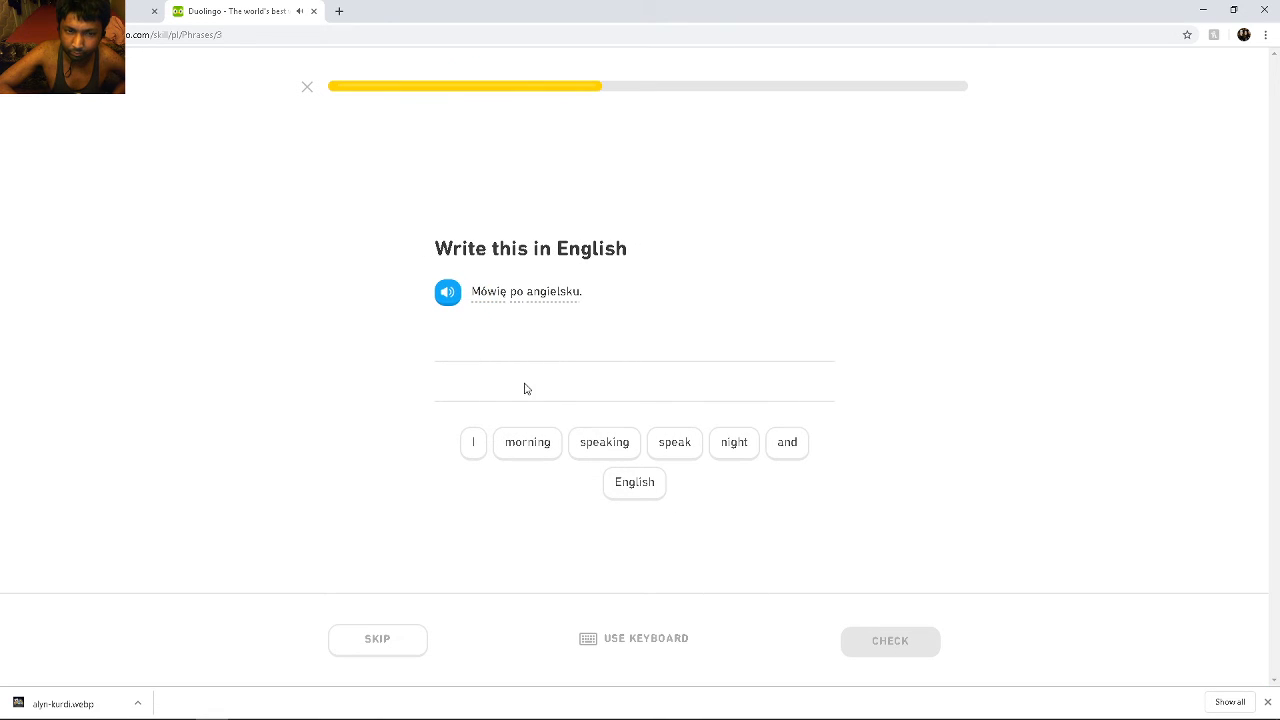
pyautogui.moveTo(561, 330)
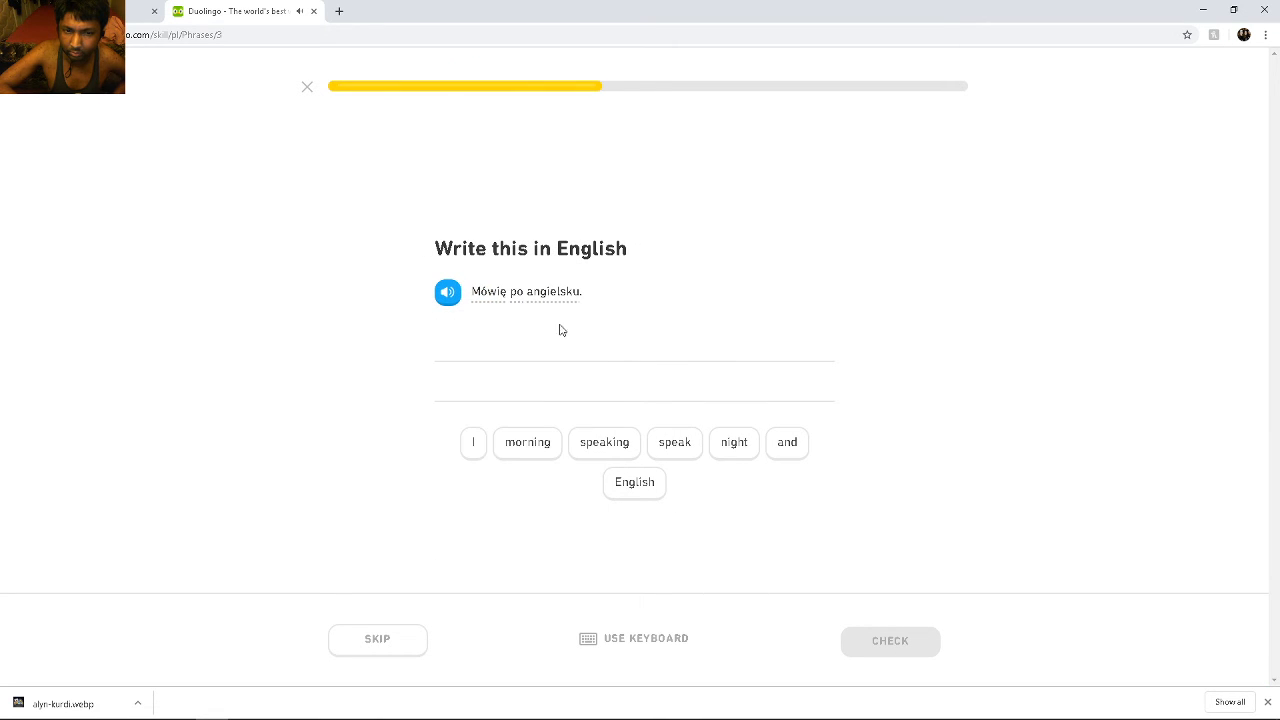
pyautogui.moveTo(640, 461)
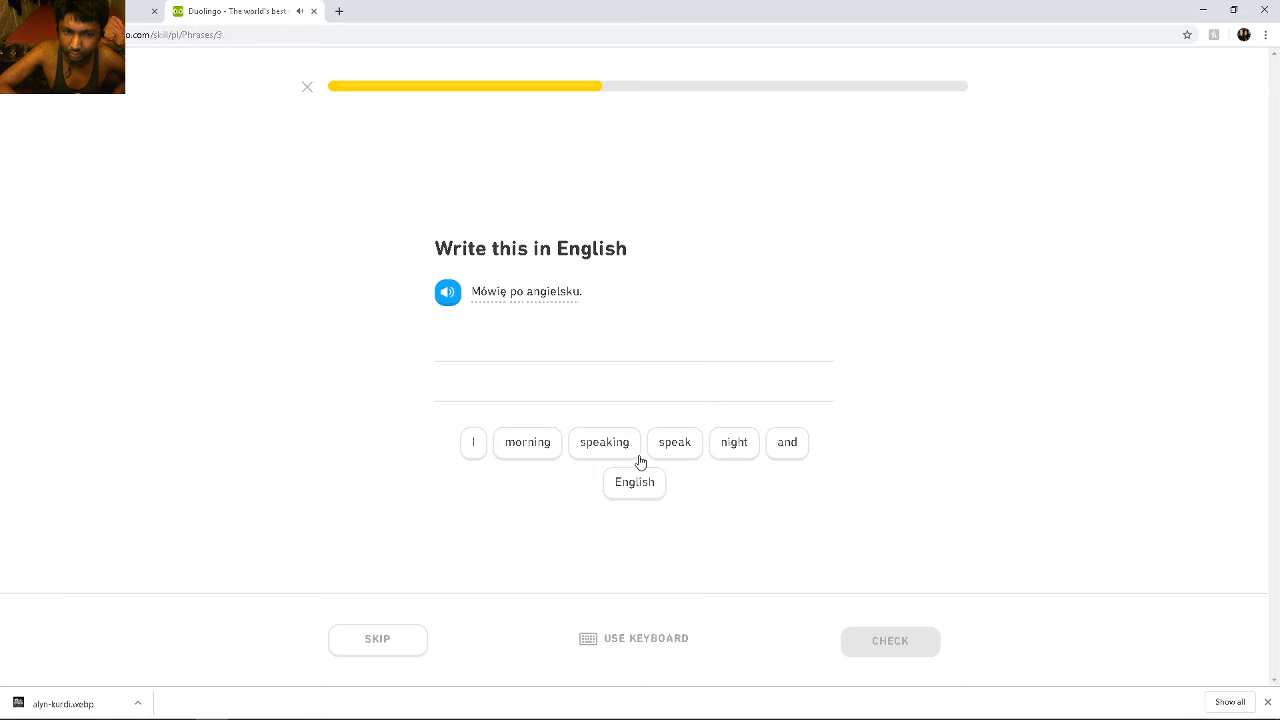
pyautogui.click(473, 442)
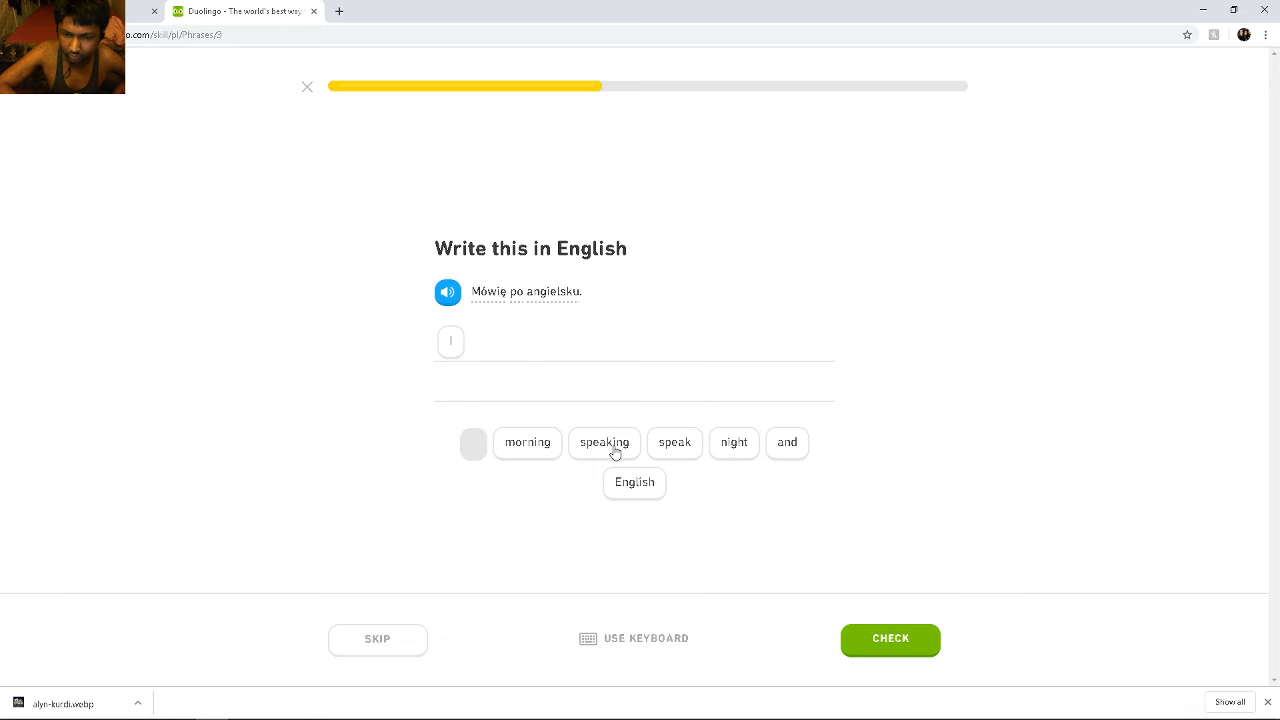
pyautogui.click(674, 442)
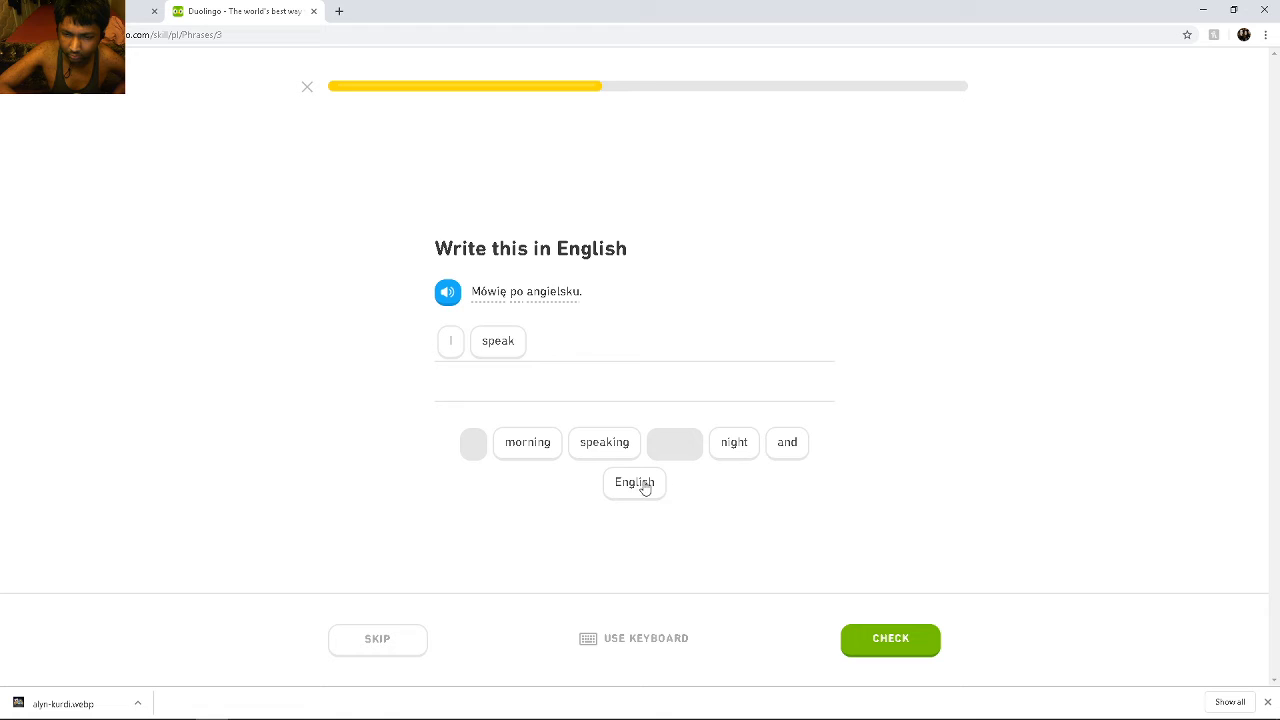
# Finish 'I speak English', then translate 'Mówisz po polsku.' as 'You speak Polish'
pyautogui.click(889, 638)
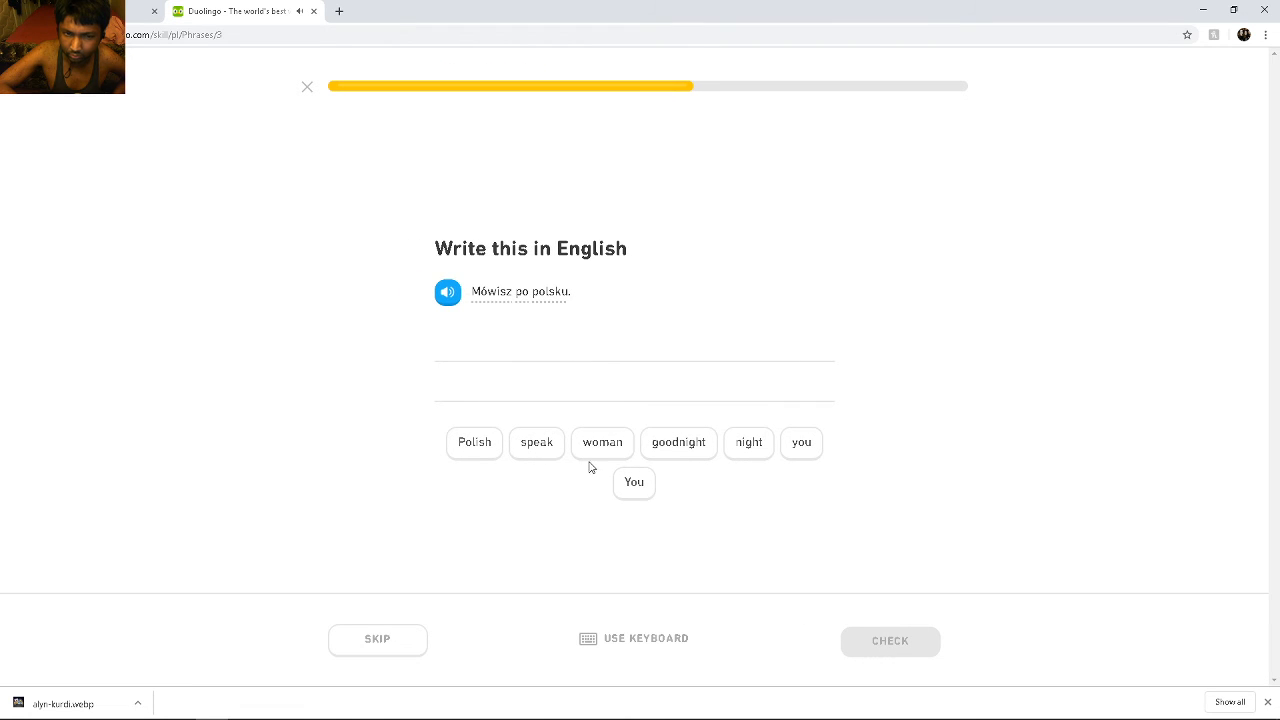
pyautogui.moveTo(463, 527)
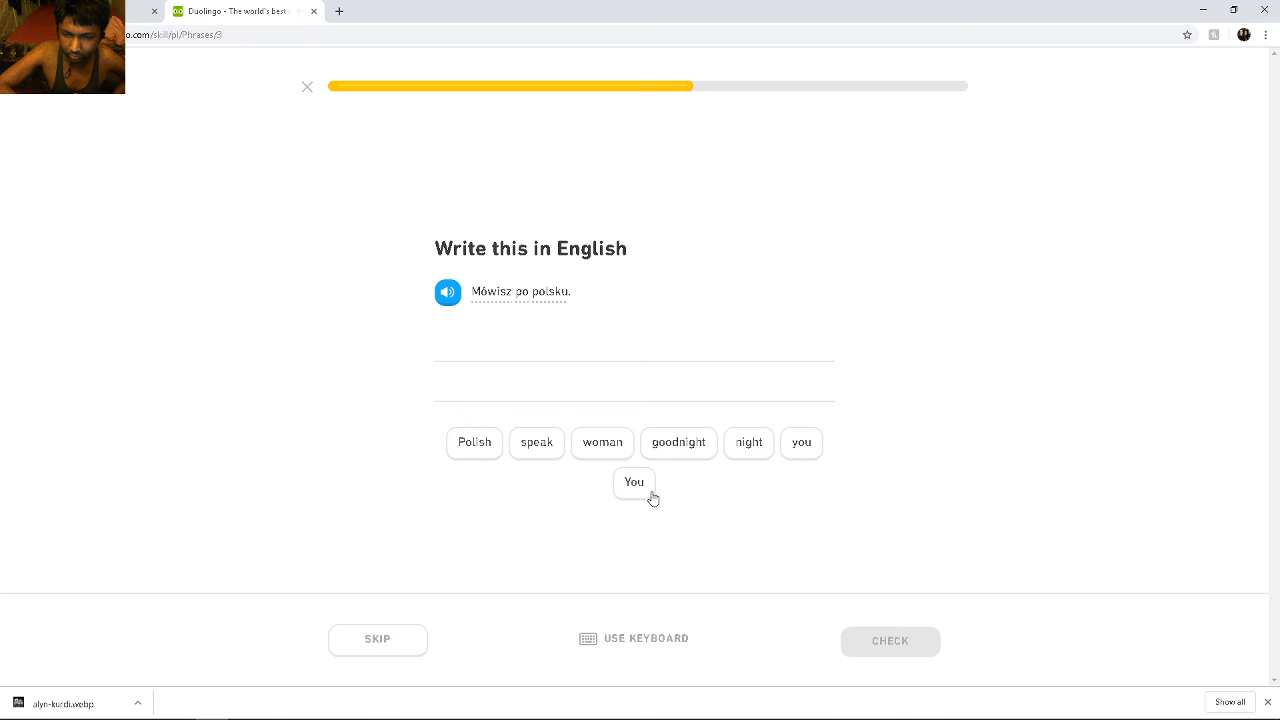
pyautogui.click(633, 482)
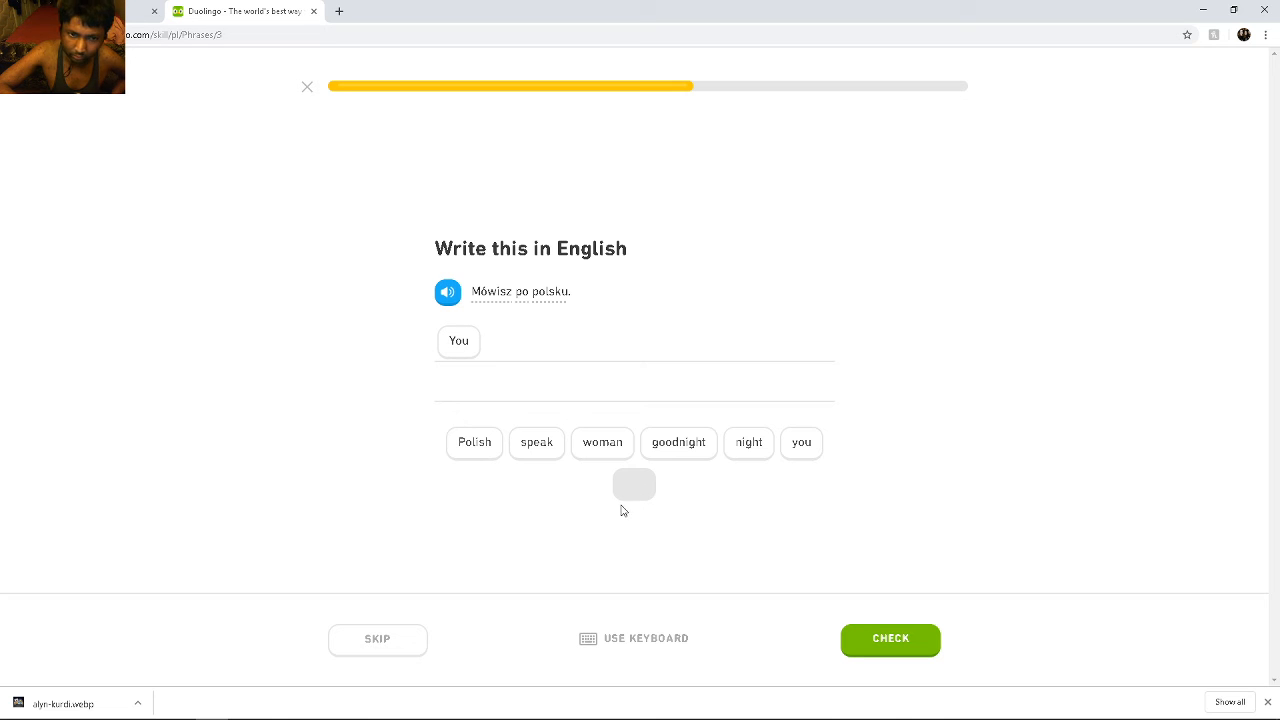
pyautogui.click(536, 442)
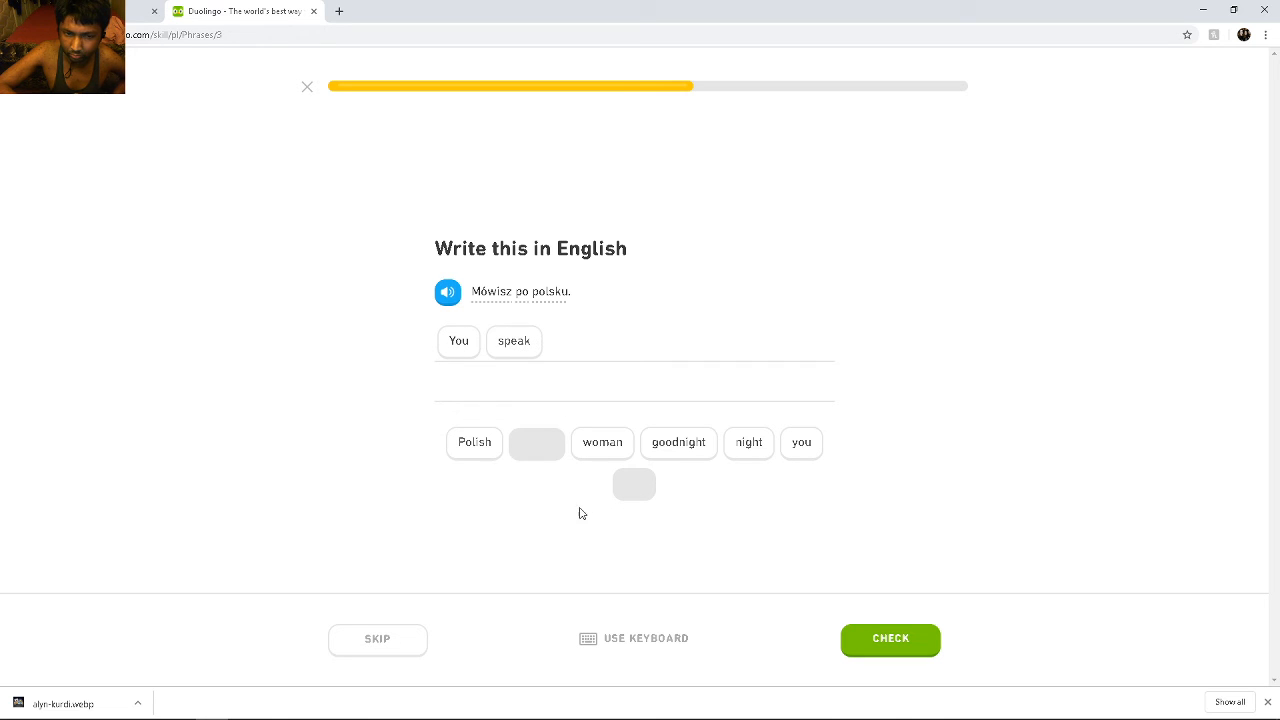
pyautogui.click(889, 639)
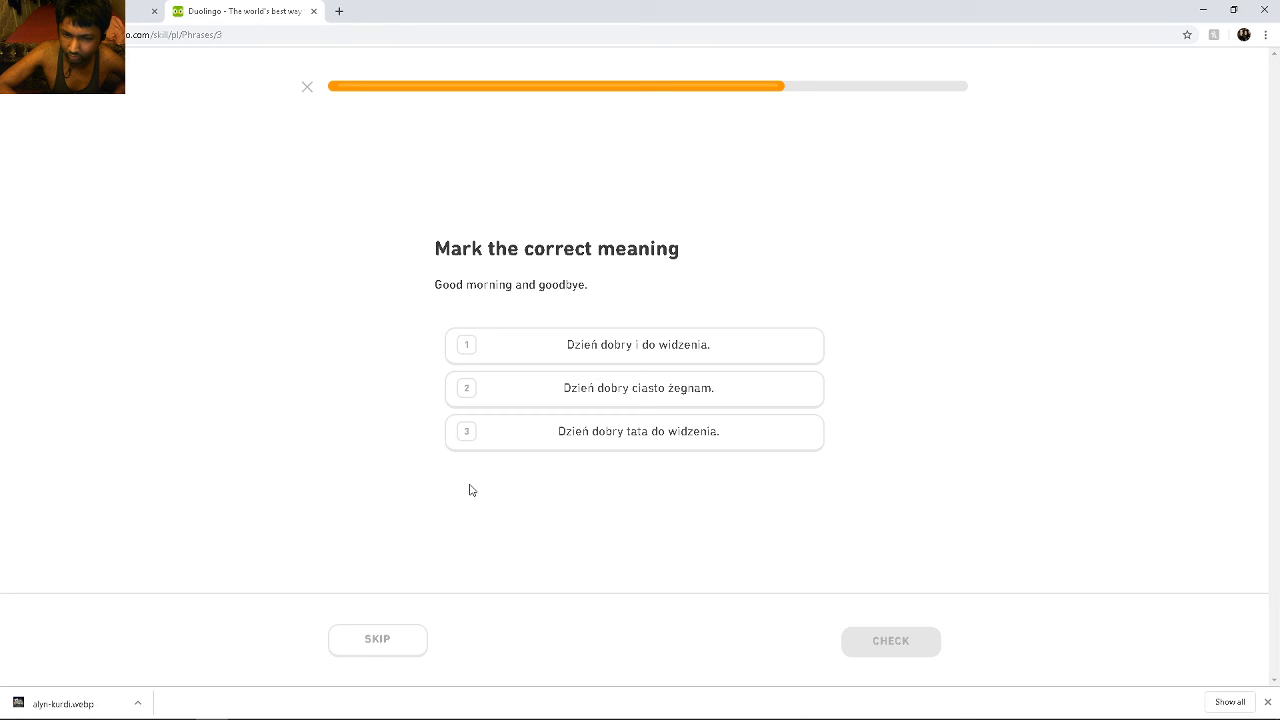
# Choose 'Dzień dobry i do widzenia' as the meaning of 'Good morning and goodbye'
pyautogui.click(634, 345)
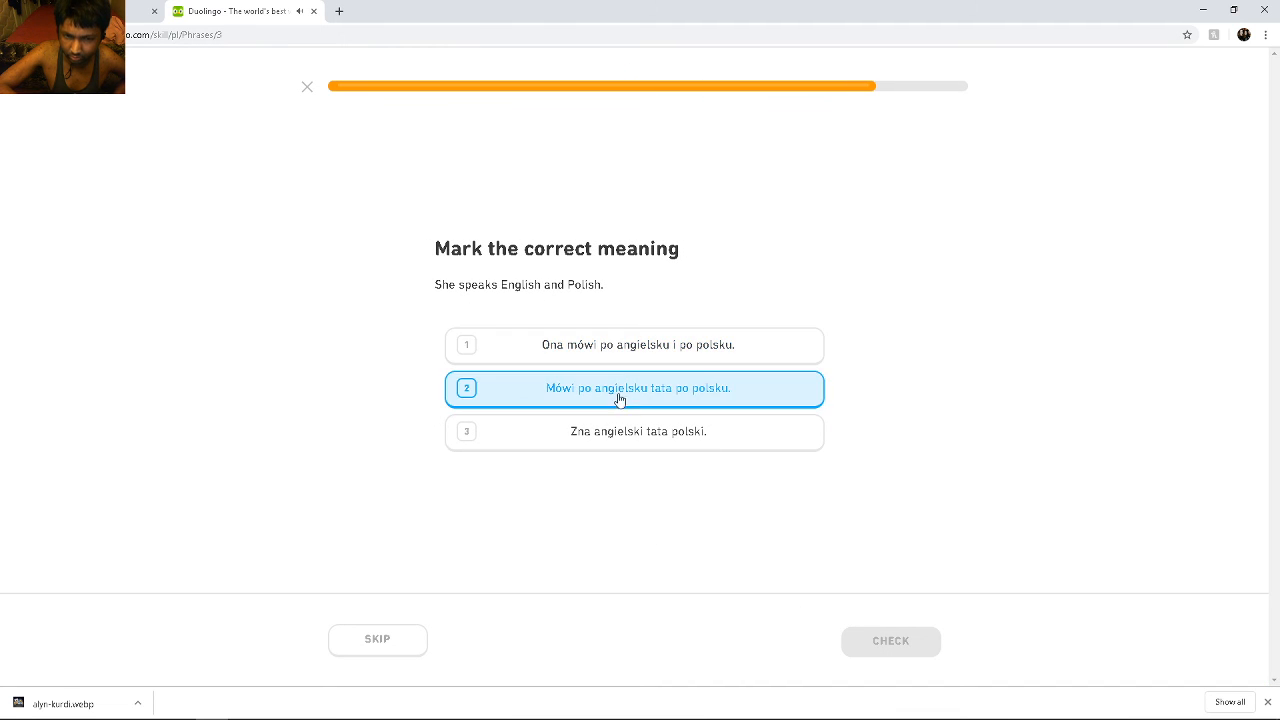
# Select and check 'Ona mówi po angielsku i po polsku.', then continue past the result
pyautogui.click(634, 344)
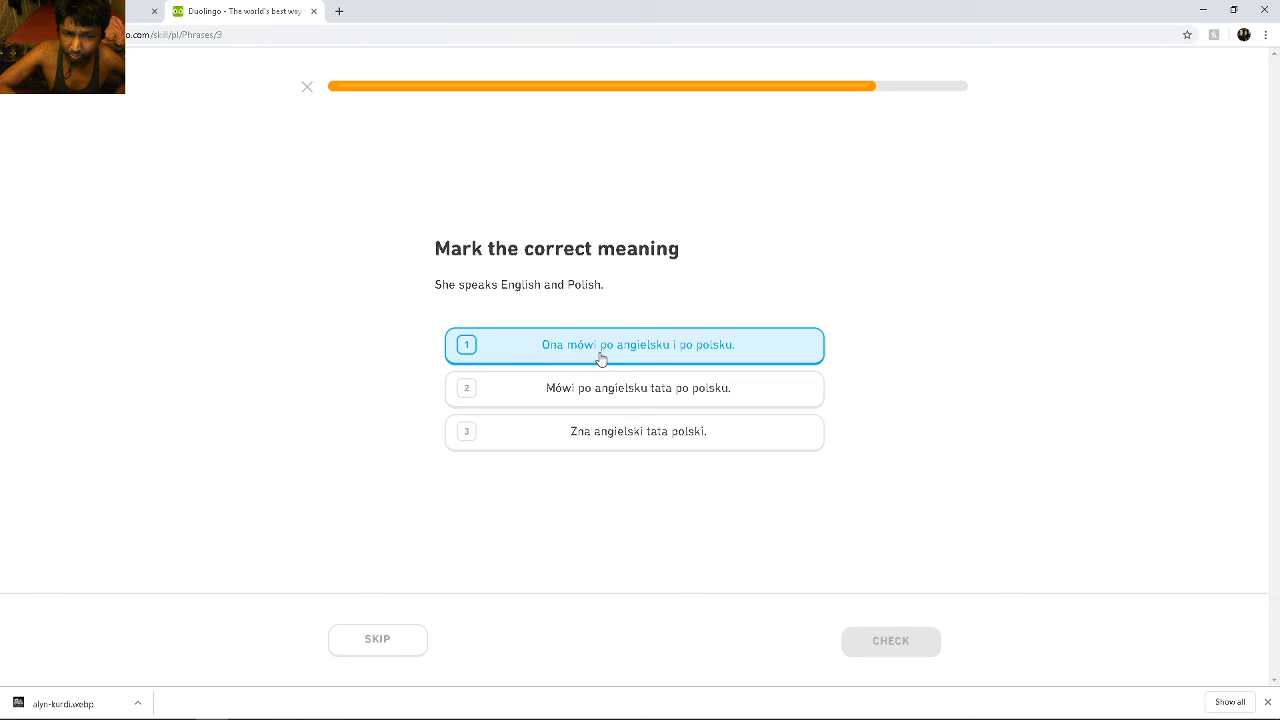
pyautogui.moveTo(630, 358)
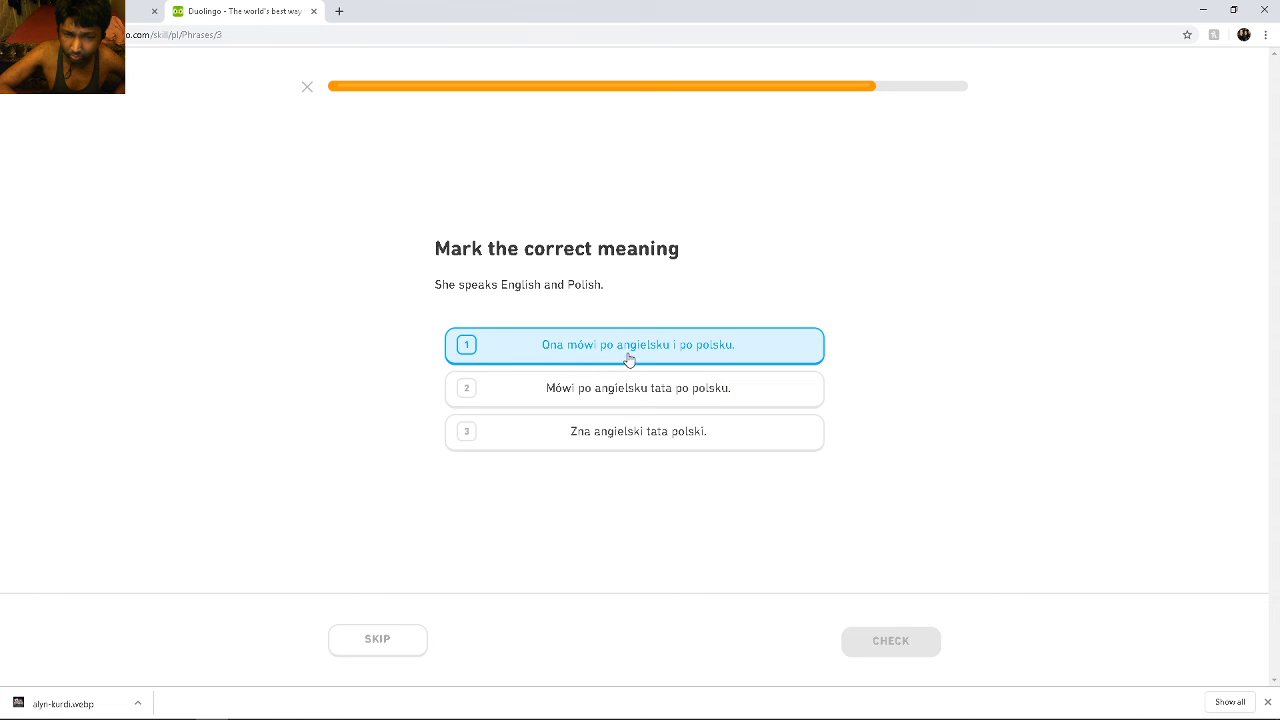
pyautogui.moveTo(701, 362)
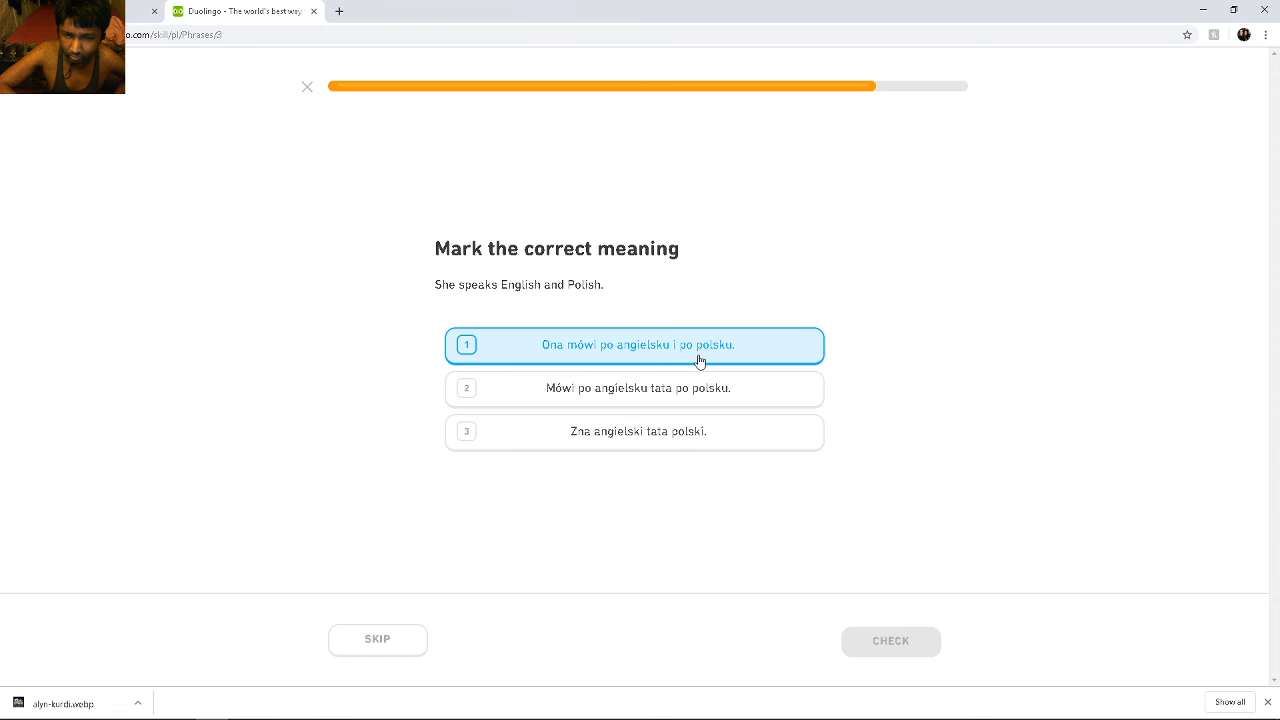
pyautogui.click(635, 388)
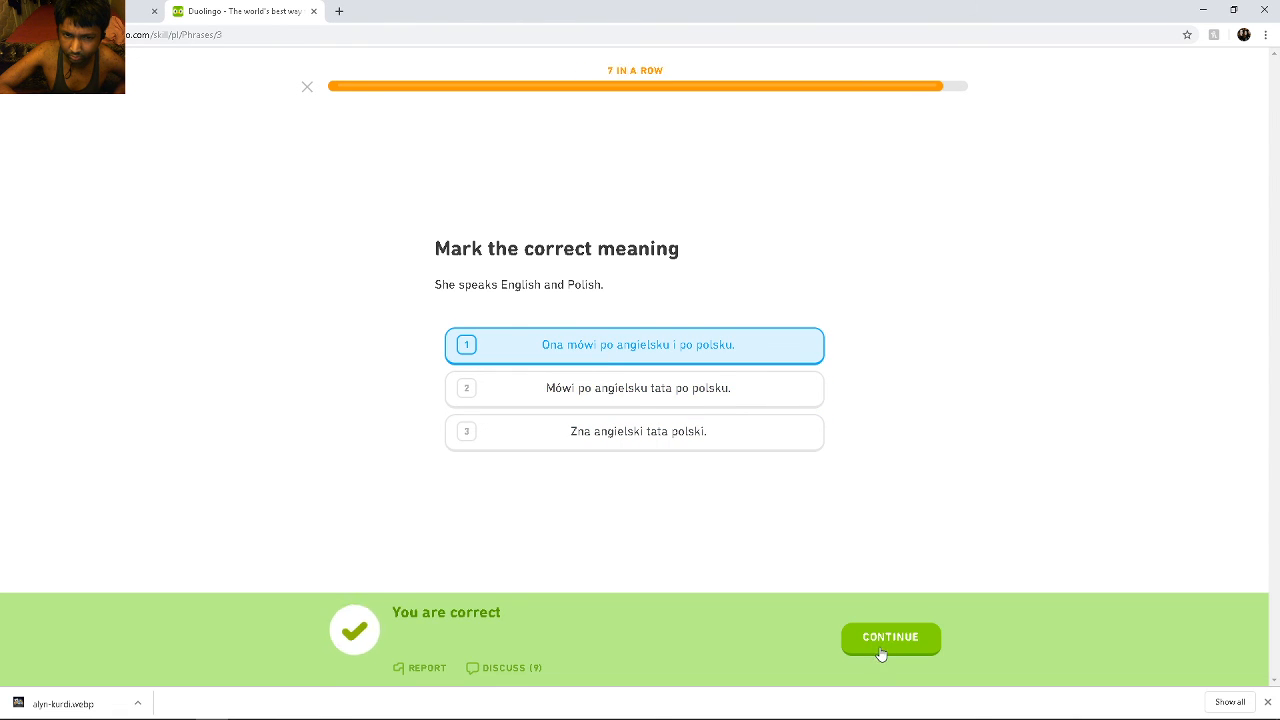
pyautogui.click(889, 638)
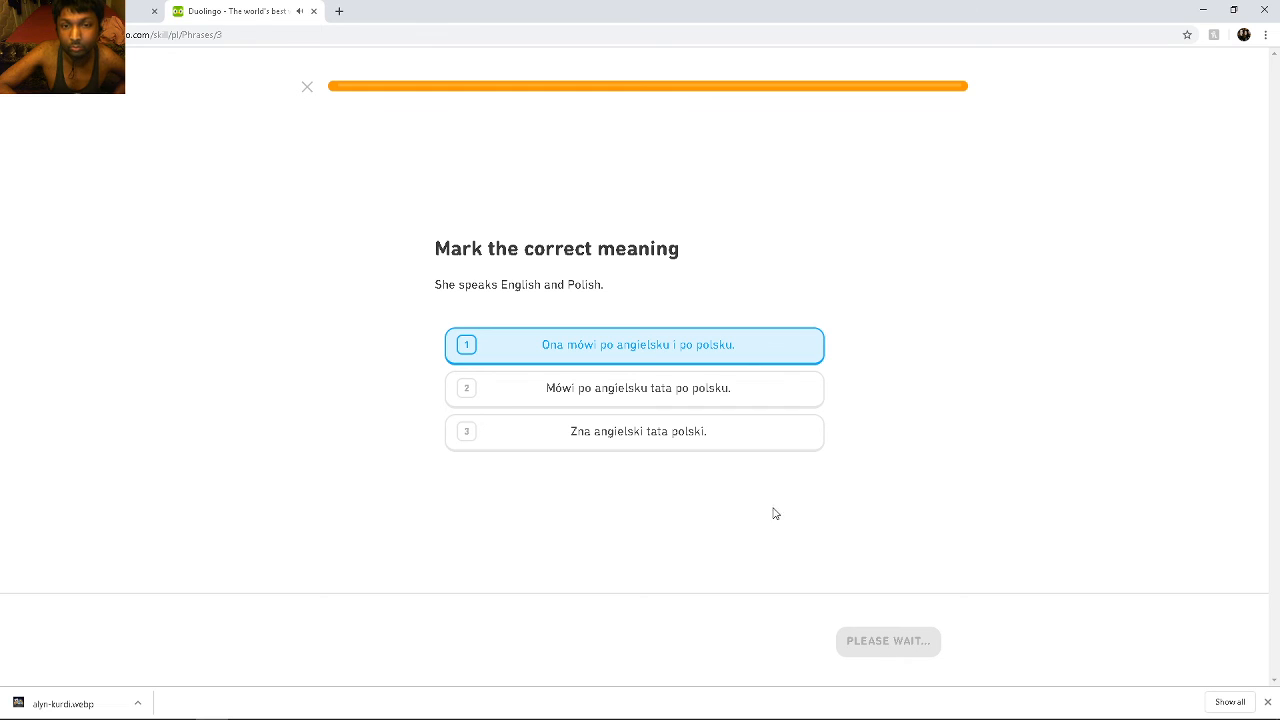